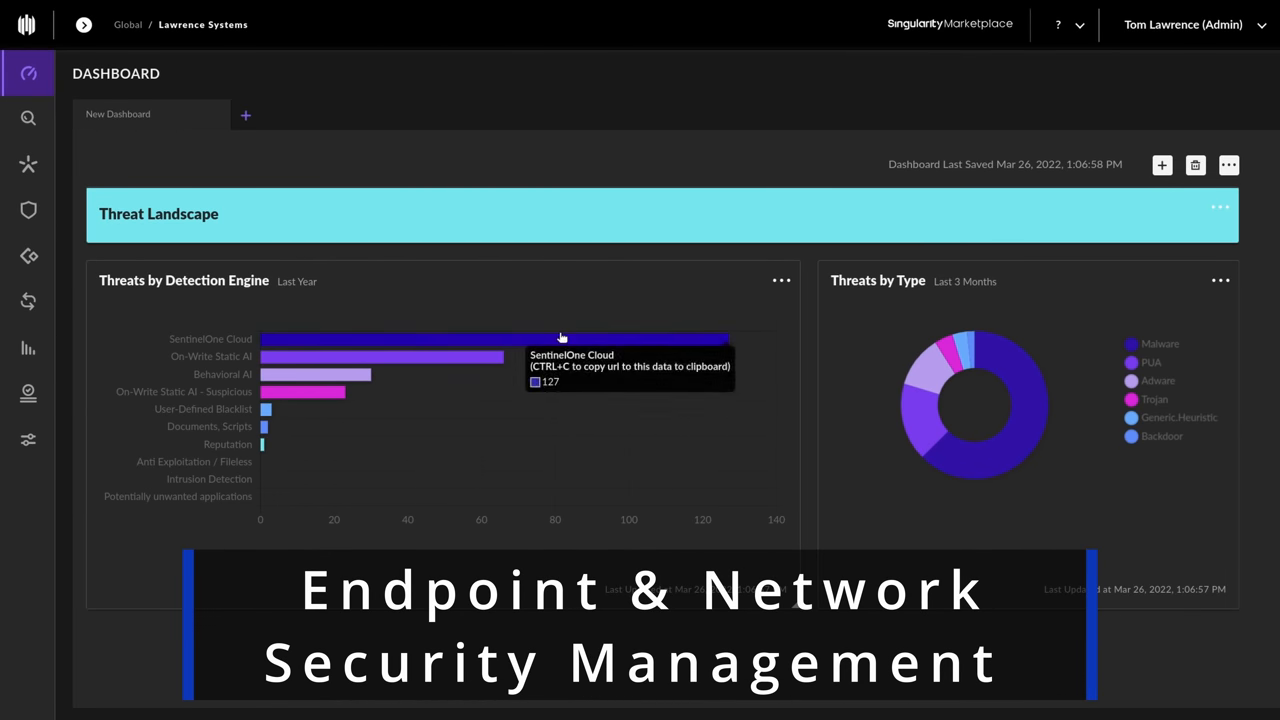
pyautogui.moveTo(488, 360)
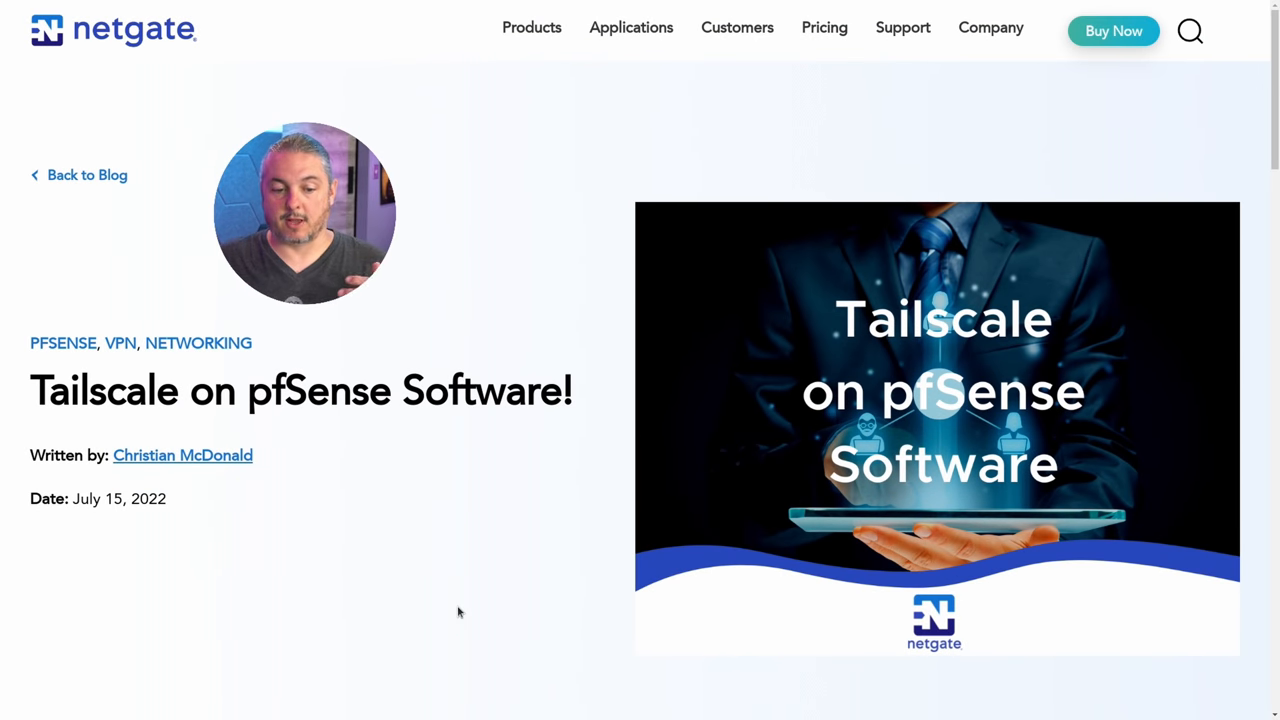
# Step: Review the tailnet's access control policy in the admin console and return to the machines list
pyautogui.scroll(-3)
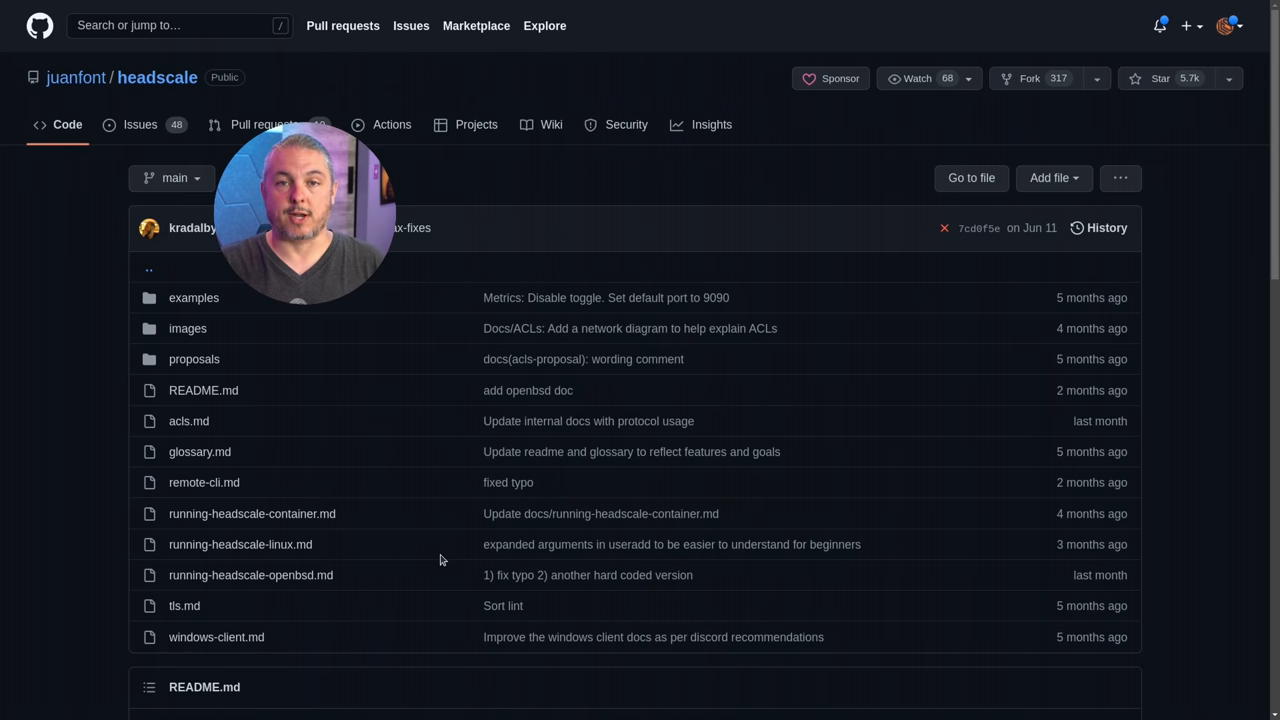
pyautogui.scroll(-3)
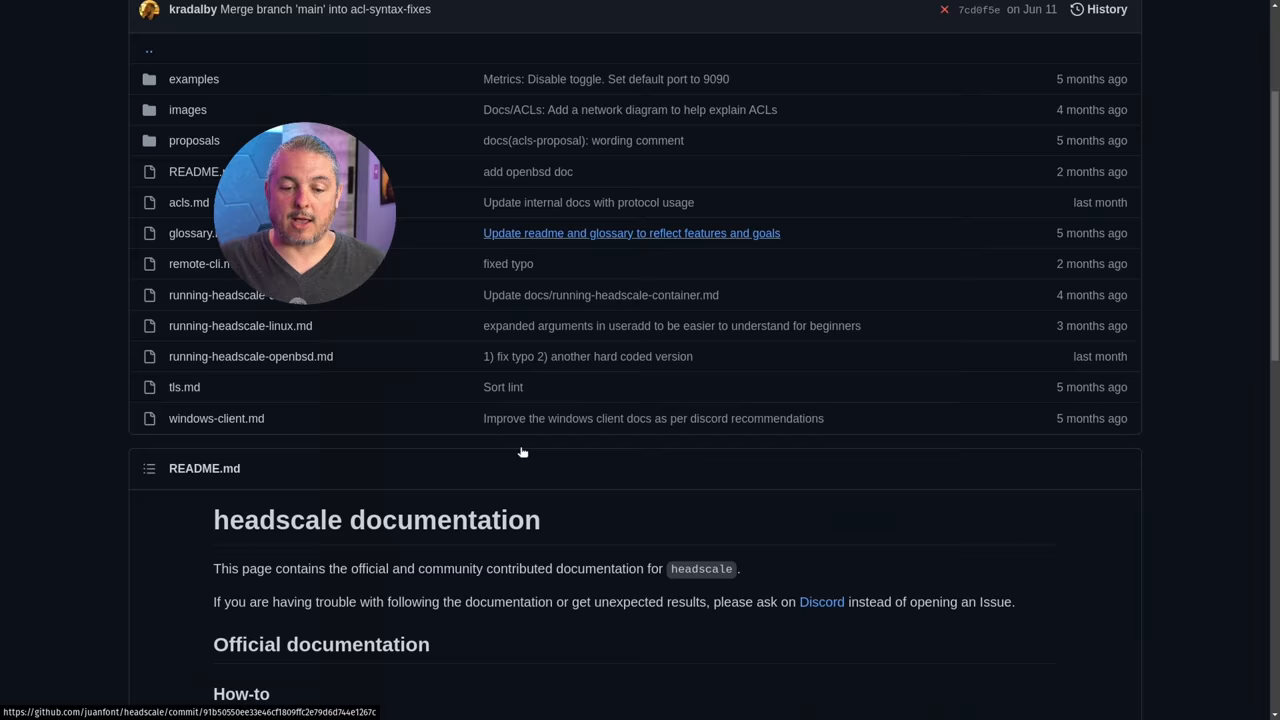
pyautogui.scroll(-3)
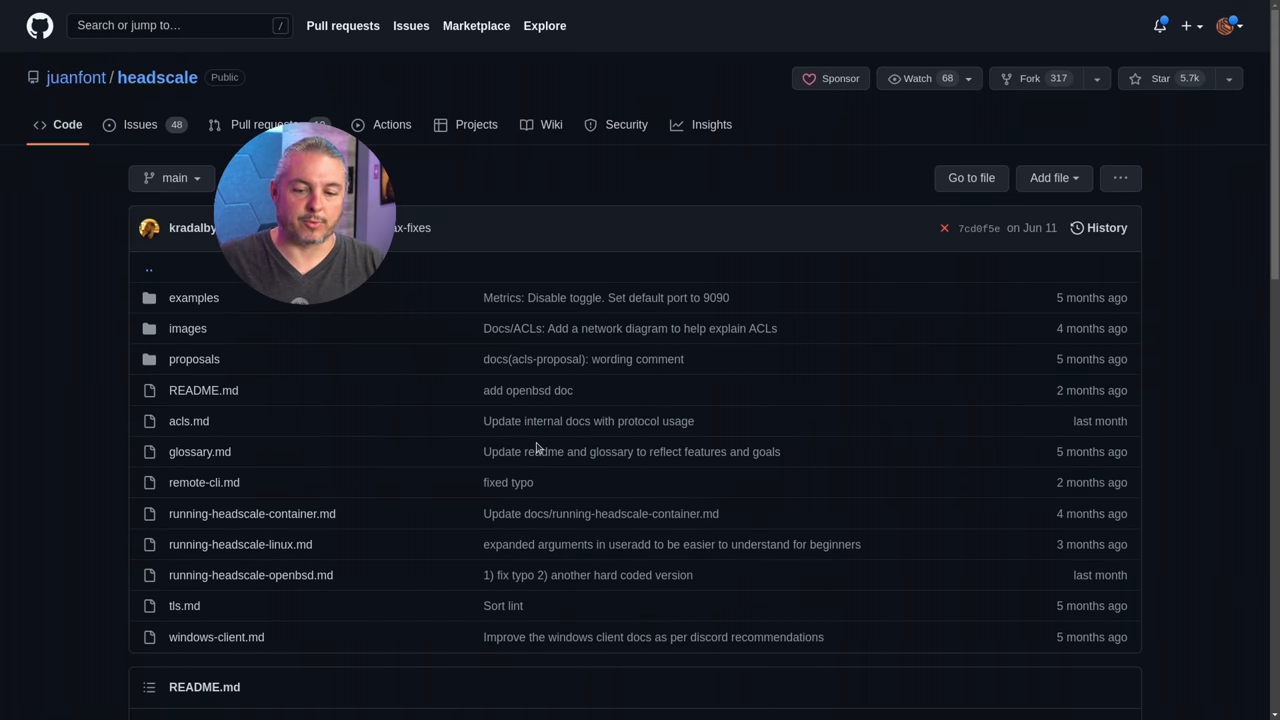
pyautogui.scroll(-3)
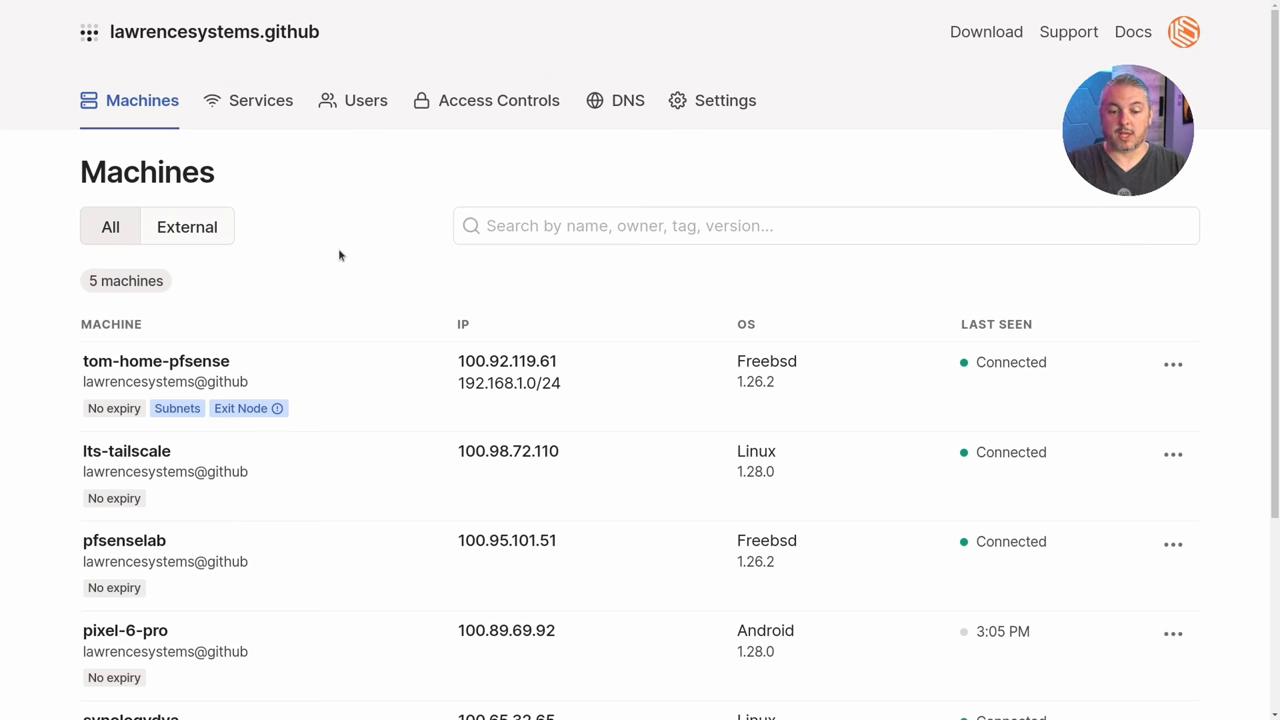
pyautogui.scroll(-3)
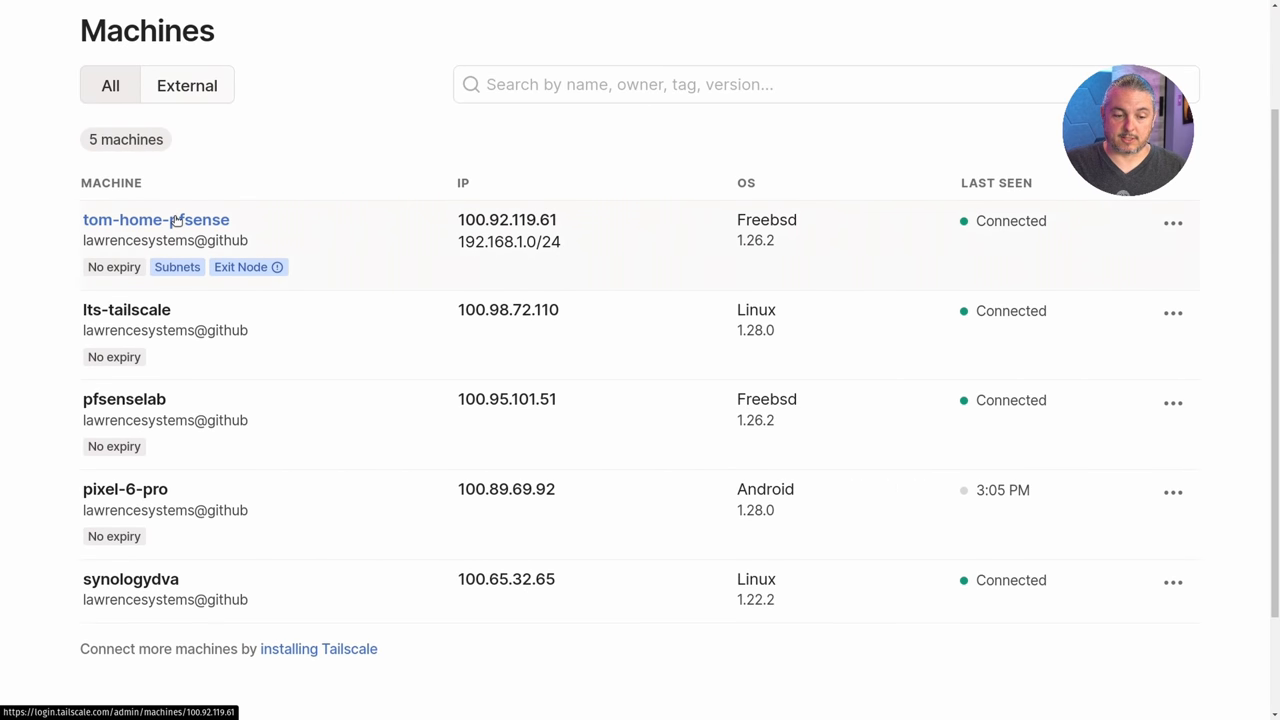
pyautogui.moveTo(124, 400)
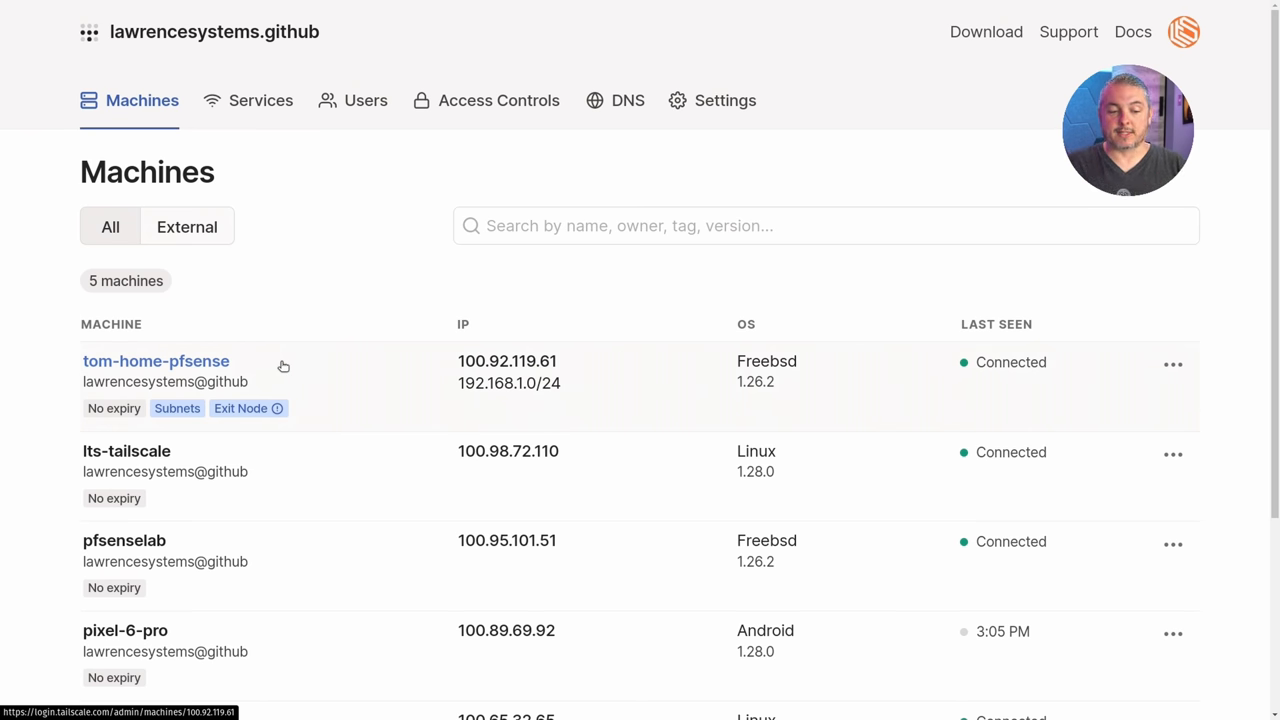
pyautogui.moveTo(324, 344)
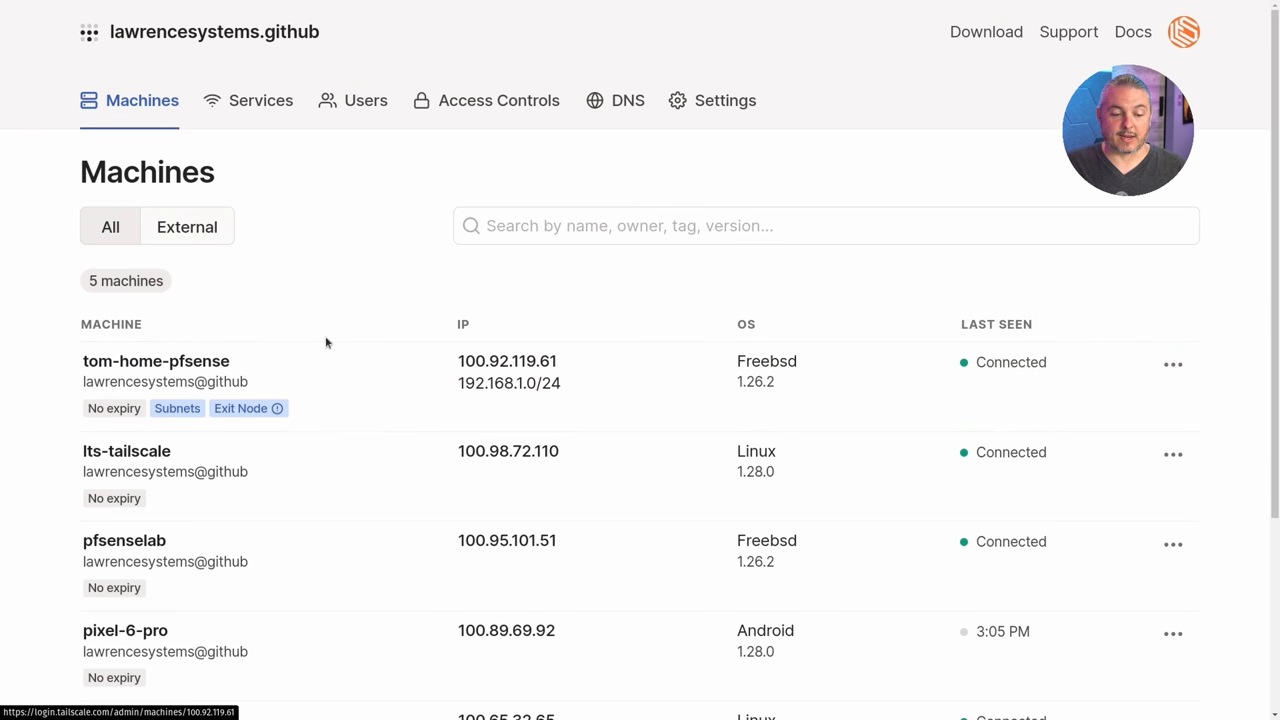
pyautogui.moveTo(176, 408)
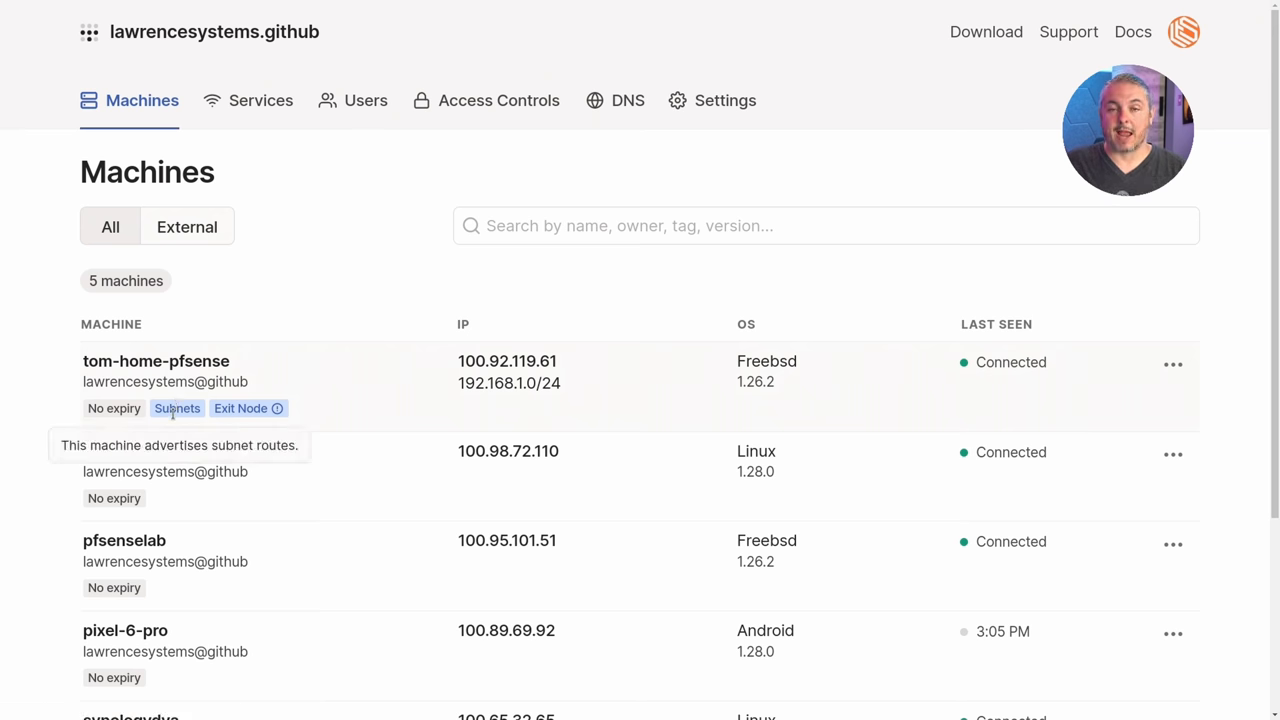
pyautogui.moveTo(164, 436)
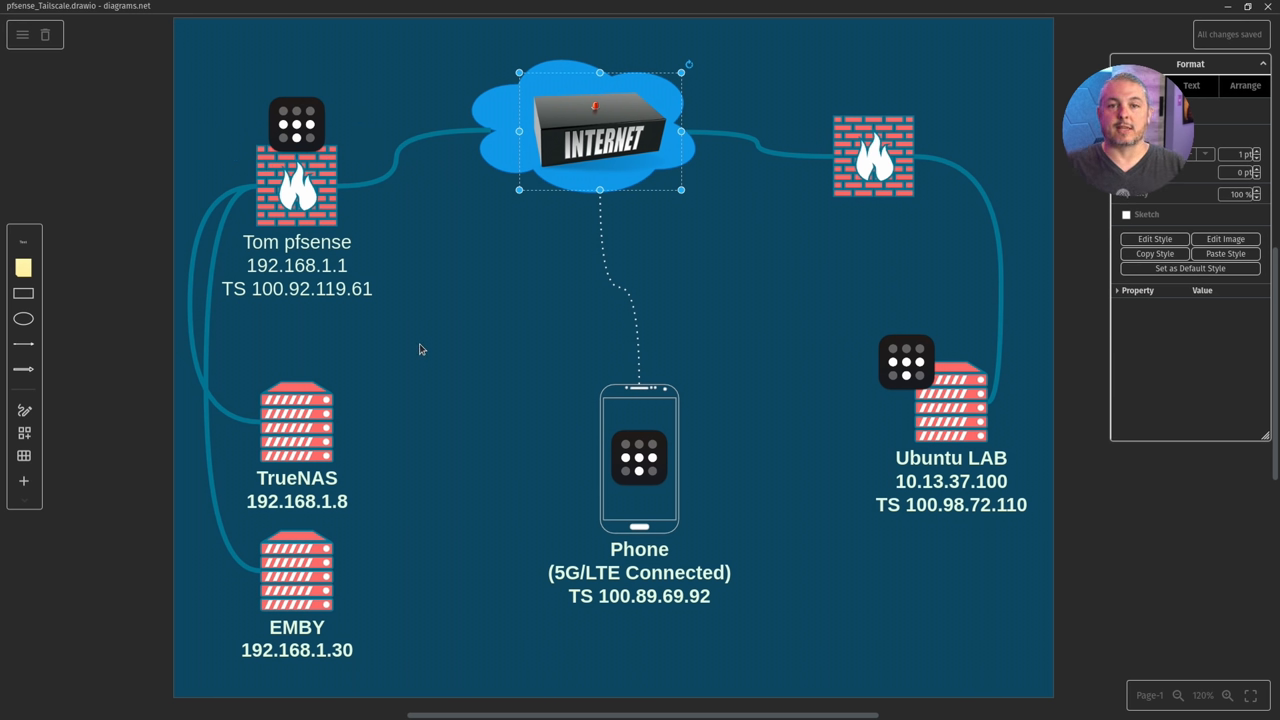
pyautogui.click(296, 420)
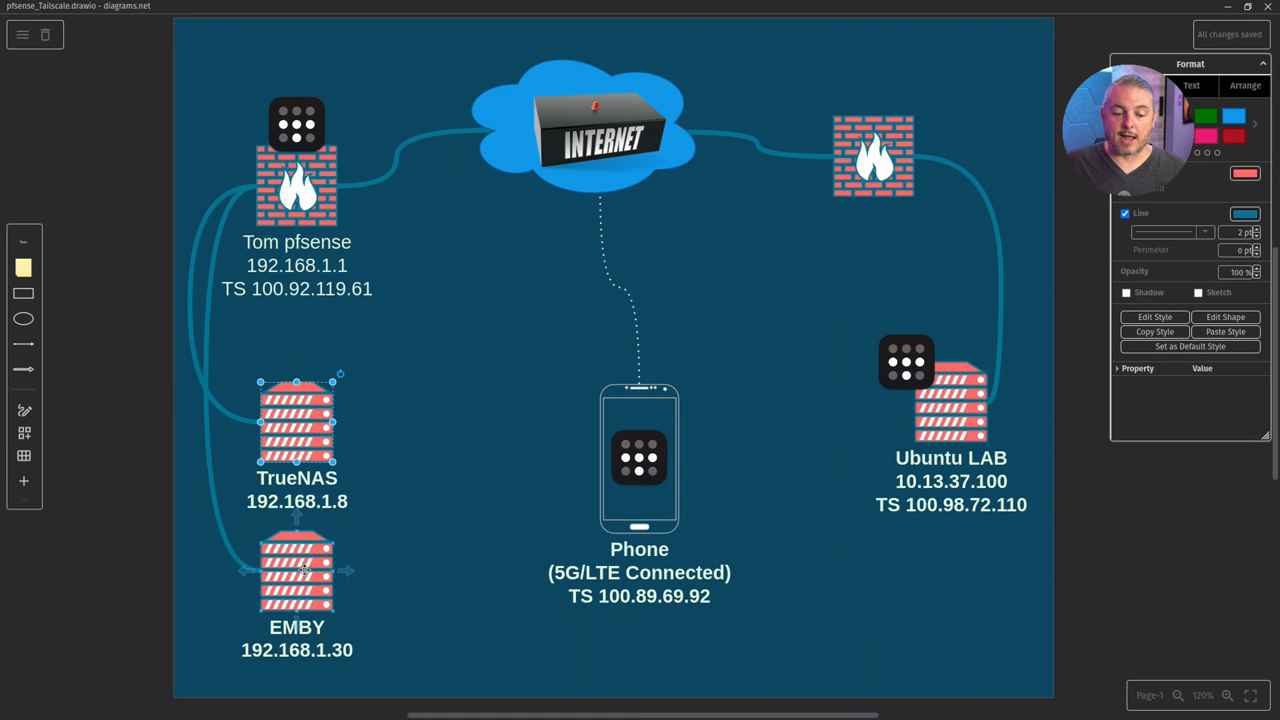
pyautogui.click(296, 570)
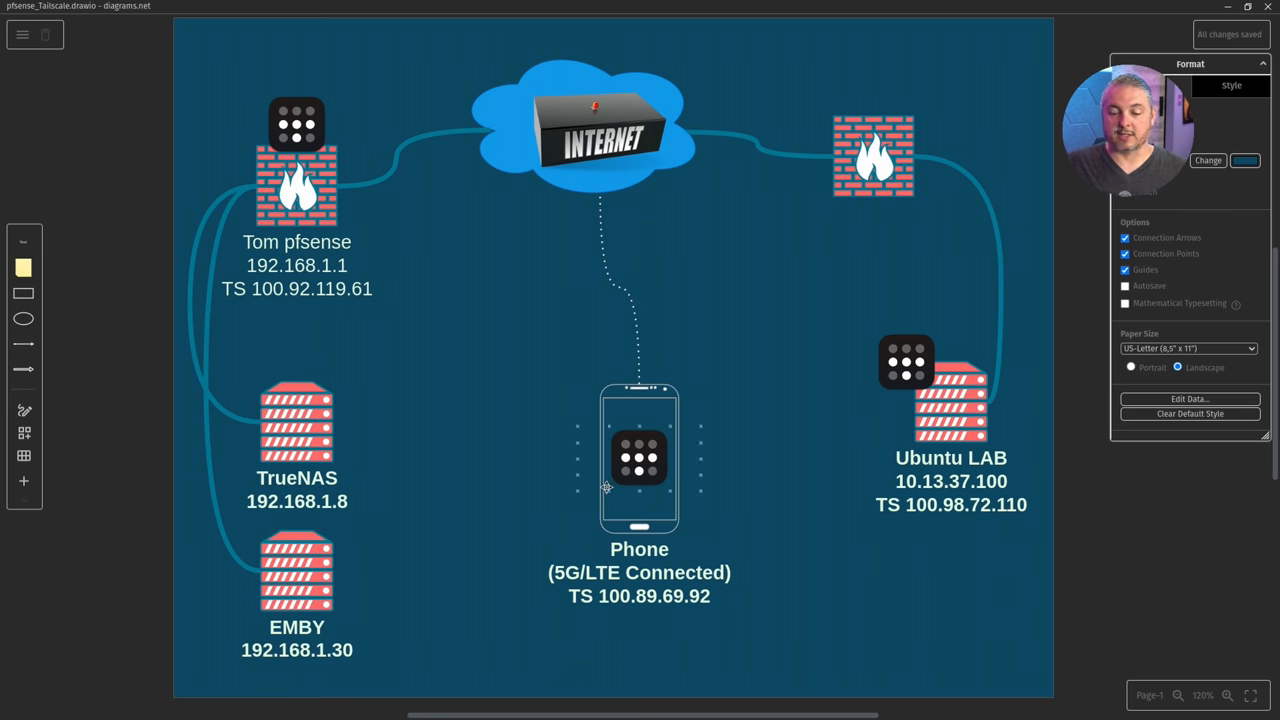
pyautogui.click(952, 400)
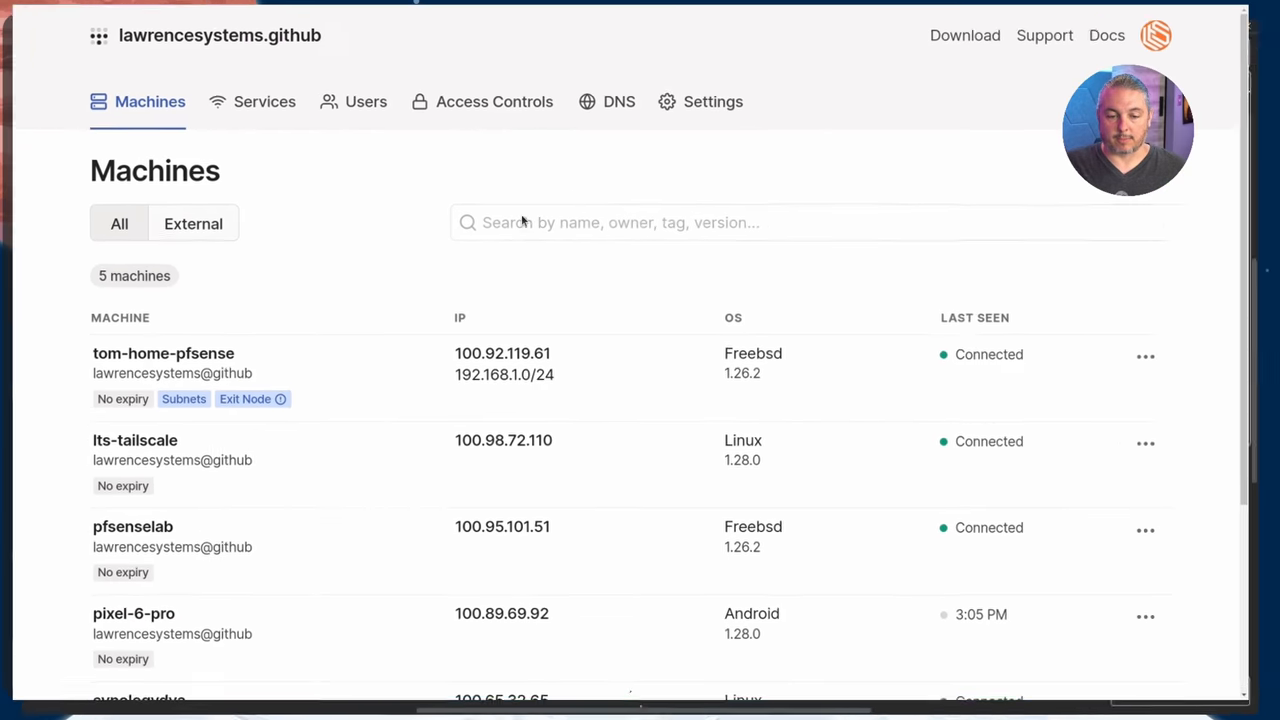
pyautogui.click(494, 100)
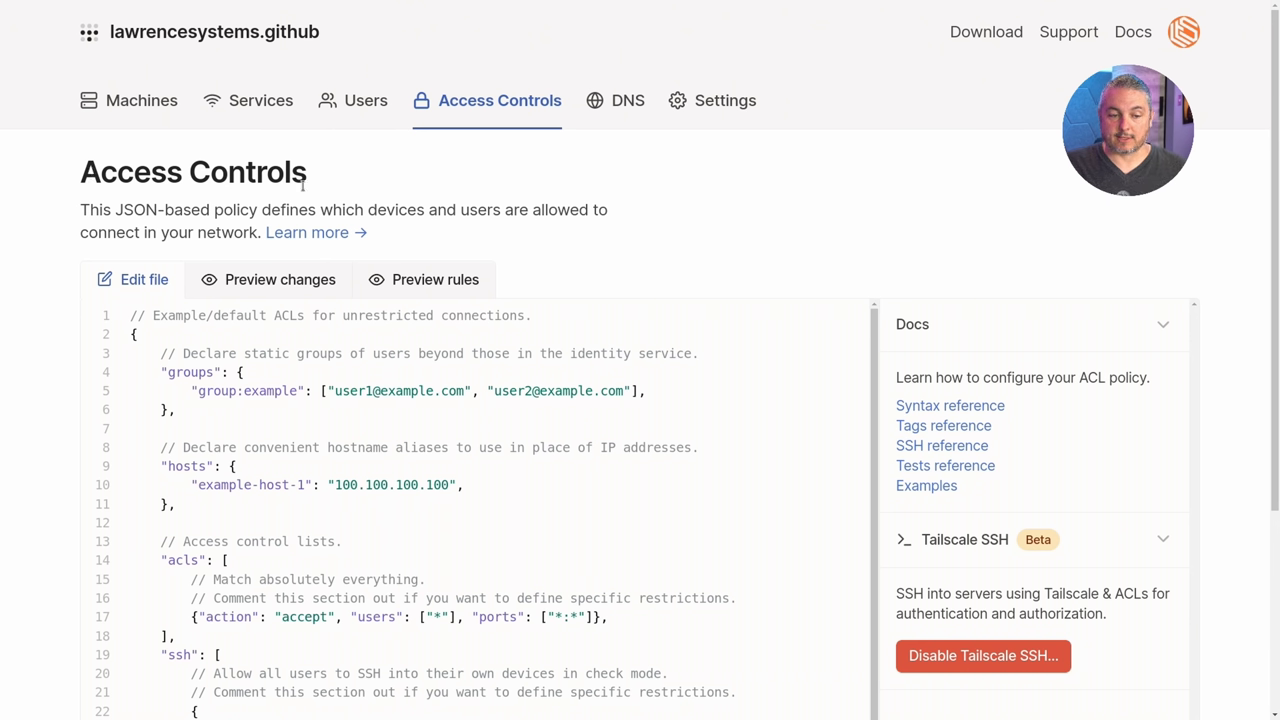
pyautogui.moveTo(64, 88)
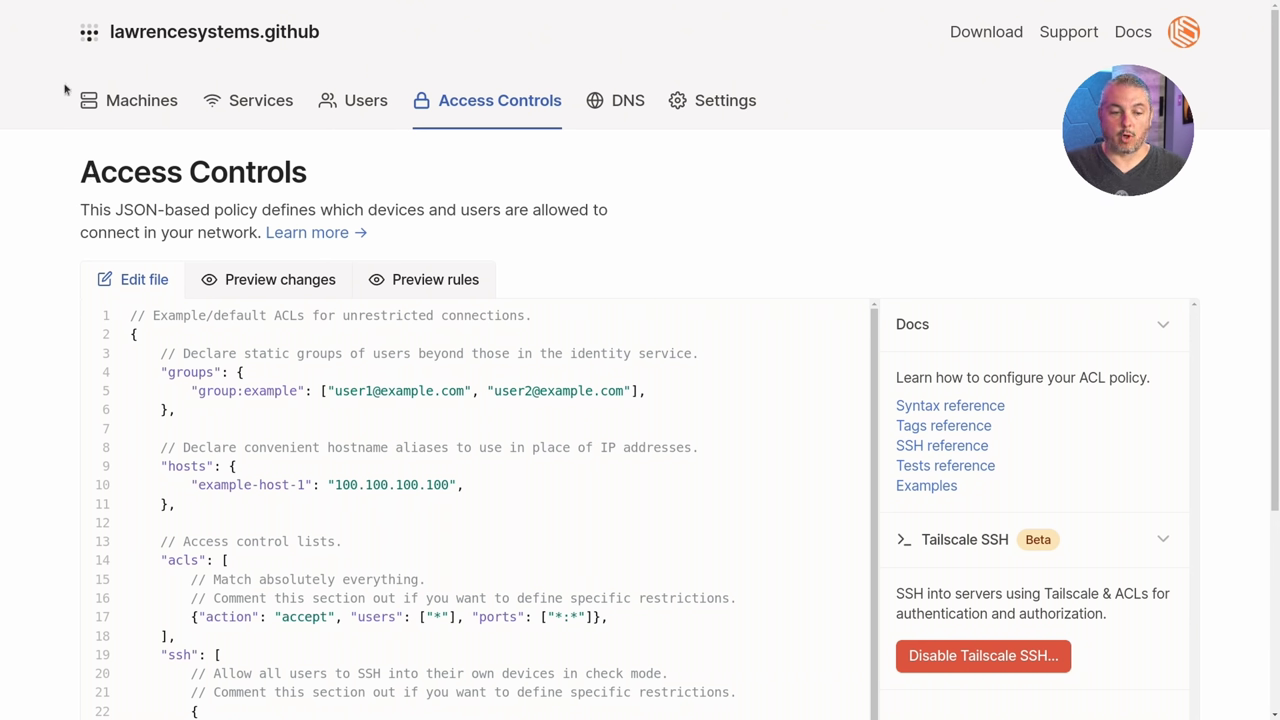
pyautogui.click(140, 100)
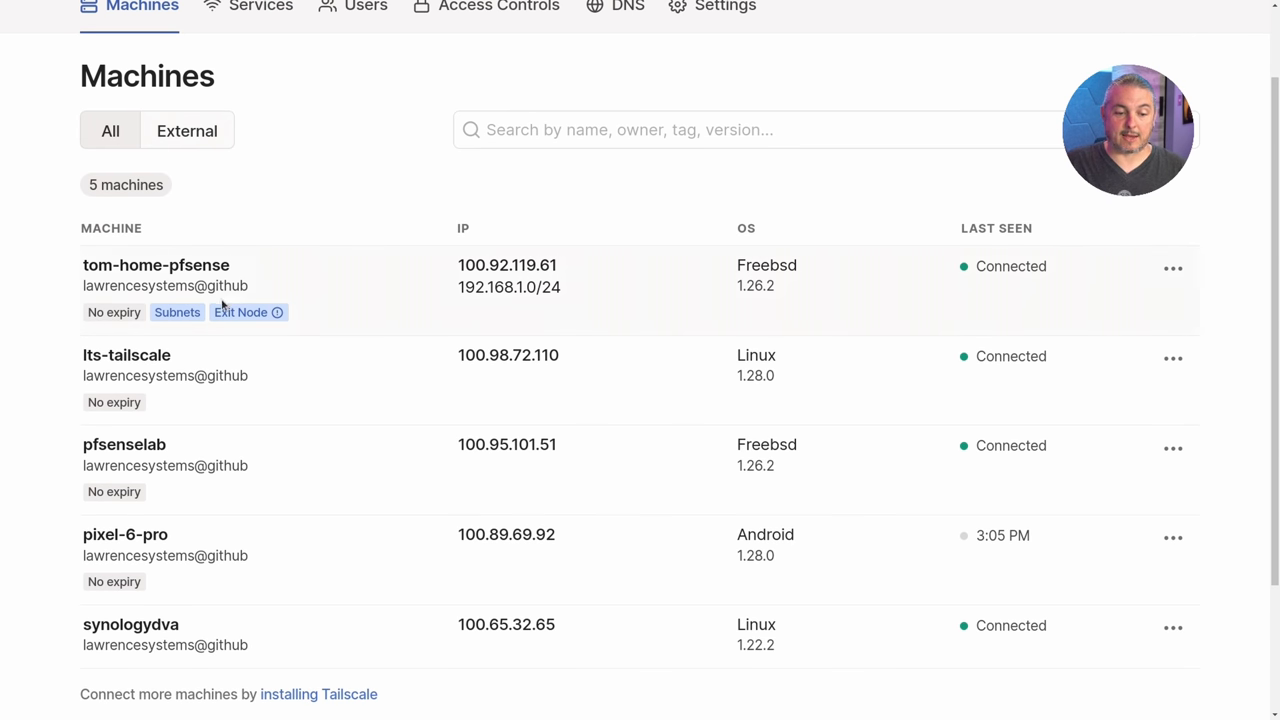
pyautogui.moveTo(294, 396)
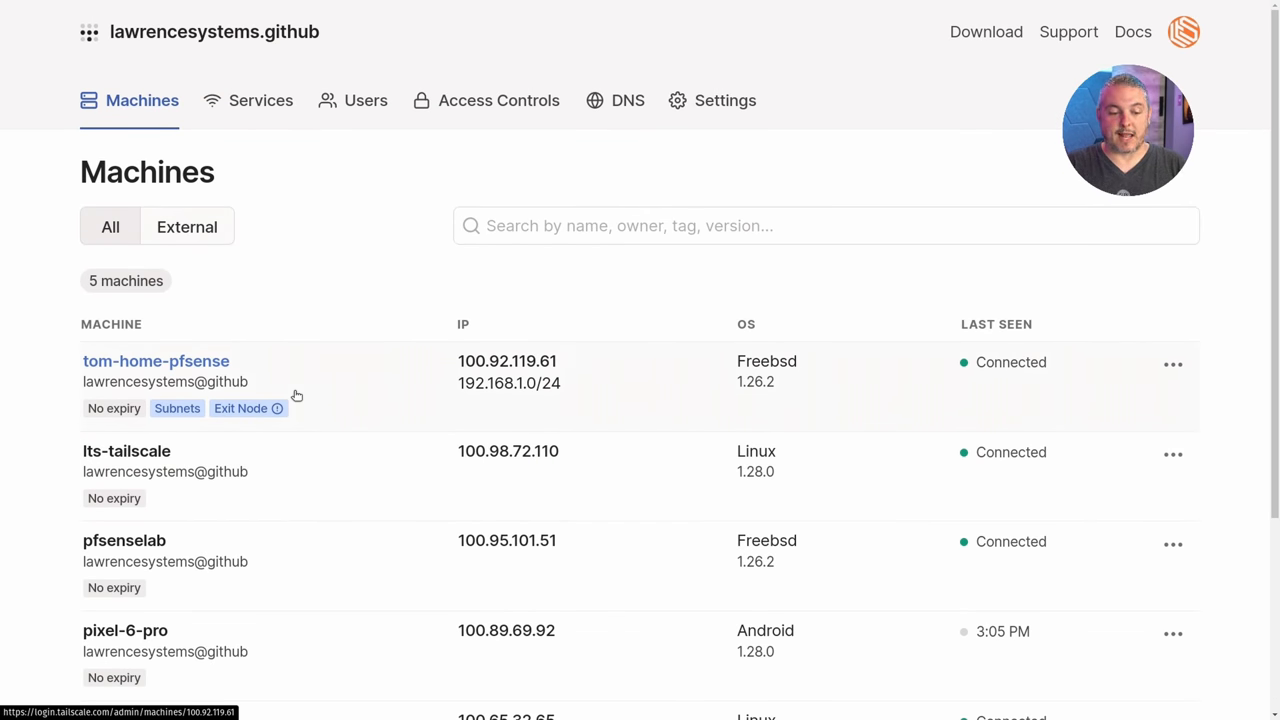
# Step: Log the firewall out of Tailscale with state cleared, then return to its settings page
pyautogui.scroll(-3)
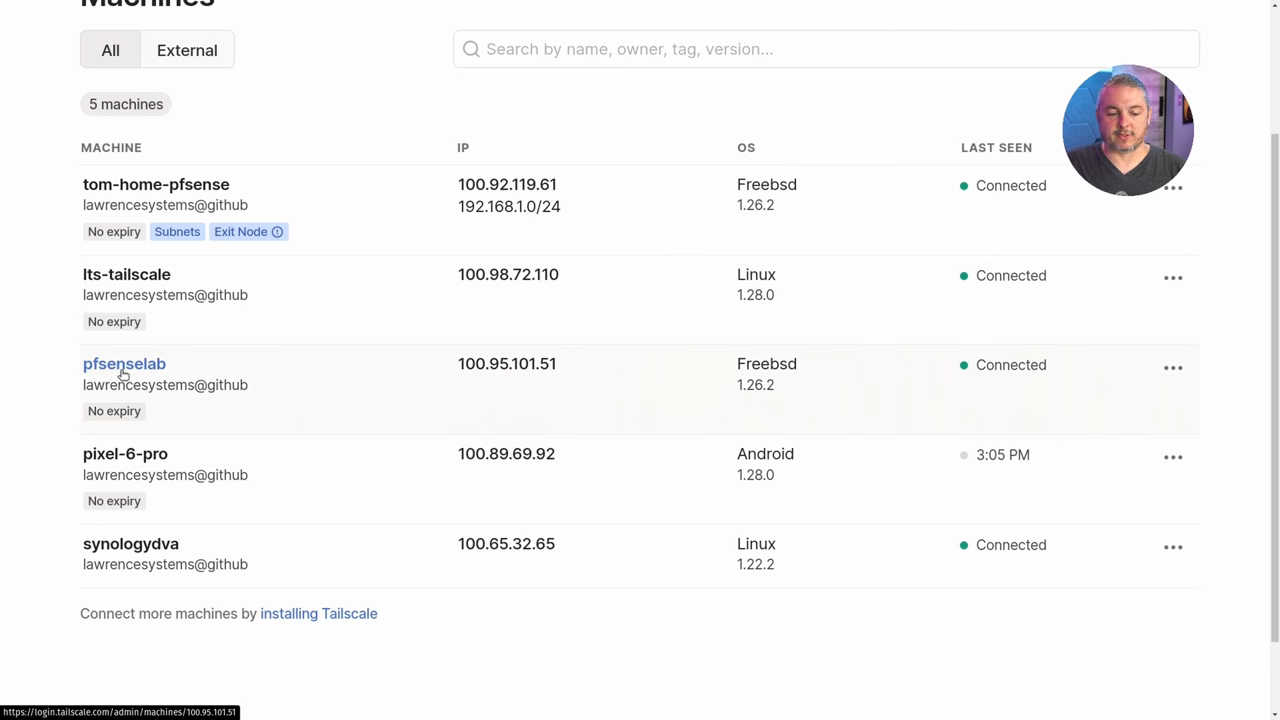
pyautogui.moveTo(266, 330)
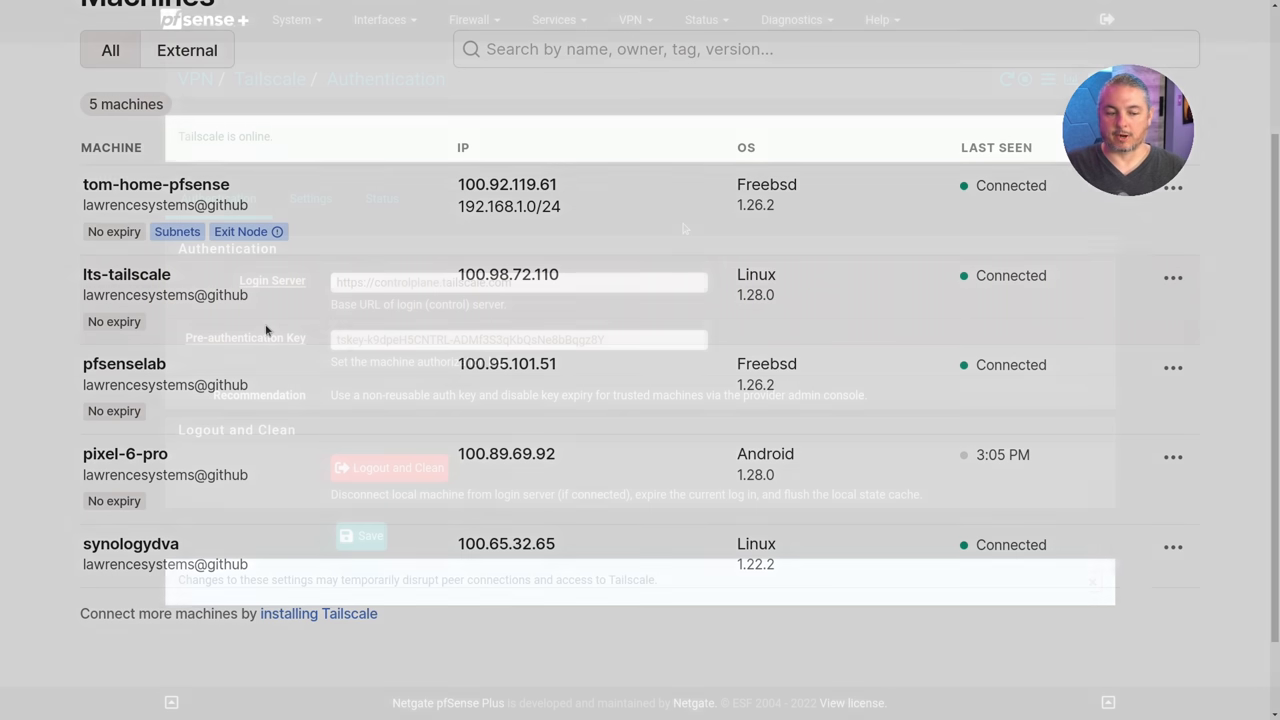
pyautogui.click(310, 198)
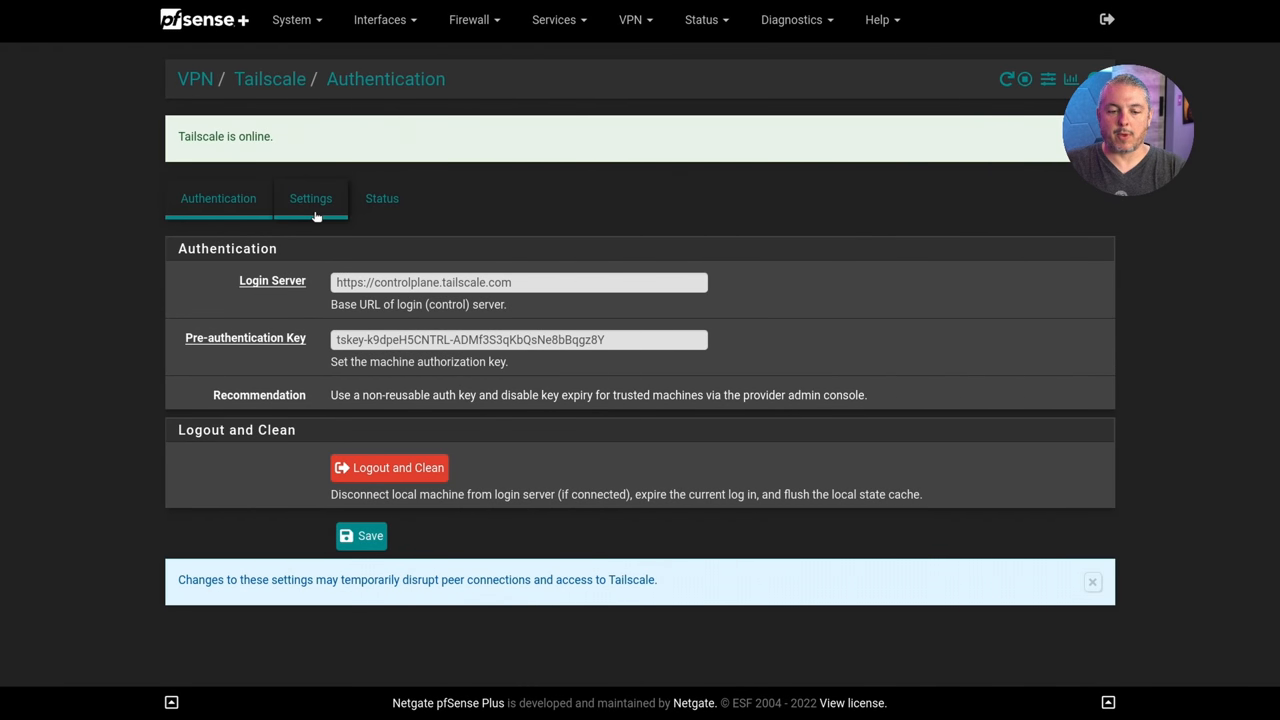
pyautogui.click(218, 198)
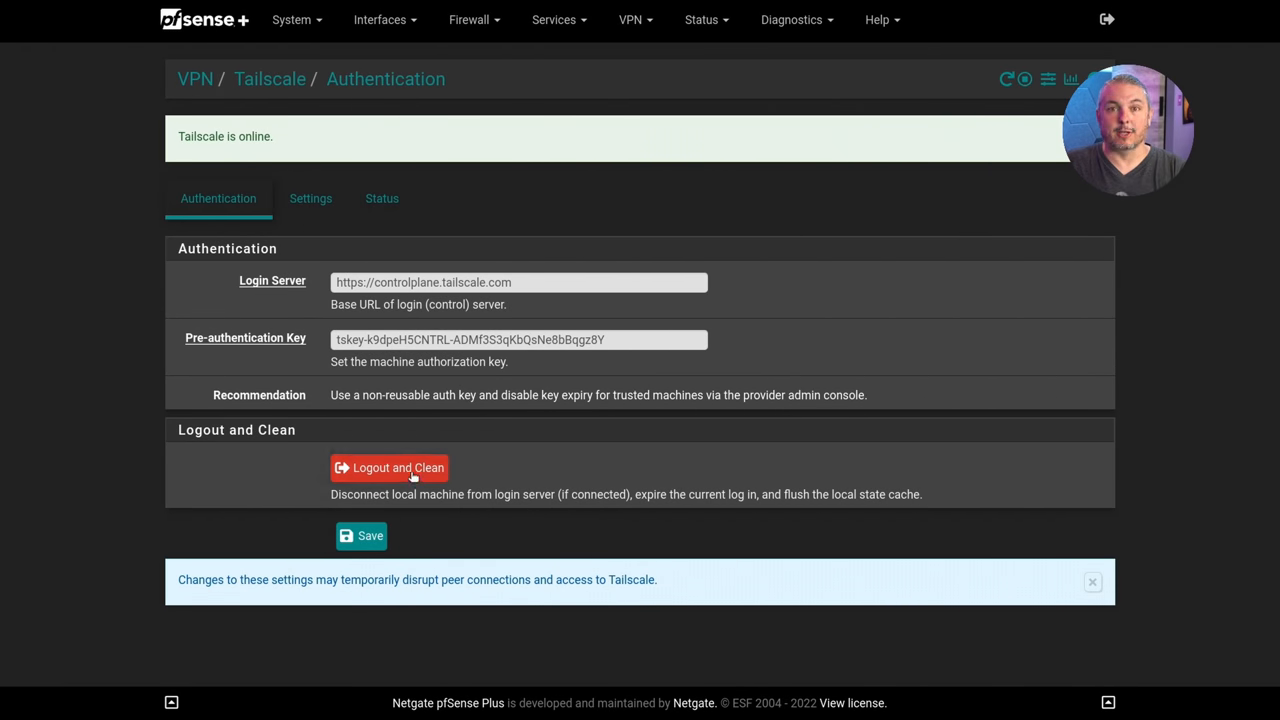
pyautogui.click(388, 468)
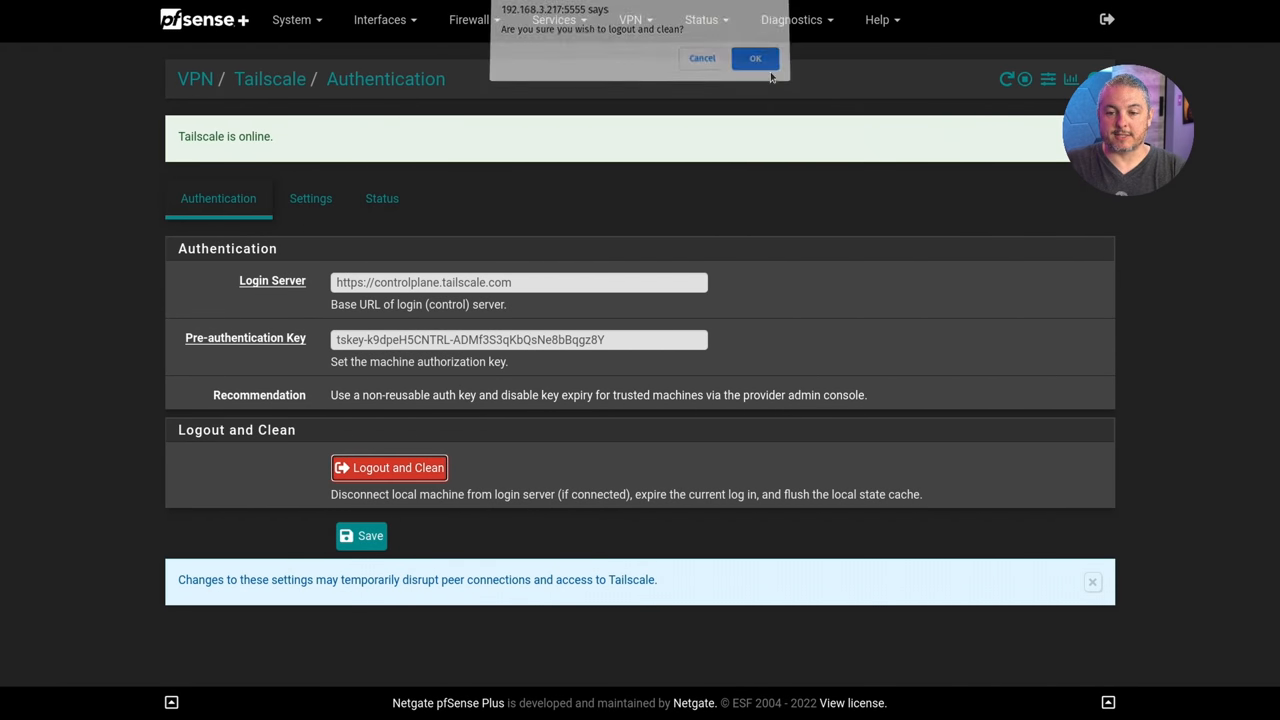
pyautogui.click(756, 58)
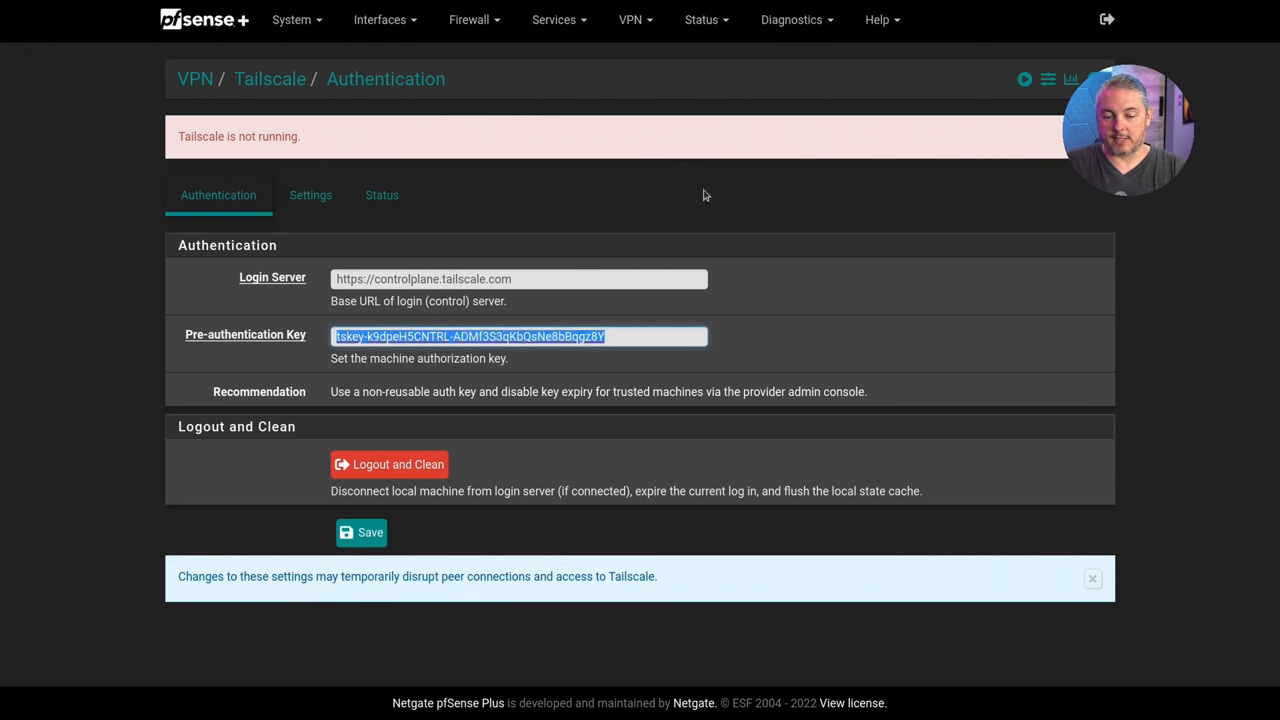
pyautogui.moveTo(340, 252)
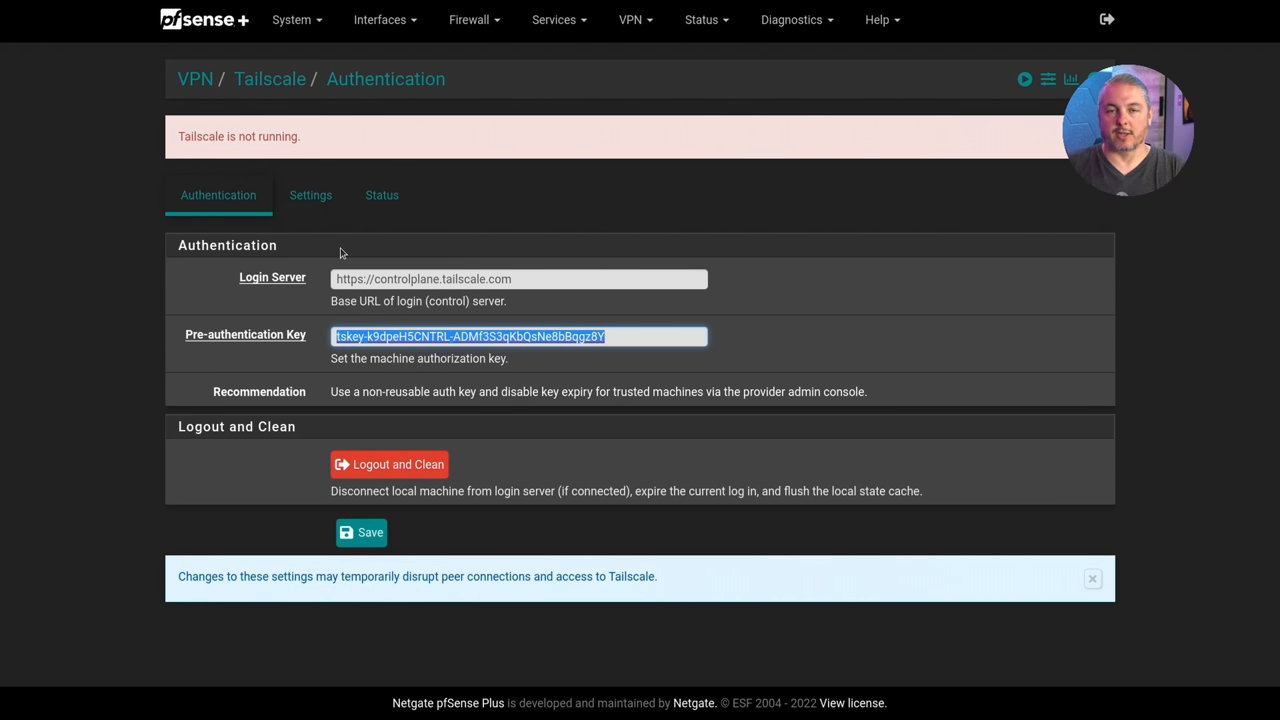
pyautogui.moveTo(294, 226)
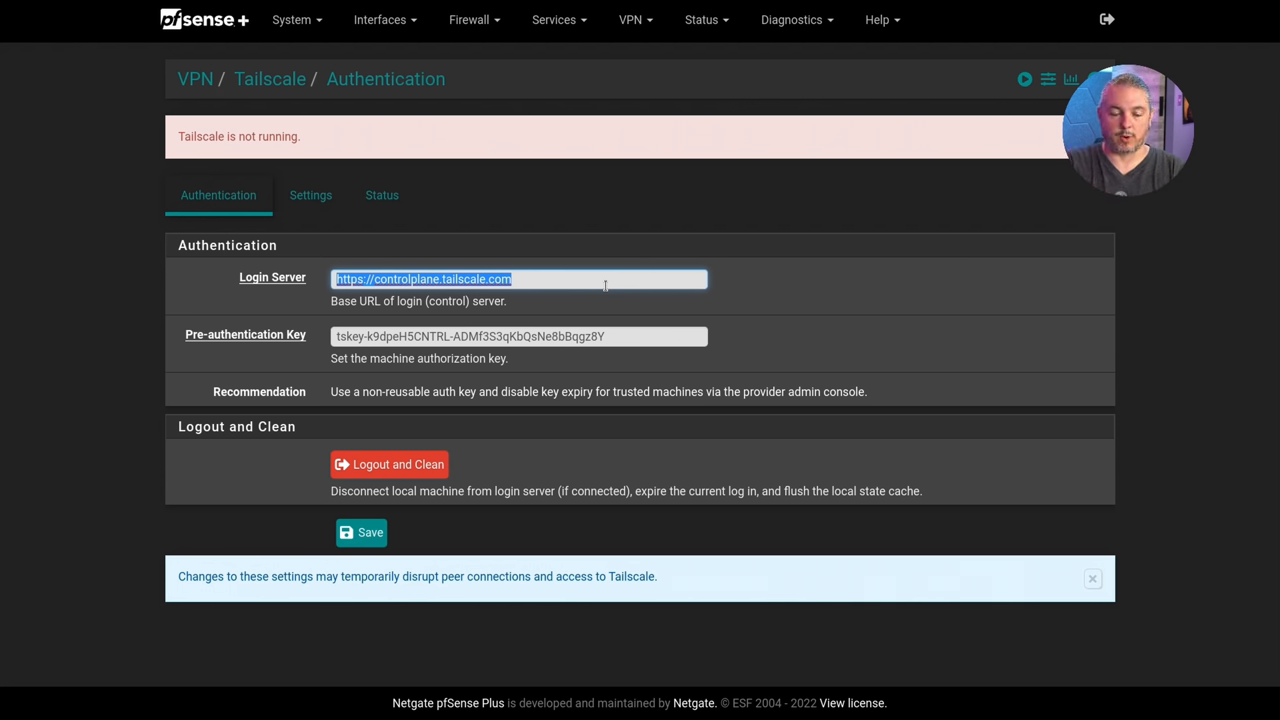
pyautogui.moveTo(730, 326)
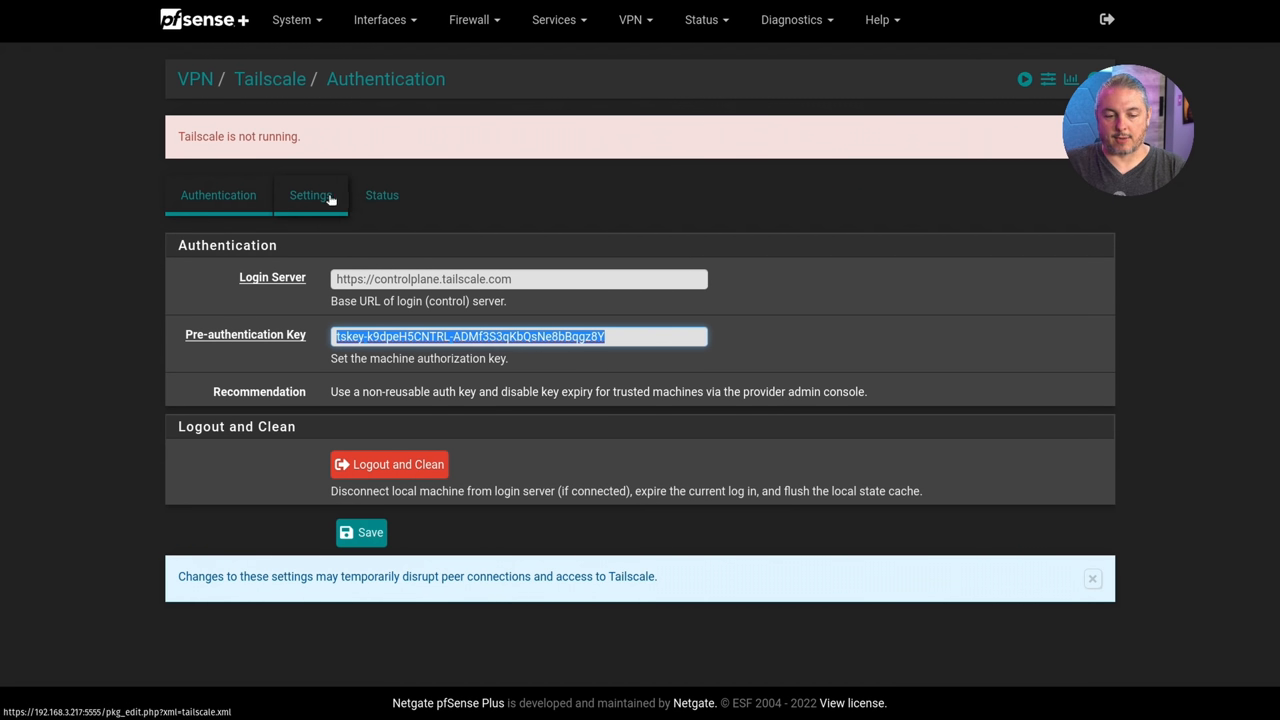
pyautogui.click(310, 196)
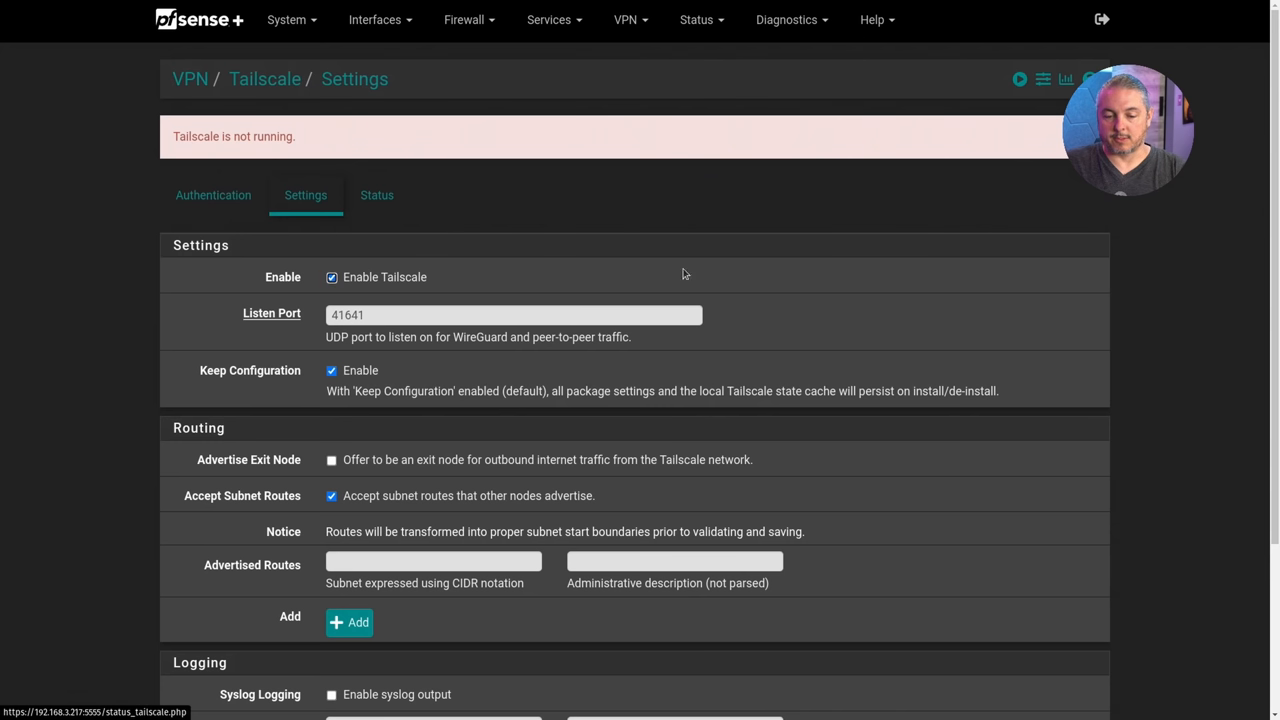
pyautogui.click(212, 196)
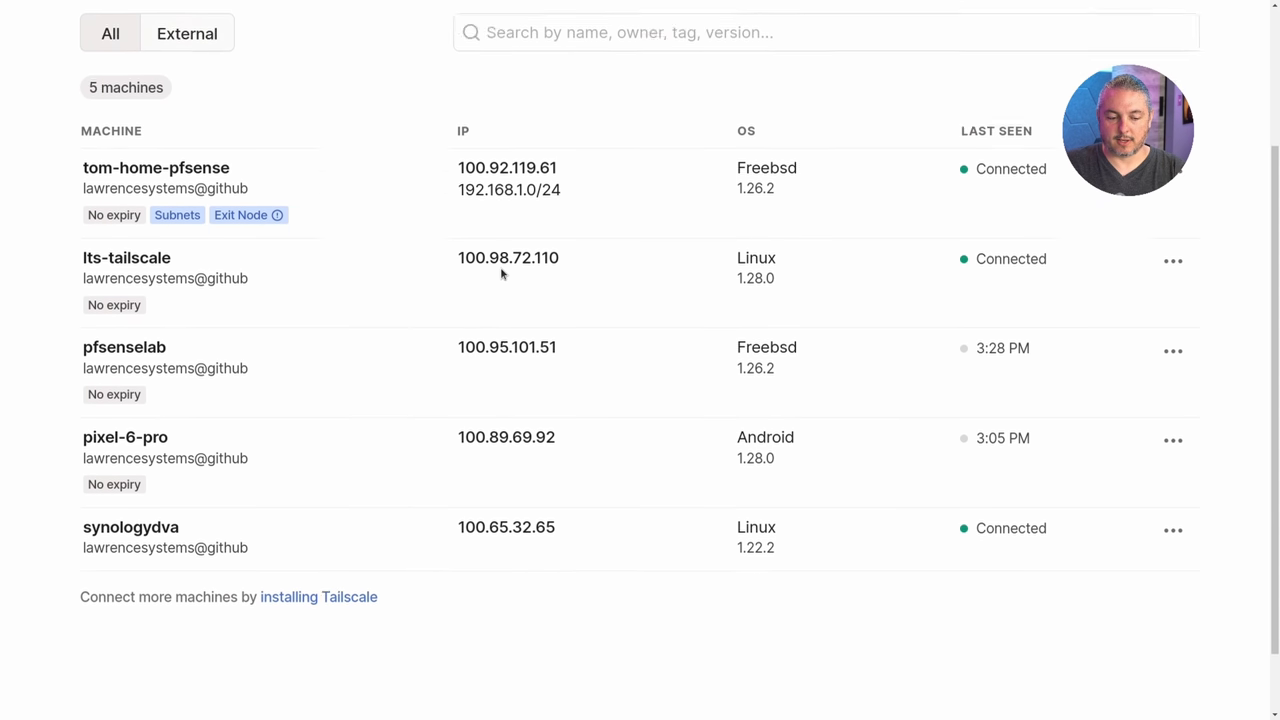
# Step: Remove the old pfsenselab machine from the tailnet
pyautogui.scroll(-3)
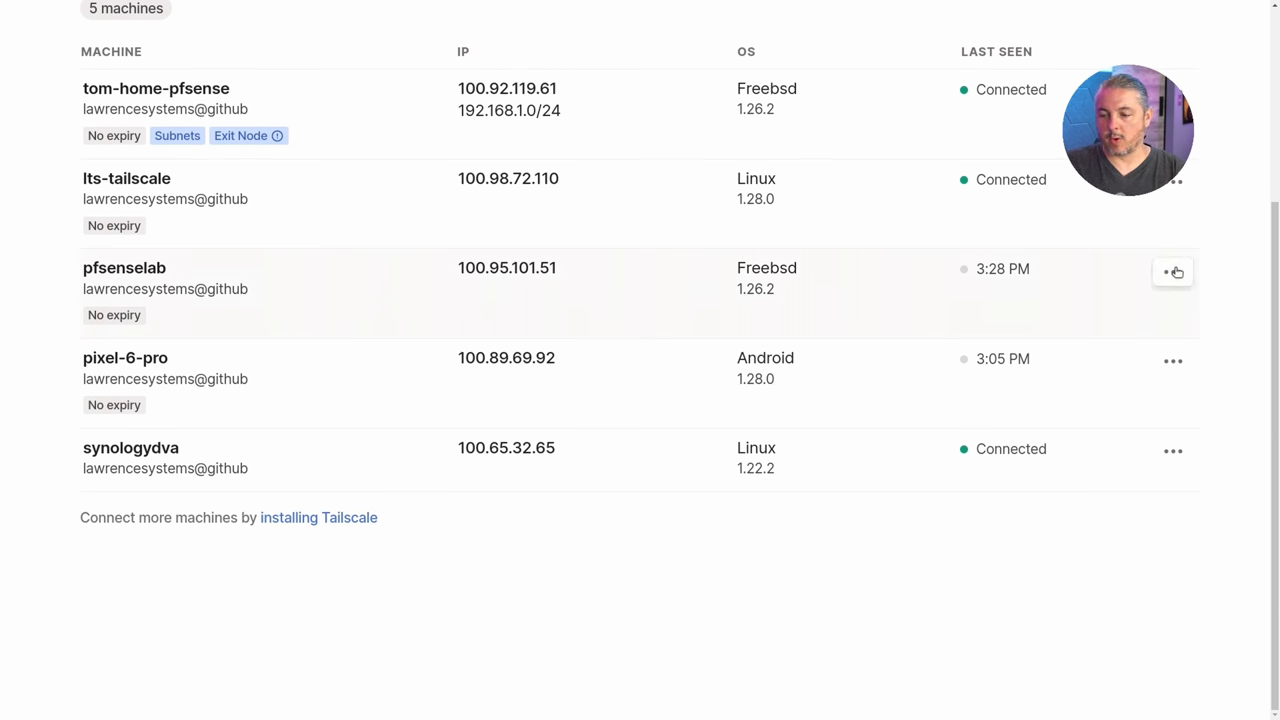
pyautogui.click(1172, 272)
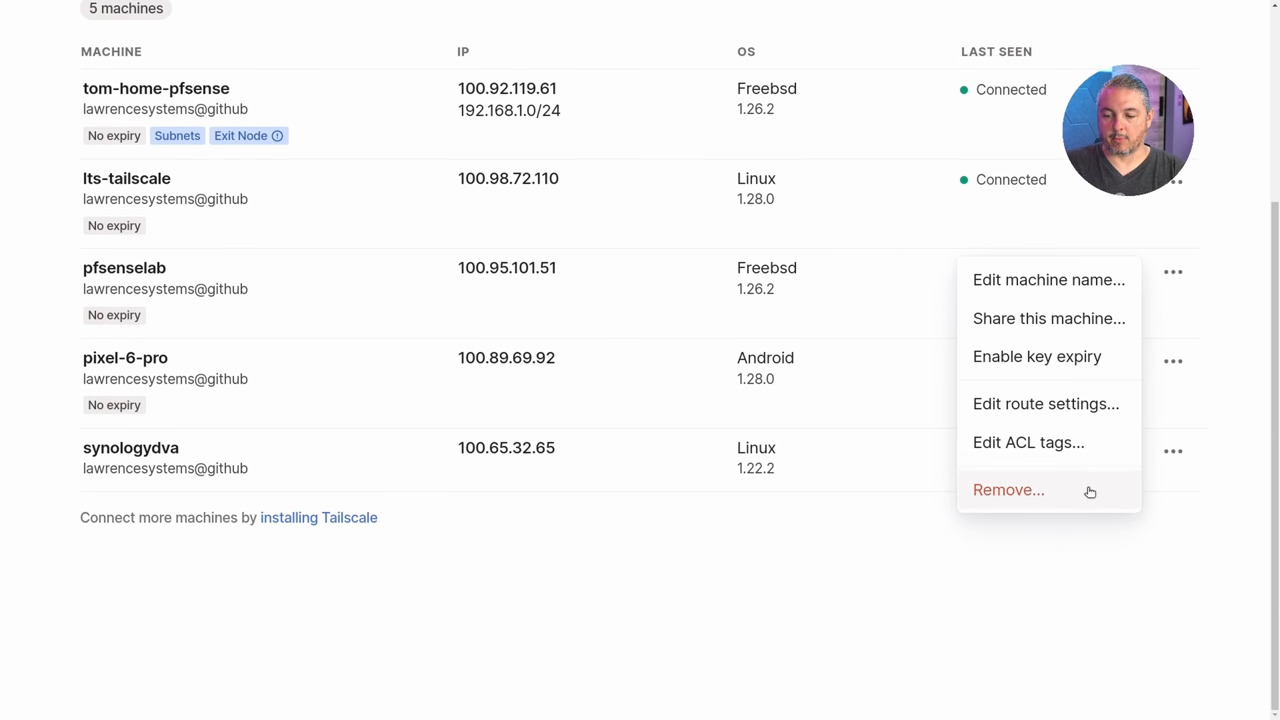
pyautogui.click(1008, 490)
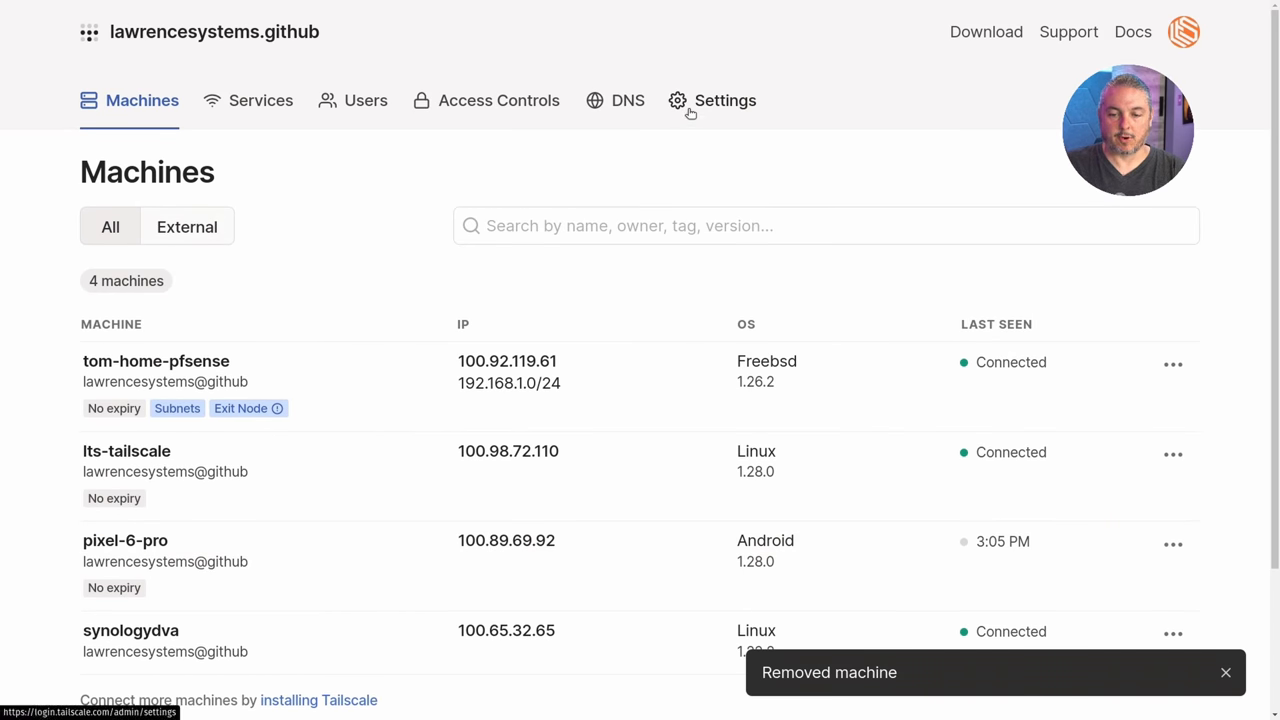
# Step: Generate a new single-use auth key with default options under Settings > Keys and copy it
pyautogui.click(712, 100)
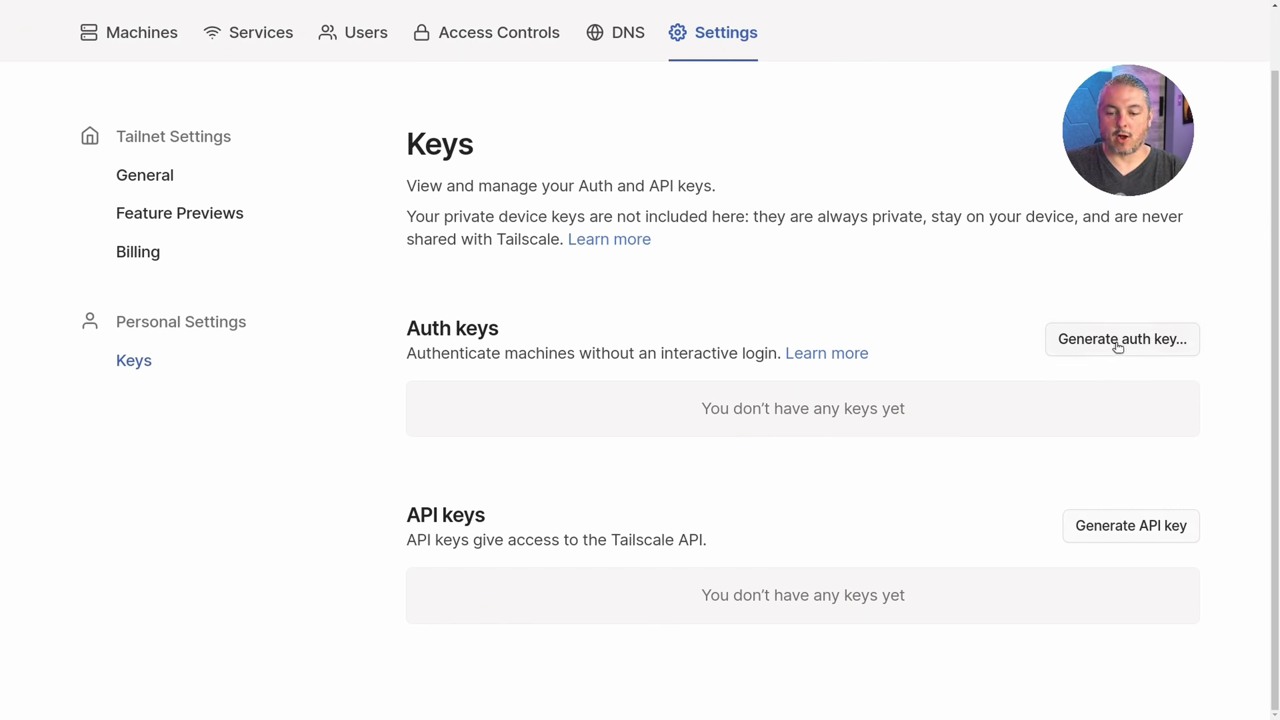
pyautogui.click(1120, 340)
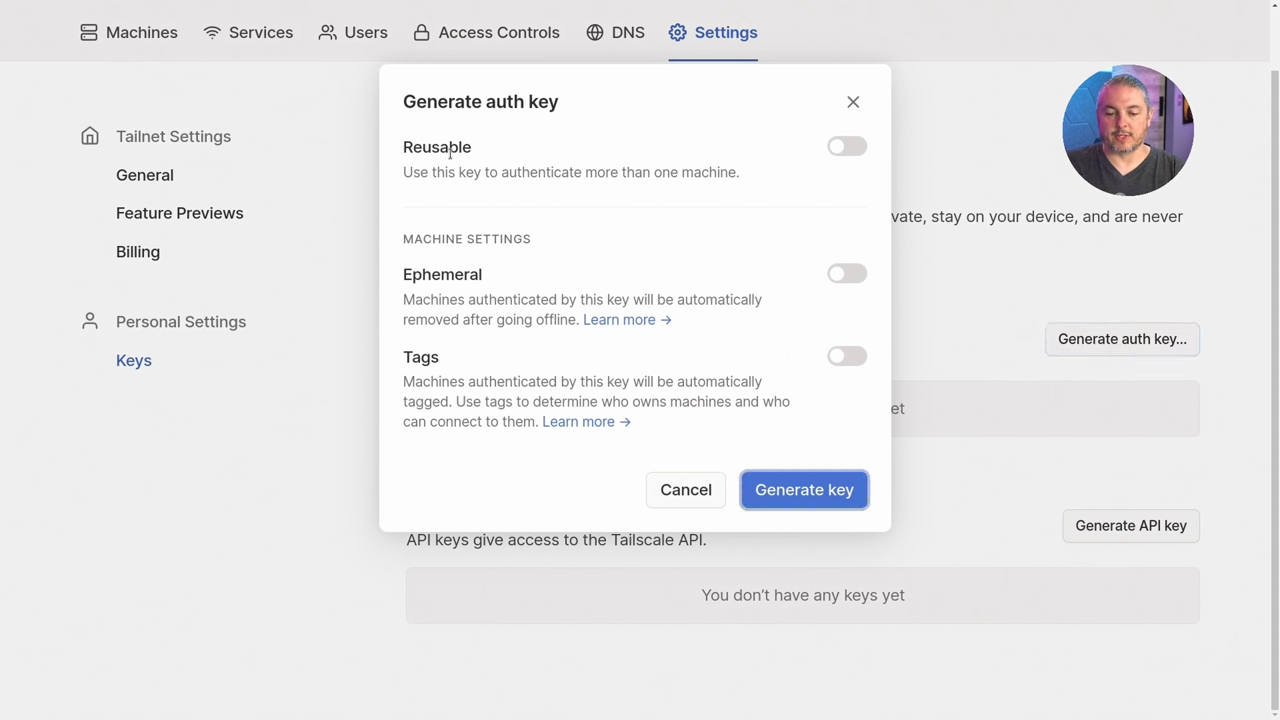
pyautogui.moveTo(448, 132)
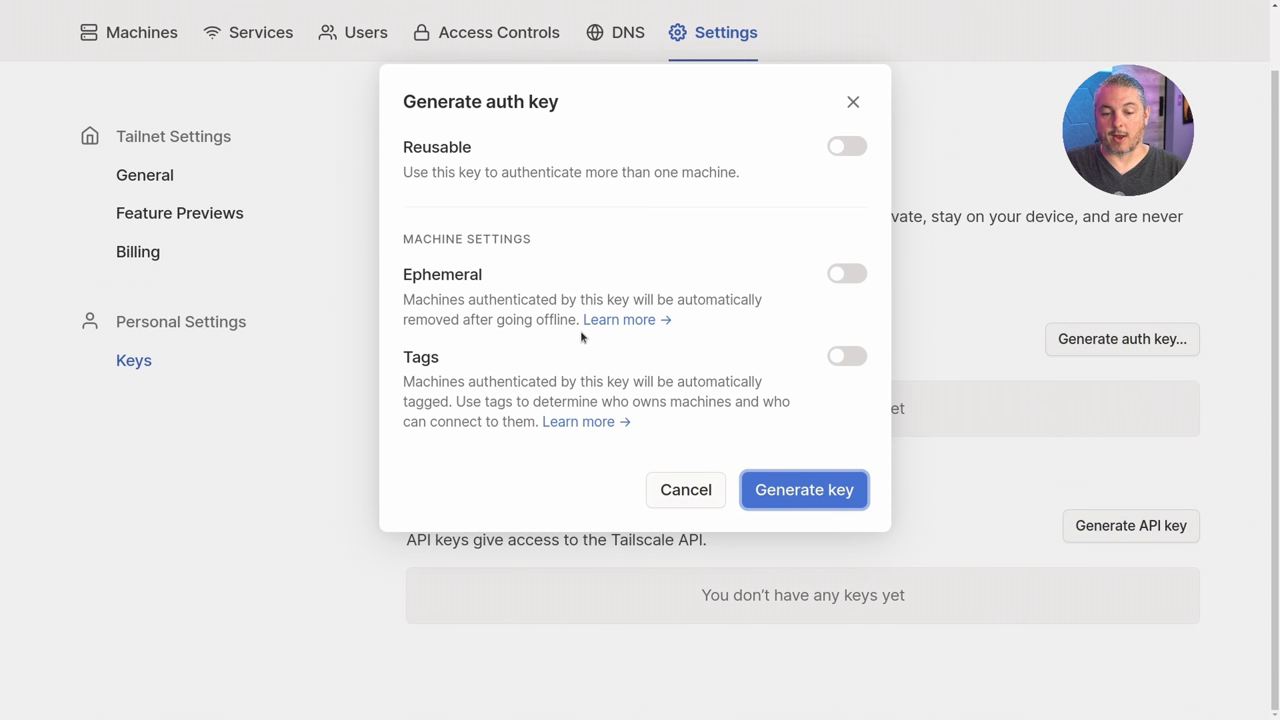
pyautogui.moveTo(620, 320)
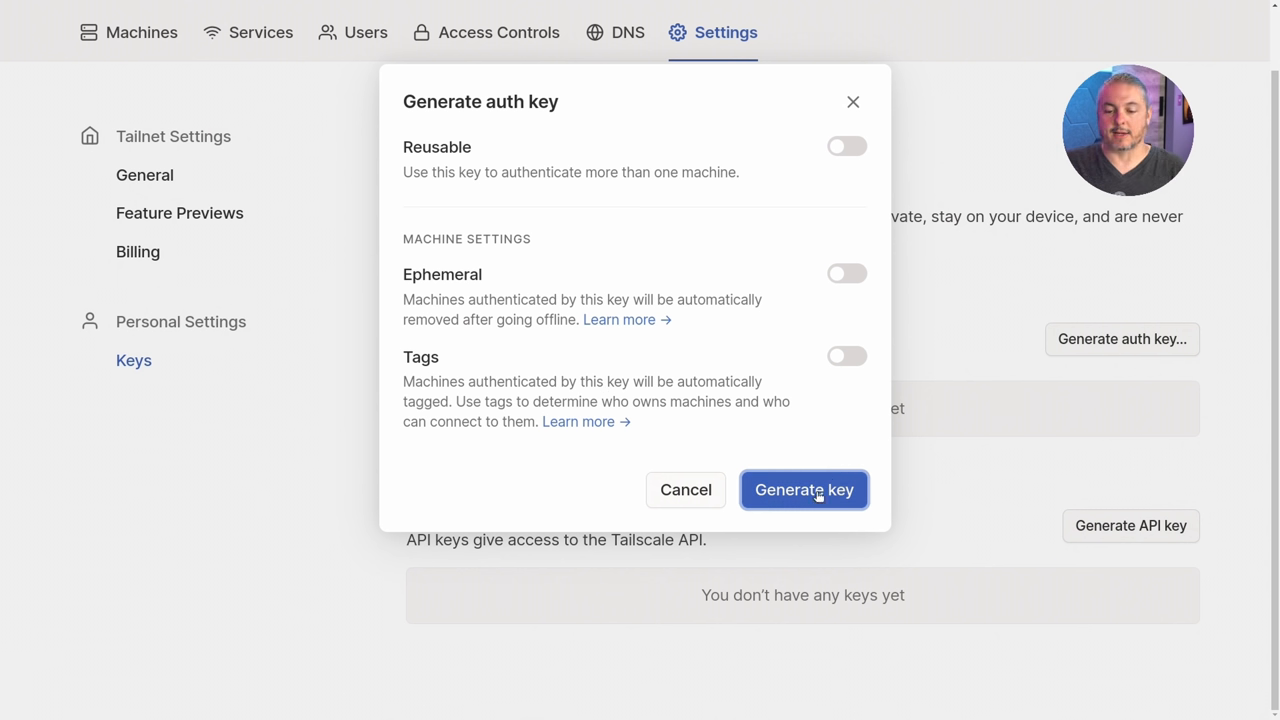
pyautogui.click(804, 490)
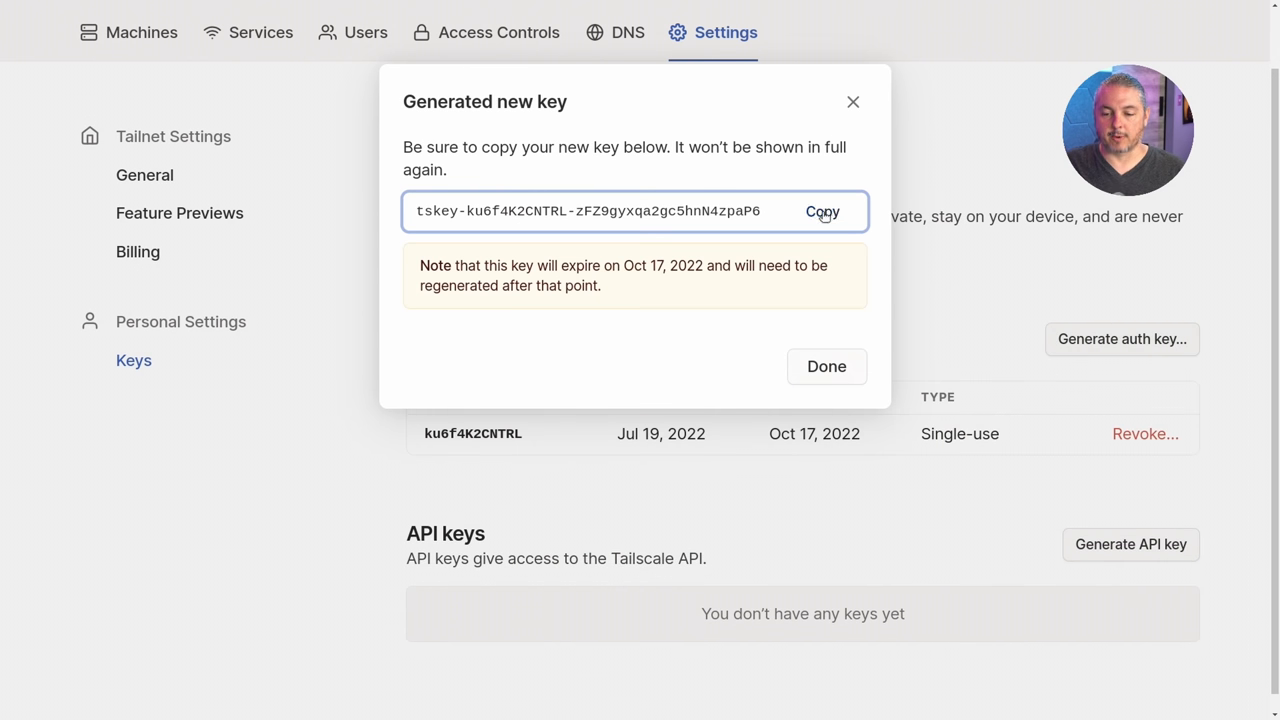
pyautogui.click(822, 212)
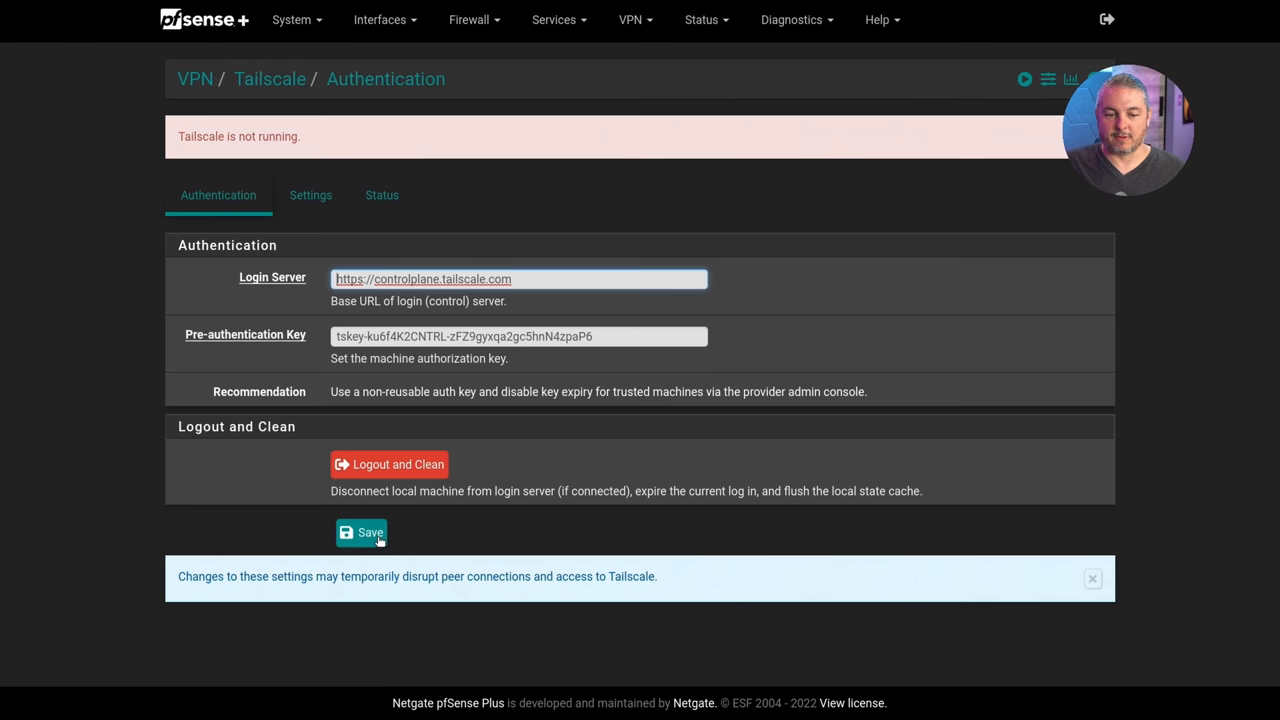
# Step: Save the pasted pre-authentication key and check Tailscale's status, which is not yet online
pyautogui.click(310, 196)
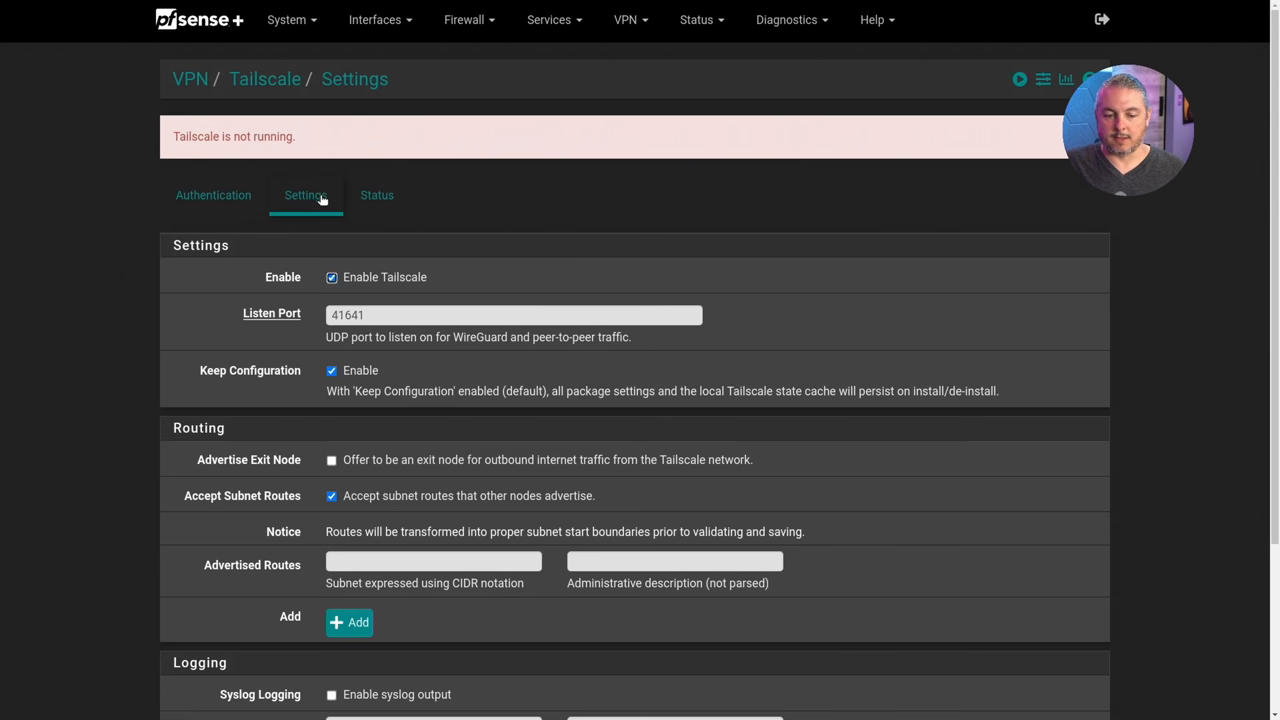
pyautogui.scroll(-3)
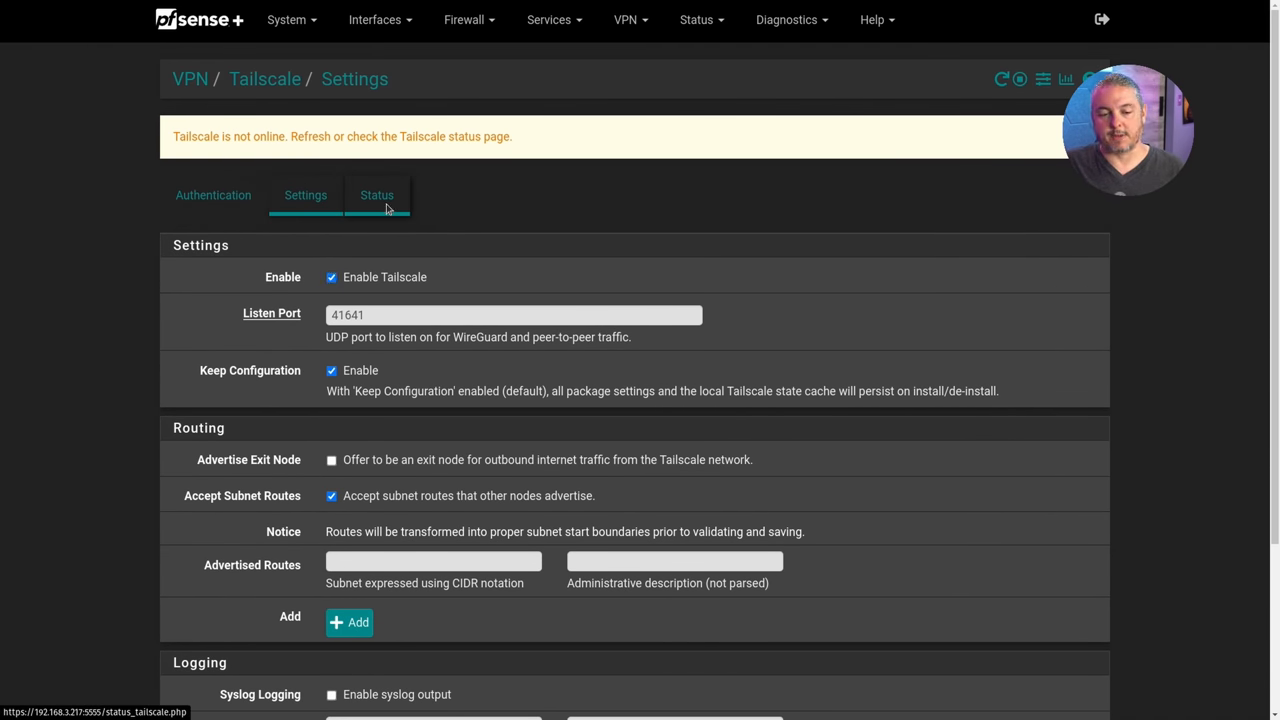
pyautogui.click(376, 196)
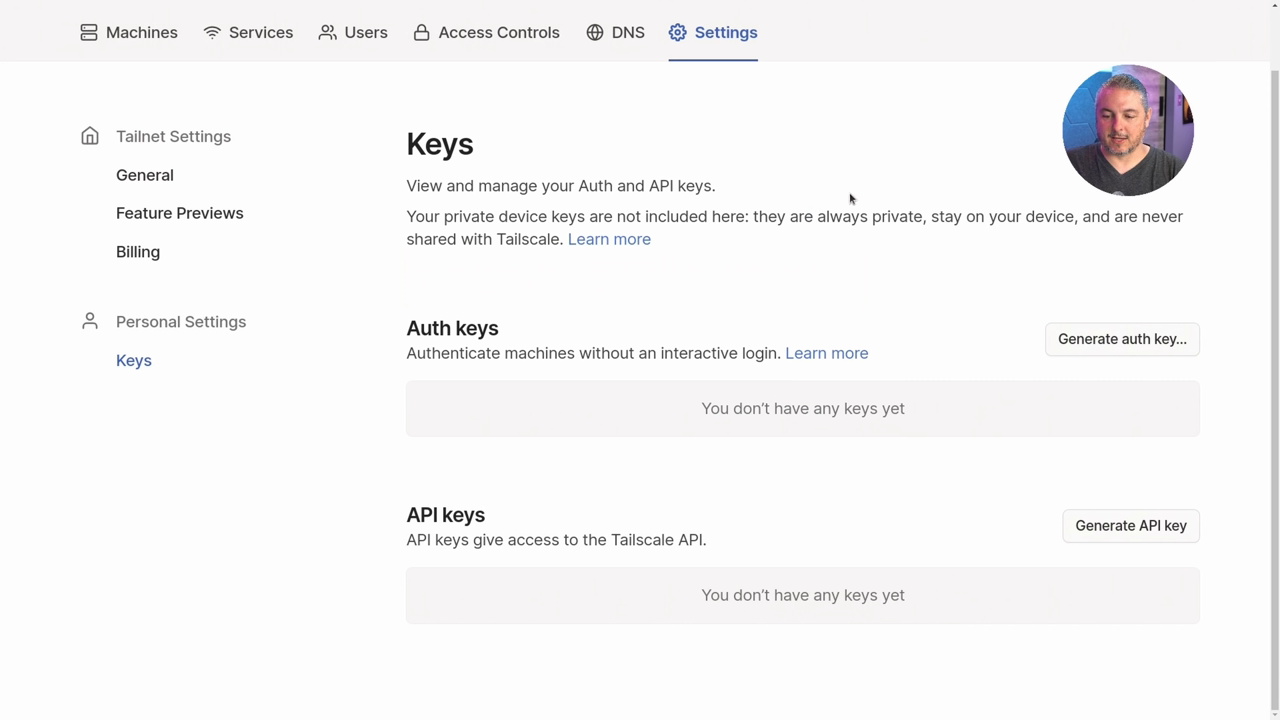
# Step: Confirm pfsenselab reappears as a connected machine with a new address in the machines list
pyautogui.click(142, 32)
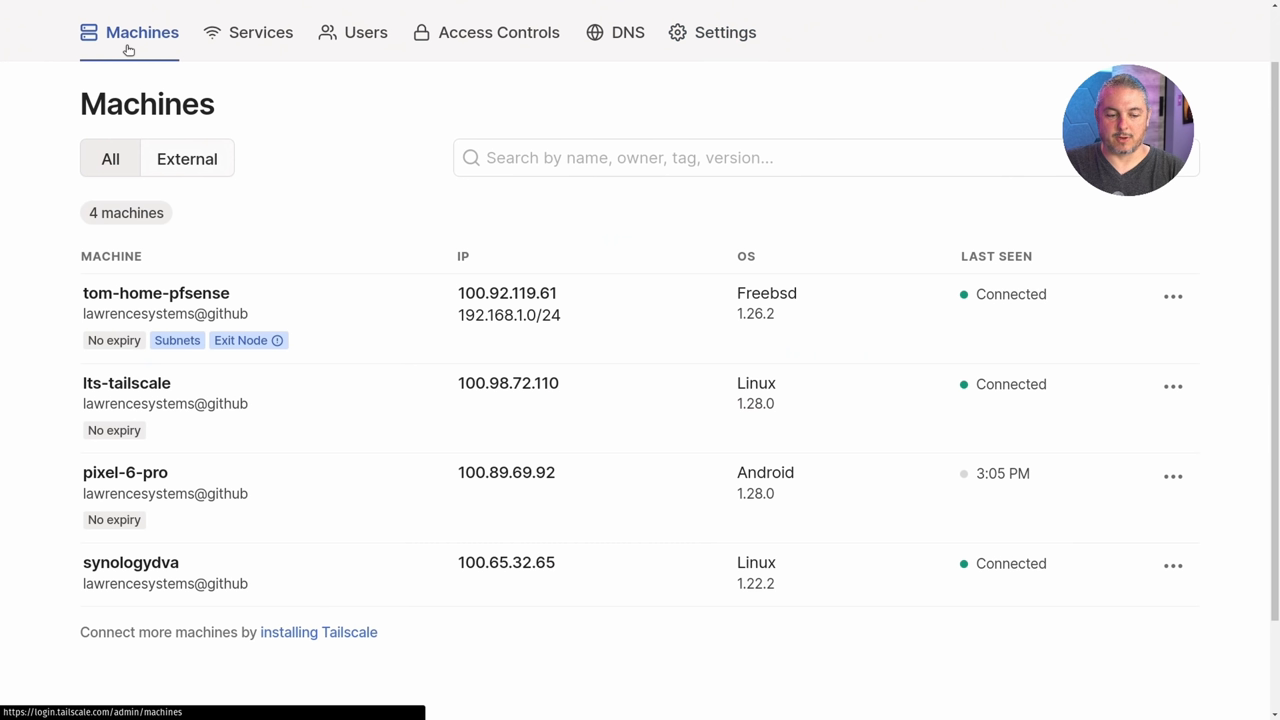
pyautogui.scroll(-3)
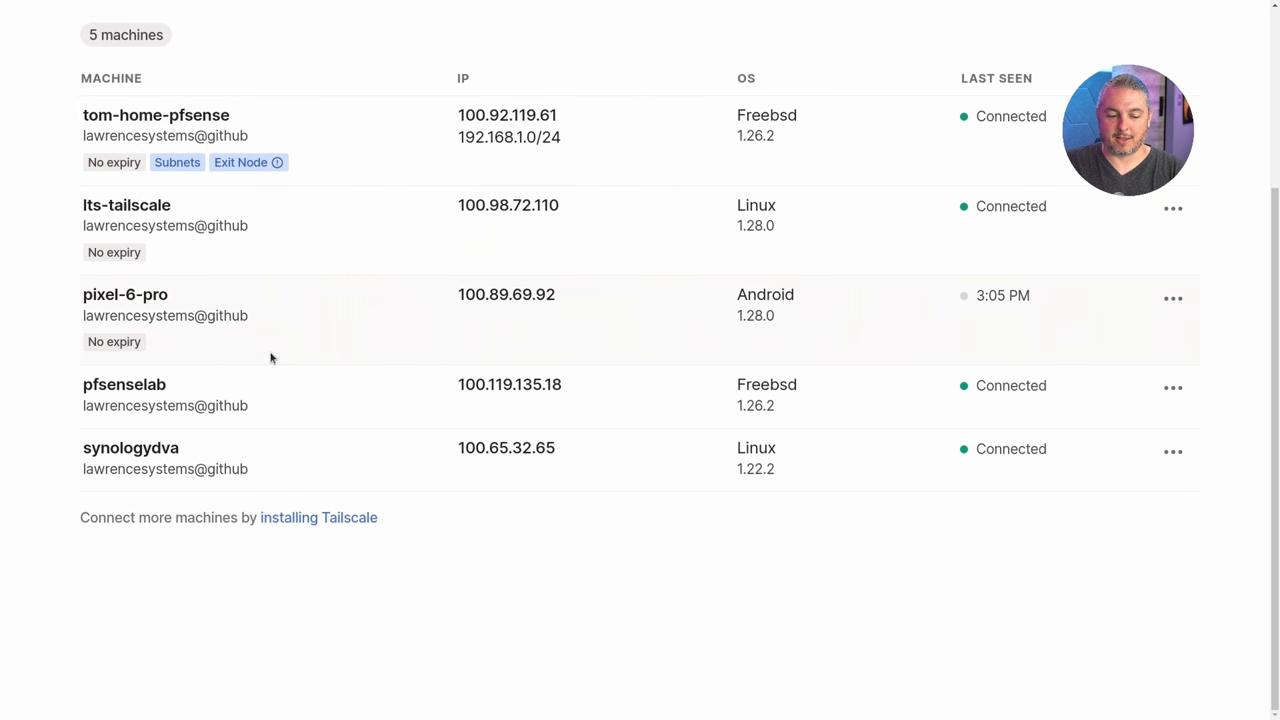
pyautogui.moveTo(724, 386)
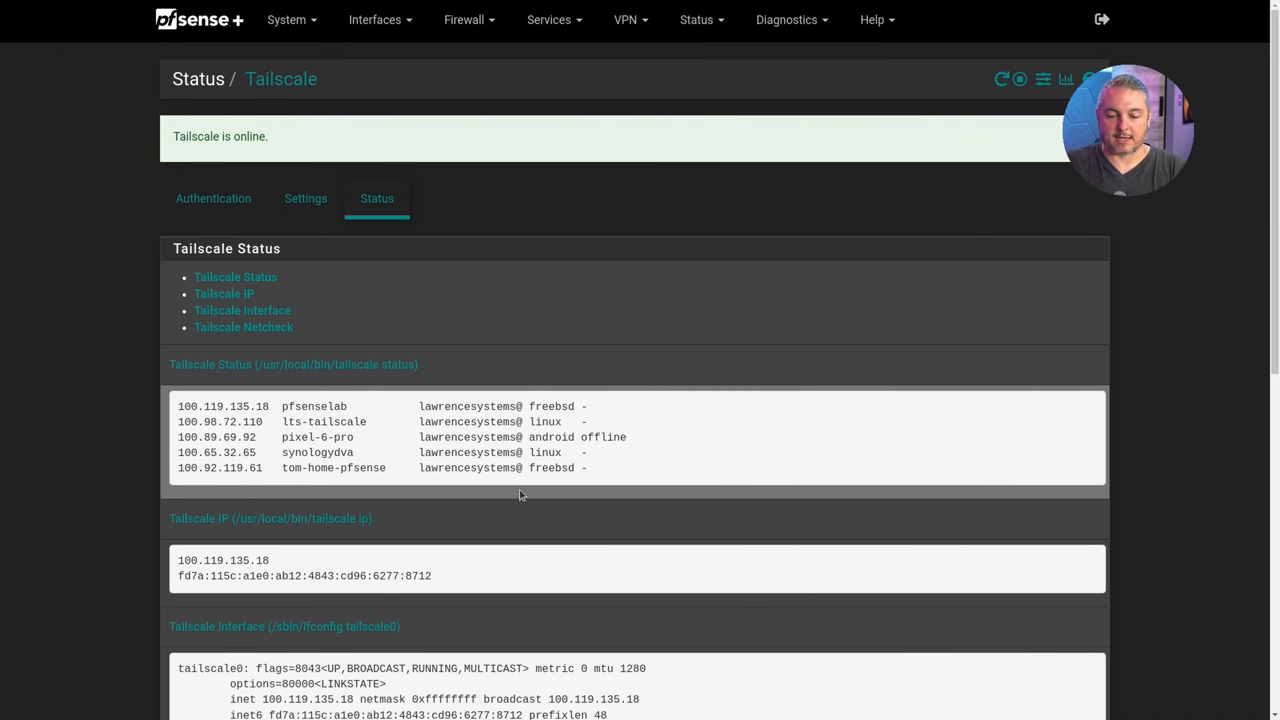
# Step: Confirm Tailscale status lists all five peers, review its settings, and return to the dashboard
pyautogui.scroll(-3)
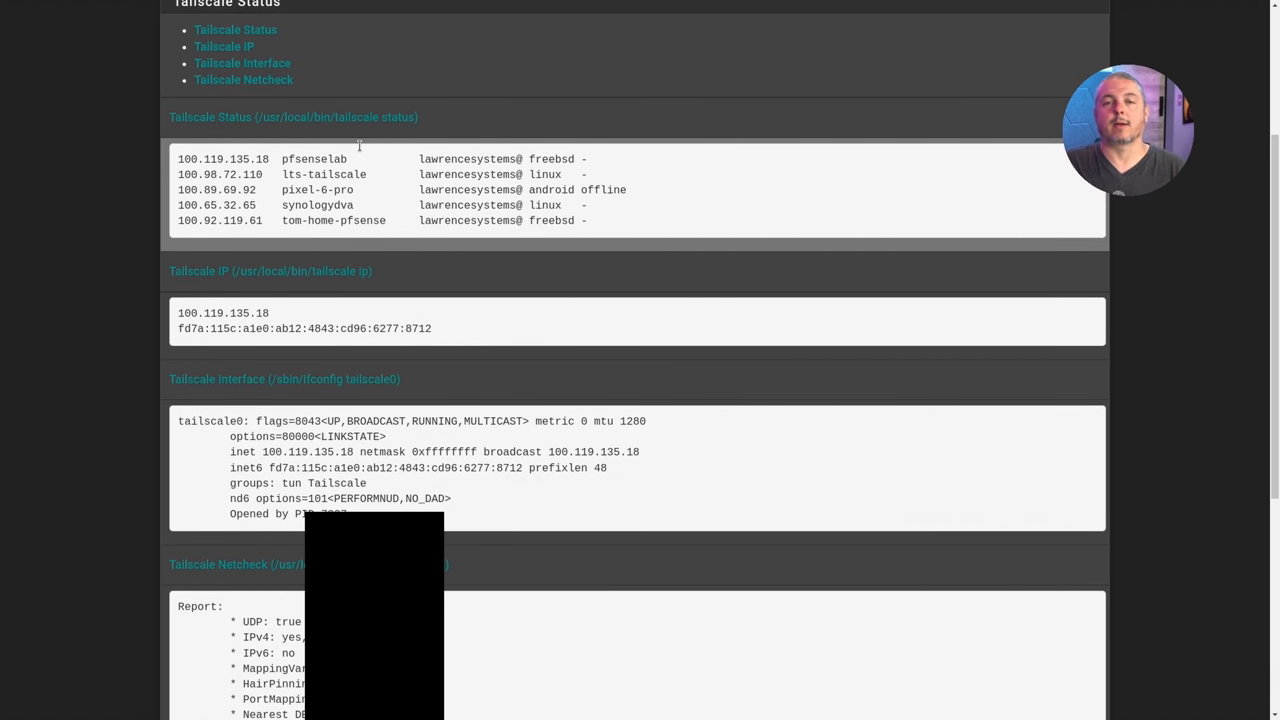
pyautogui.scroll(3)
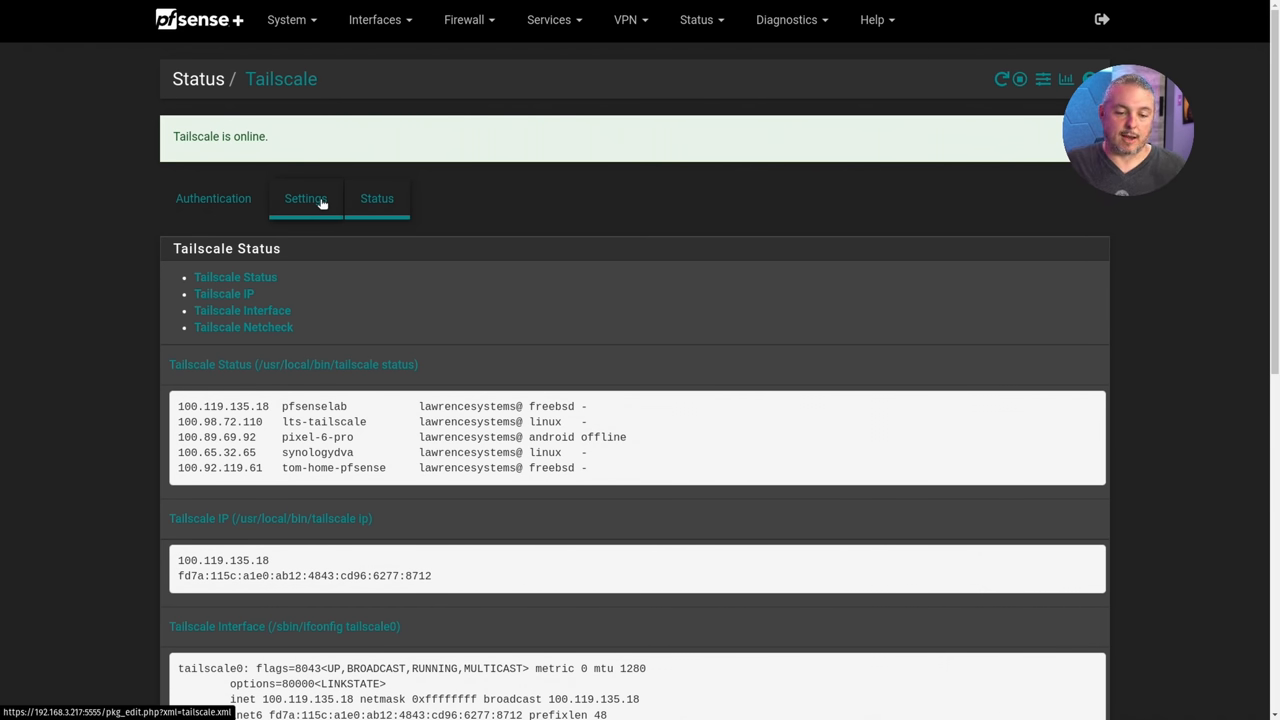
pyautogui.click(304, 198)
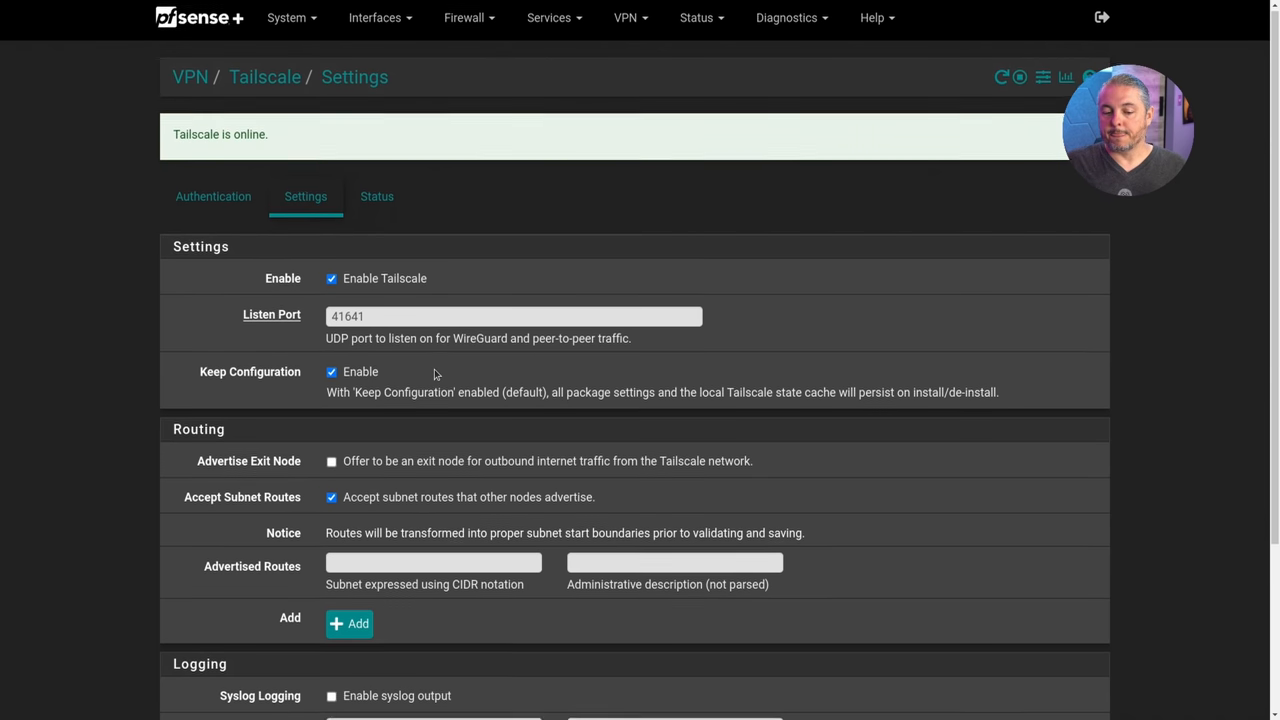
pyautogui.scroll(-3)
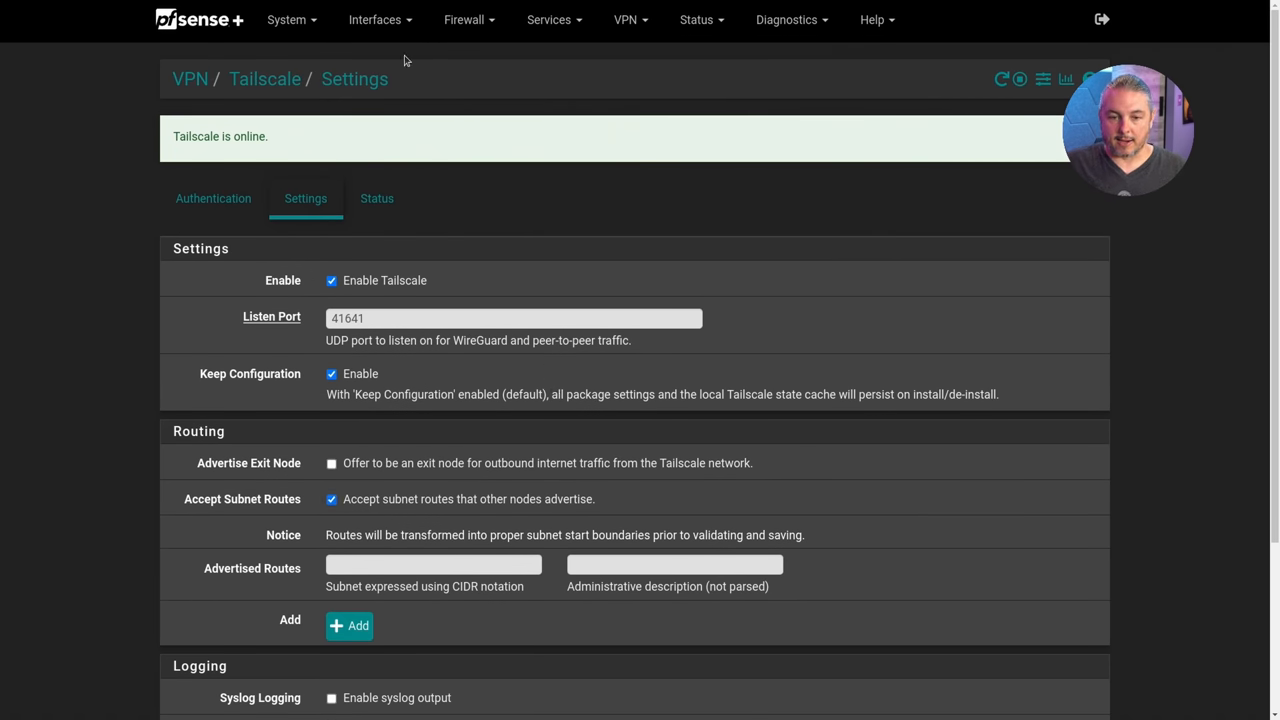
pyautogui.moveTo(424, 360)
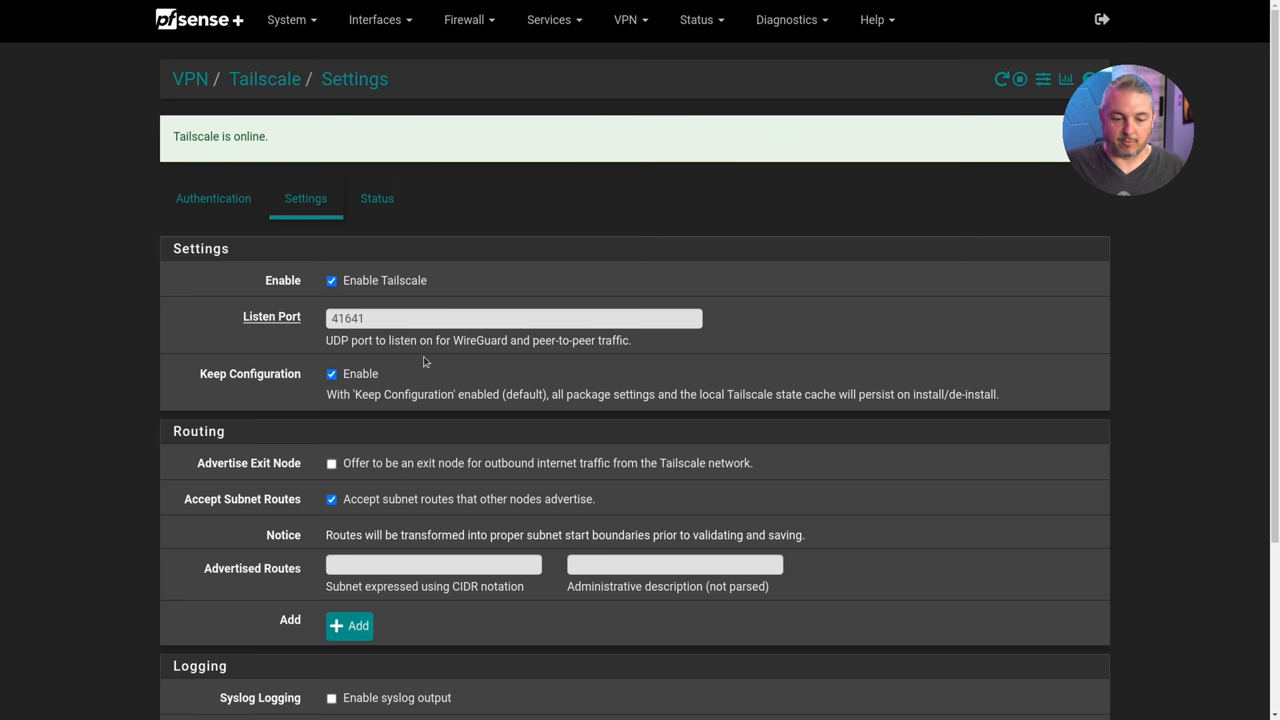
pyautogui.moveTo(516, 290)
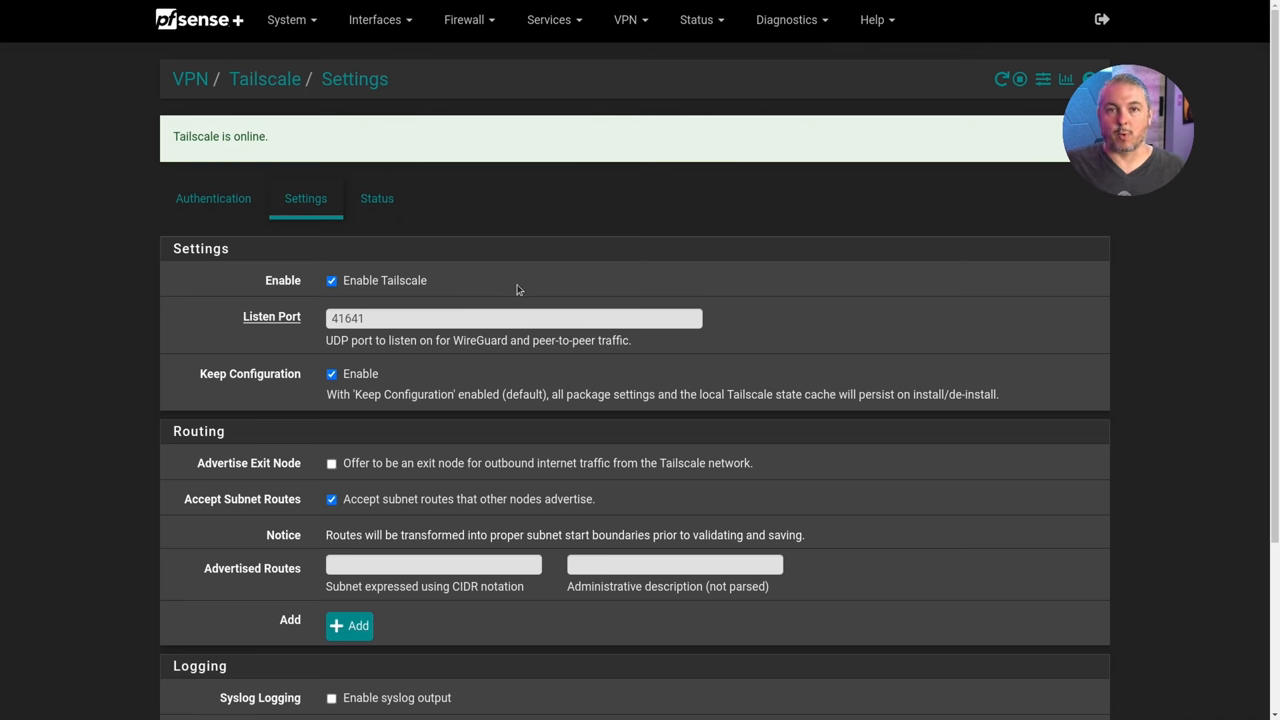
pyautogui.moveTo(196, 20)
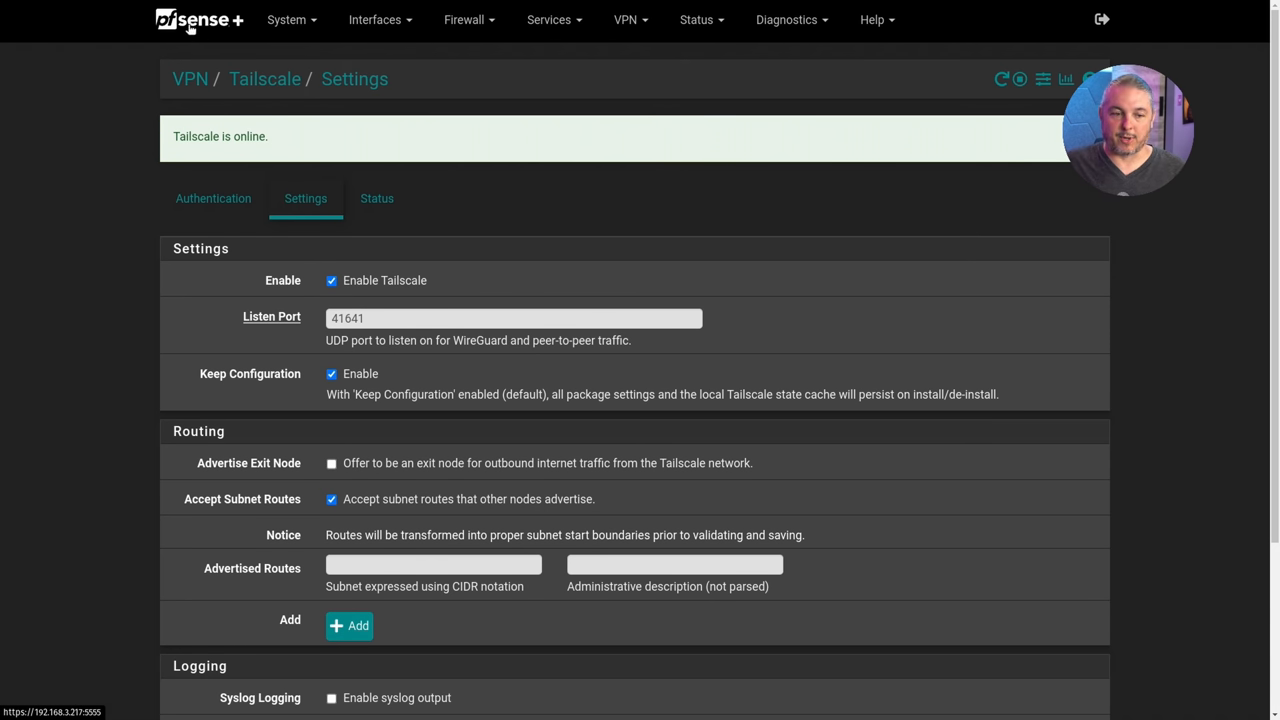
pyautogui.click(200, 20)
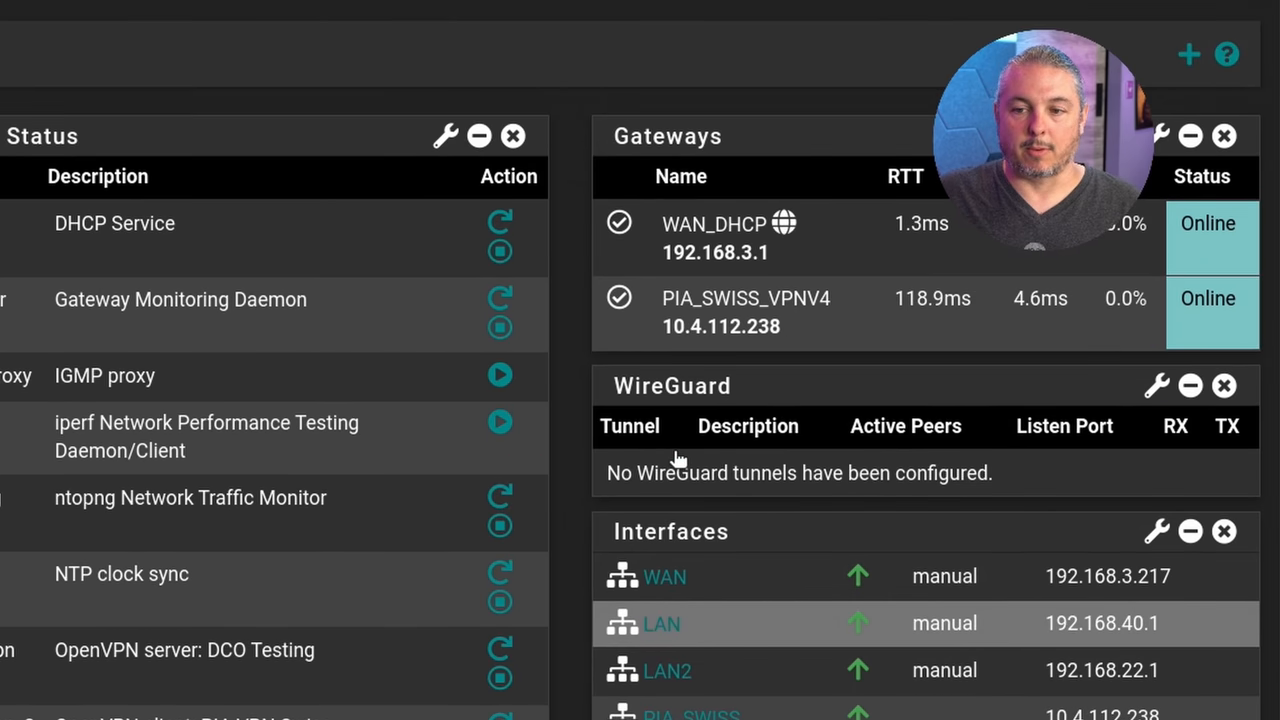
# Step: View the routing table's tailscale0 route, then hybrid outbound NAT with the Tailscale mapping to 192.168.1.0/24
pyautogui.click(788, 20)
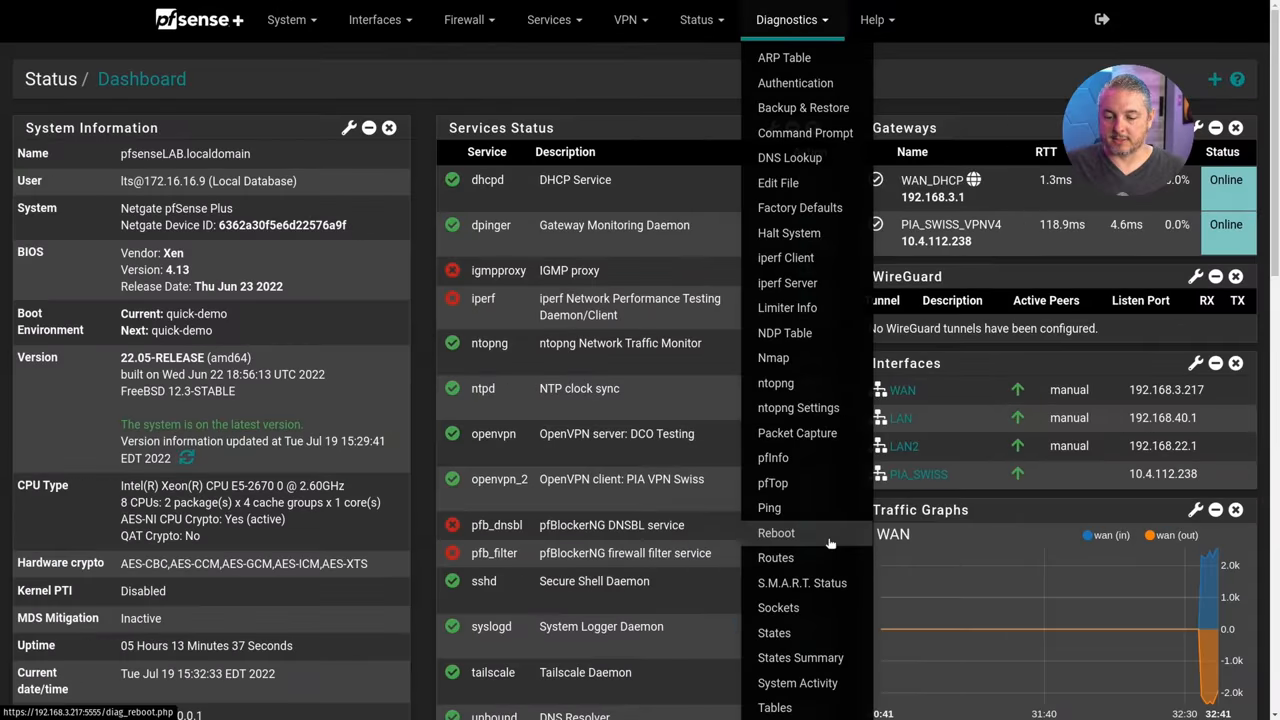
pyautogui.click(776, 556)
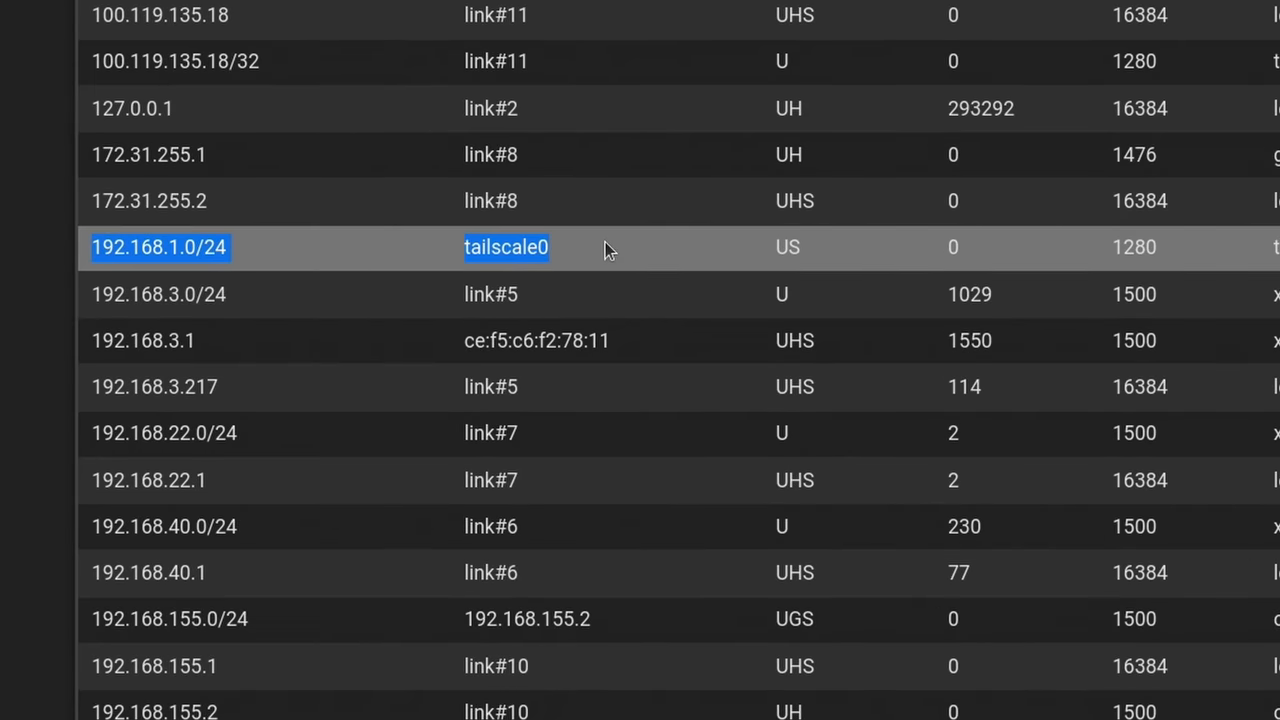
pyautogui.moveTo(224, 268)
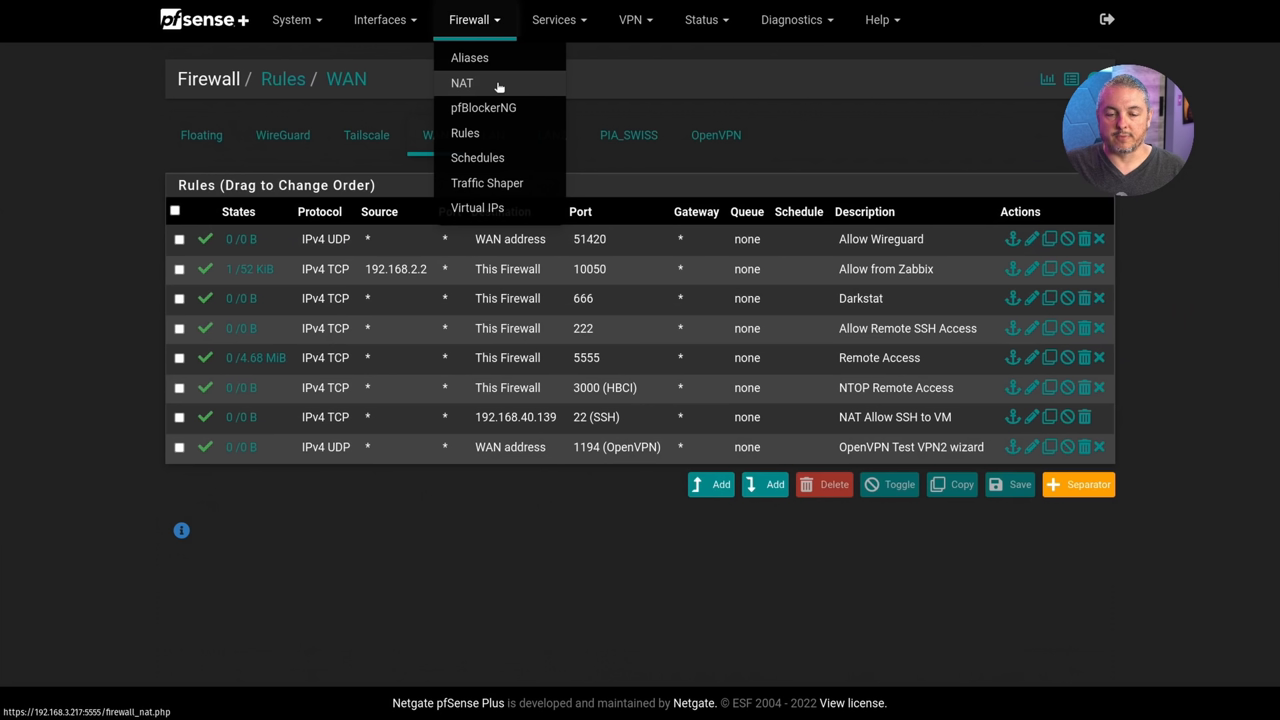
pyautogui.click(460, 84)
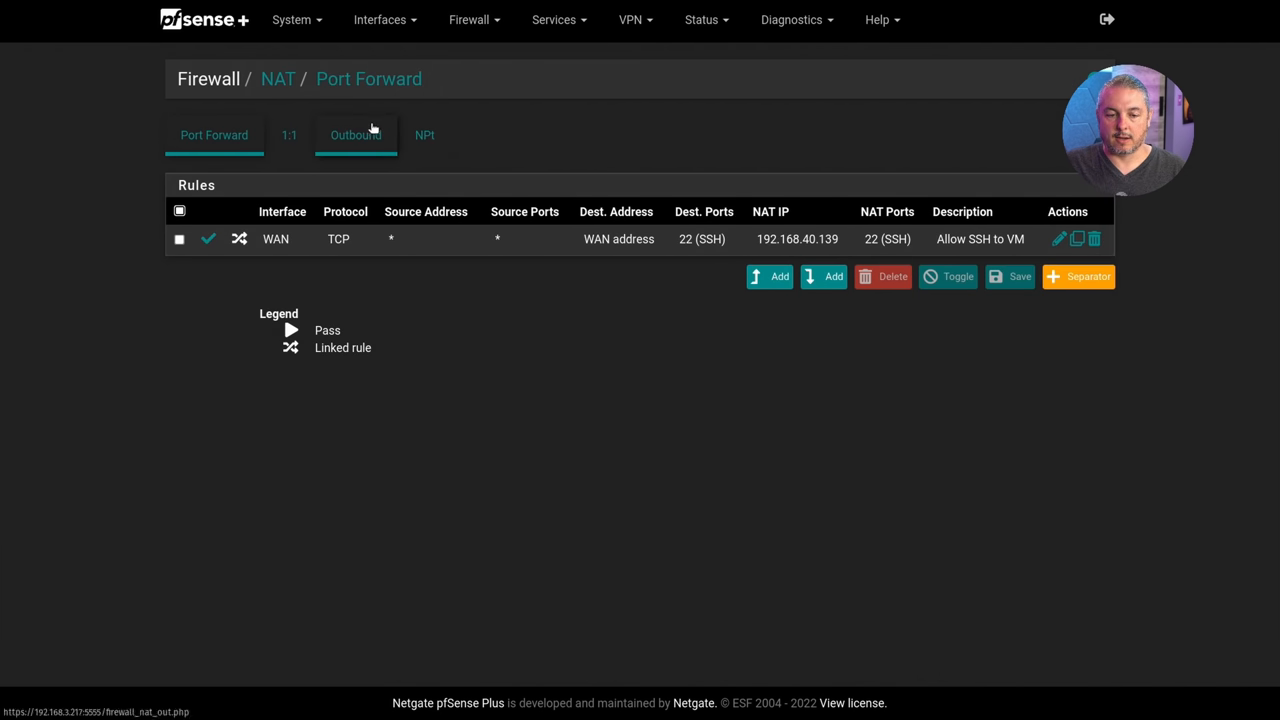
pyautogui.click(356, 136)
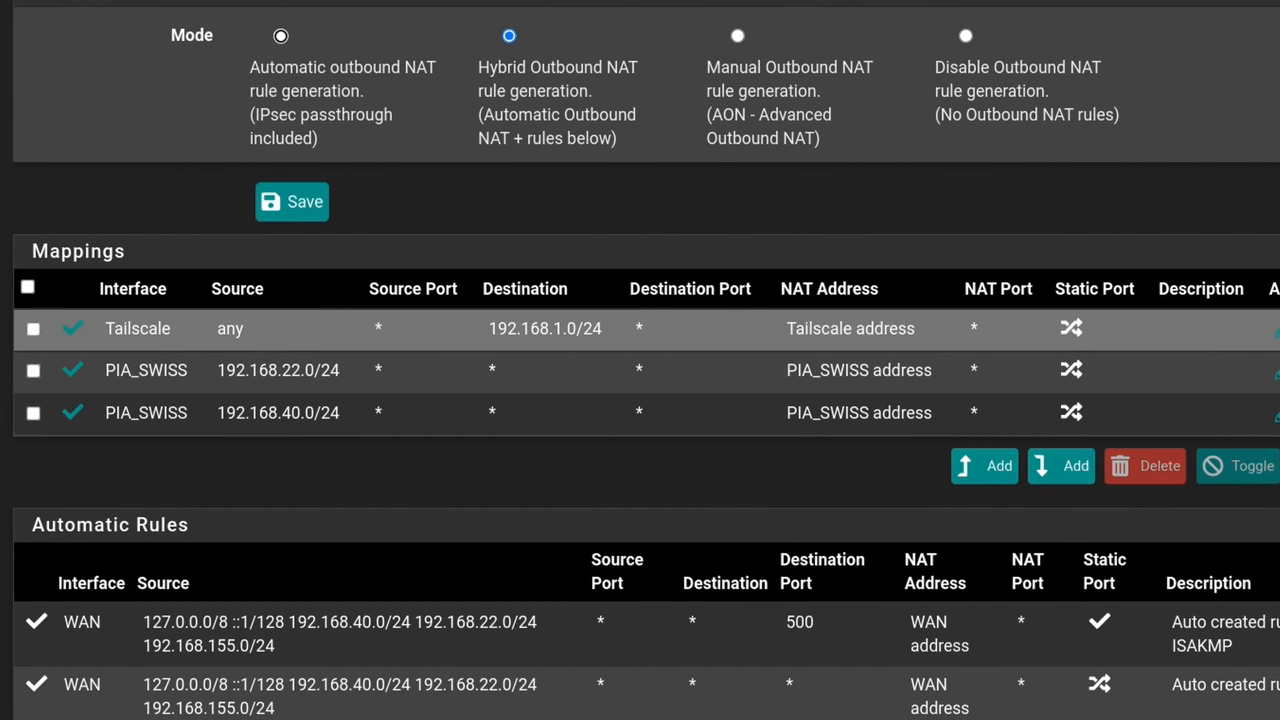
pyautogui.moveTo(1176, 340)
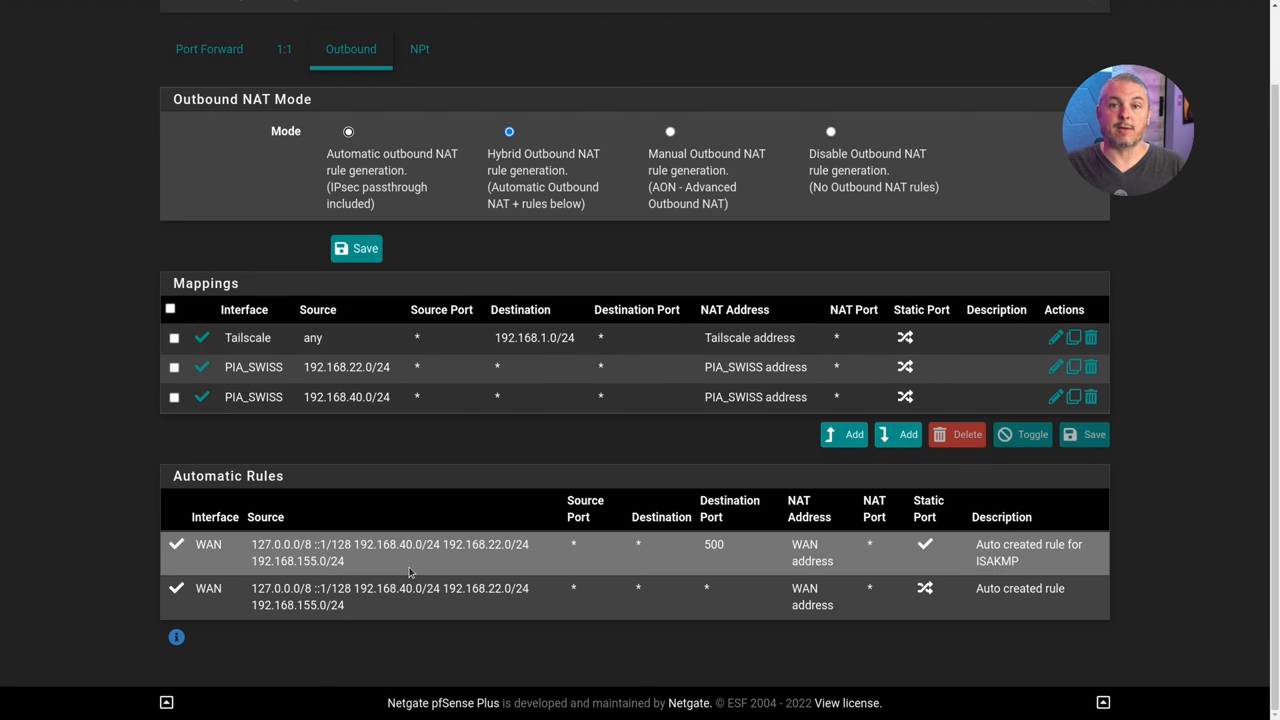
pyautogui.scroll(3)
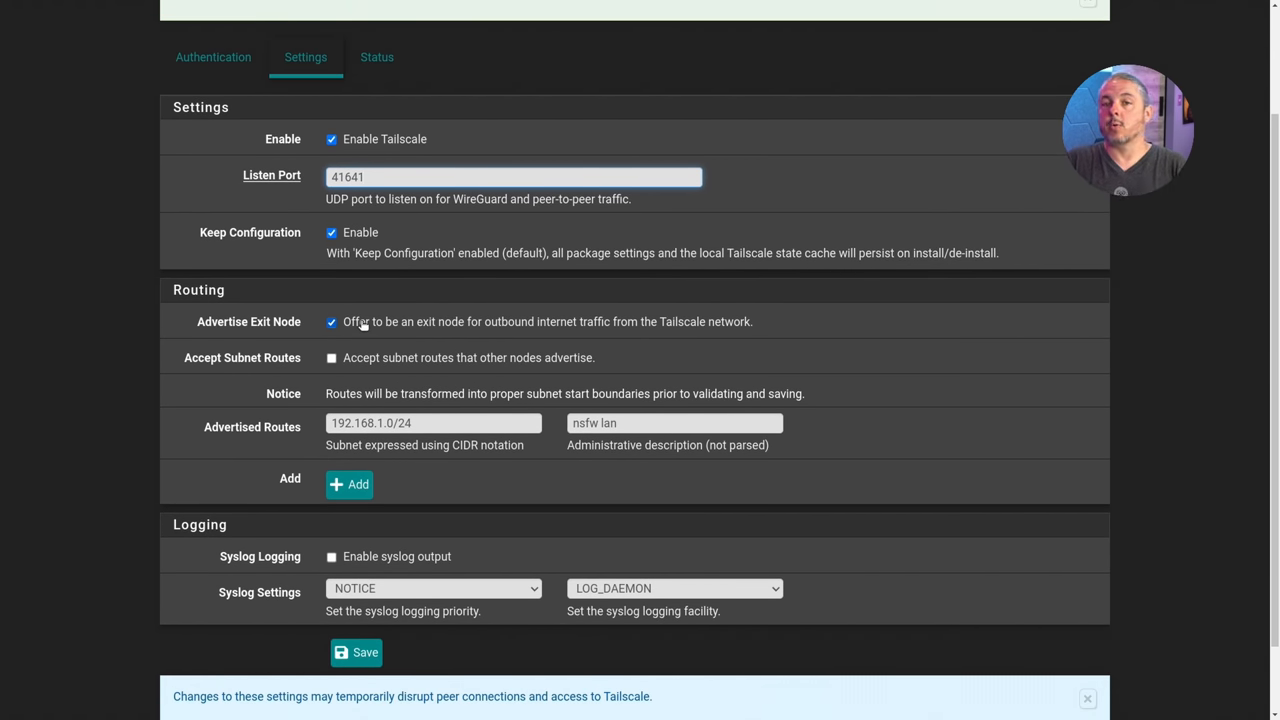
# Step: Check Advertise Exit Node in the Tailscale routing settings, keeping 192.168.1.0/24 advertised
pyautogui.click(512, 176)
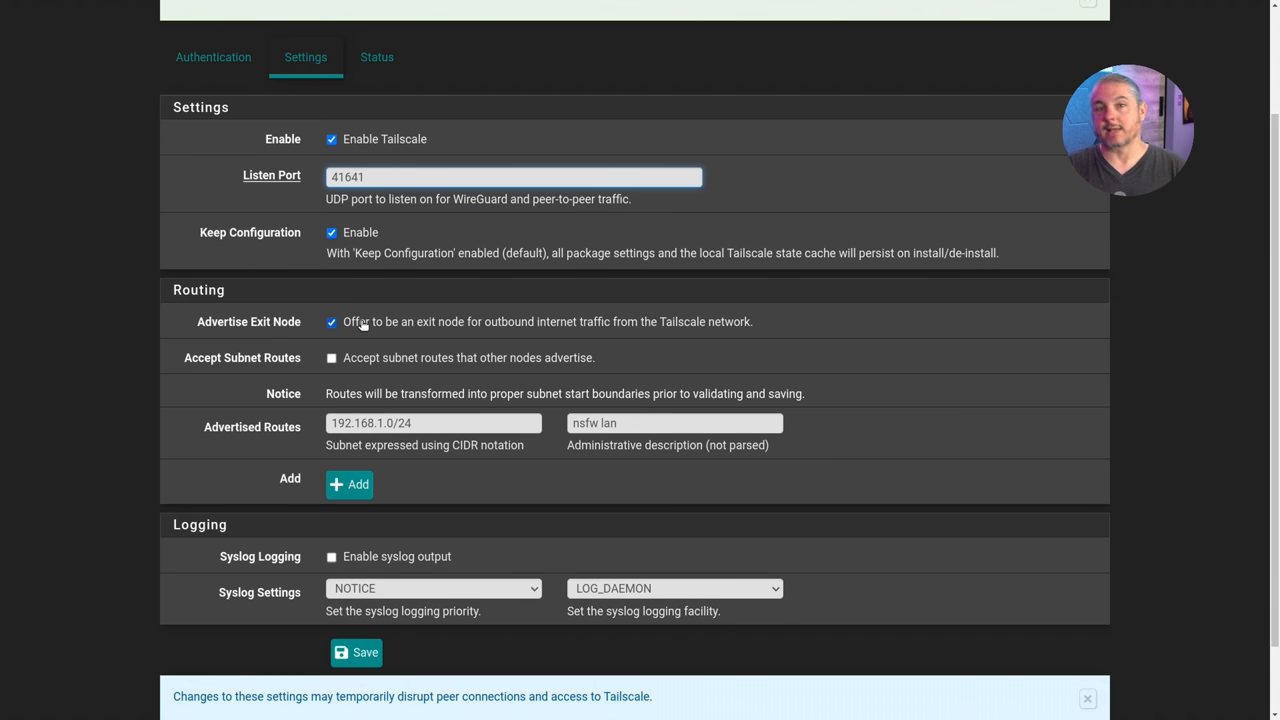
pyautogui.click(512, 176)
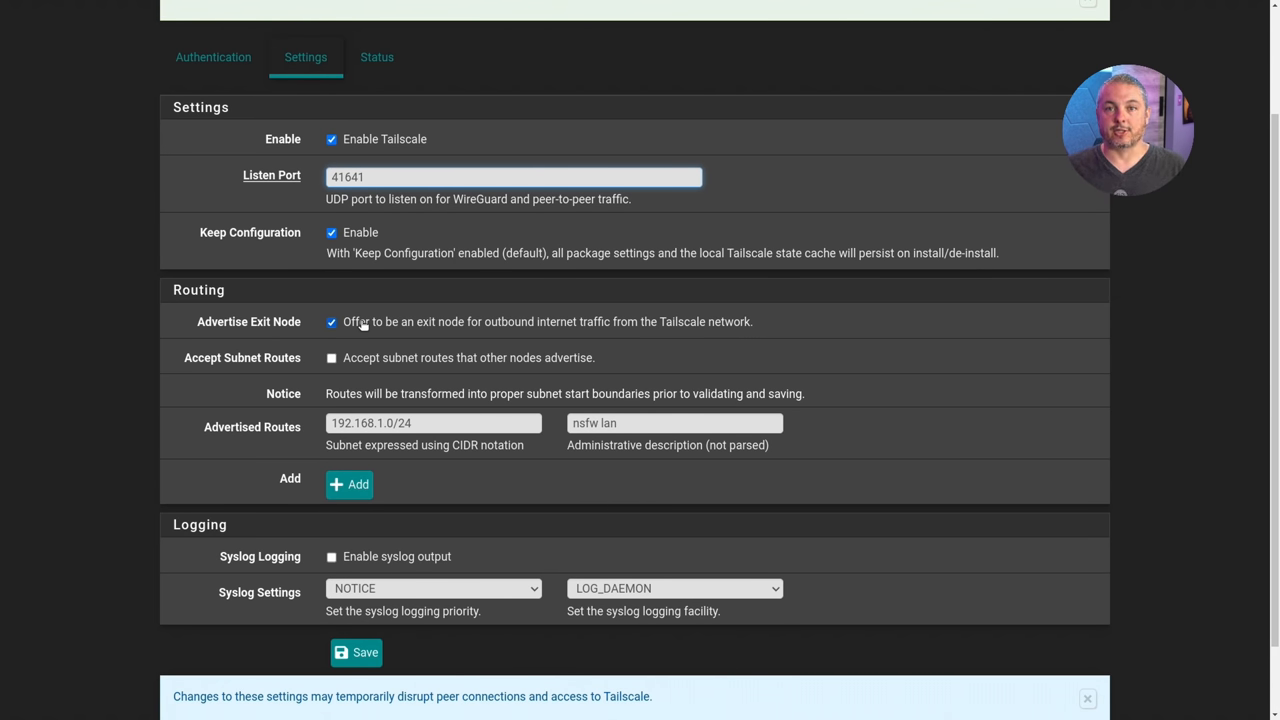
pyautogui.click(512, 176)
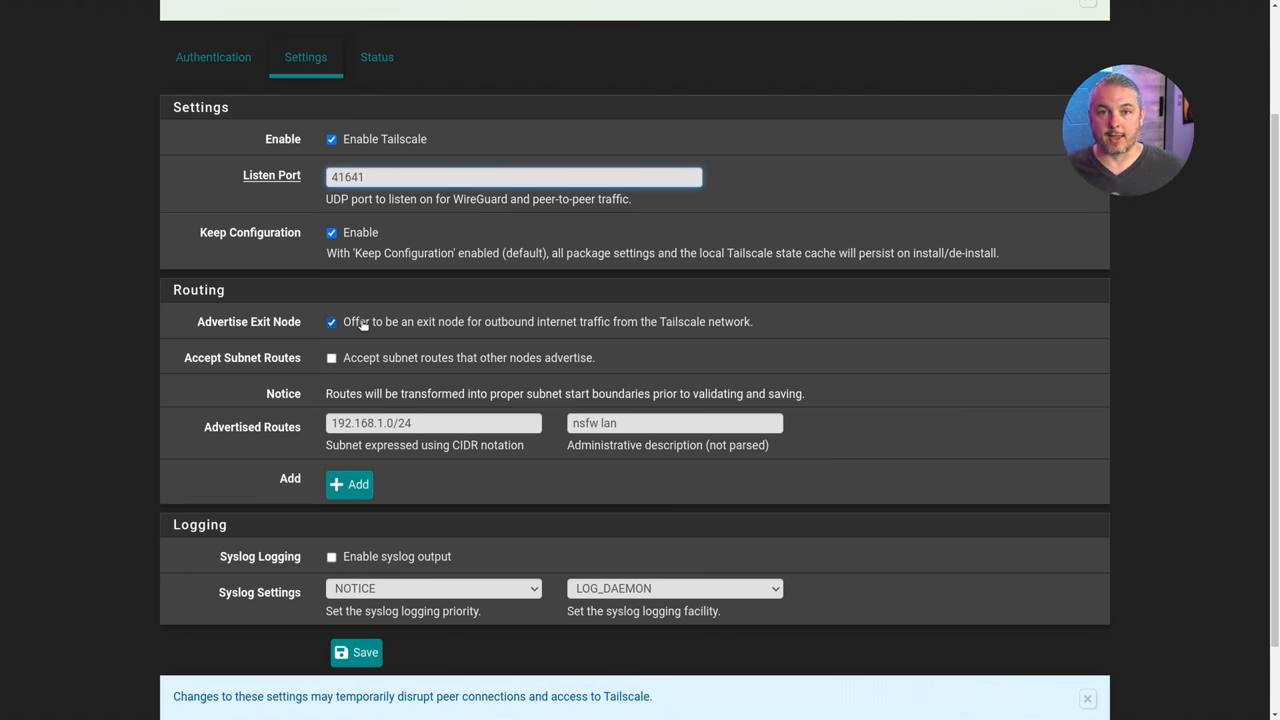
pyautogui.click(512, 176)
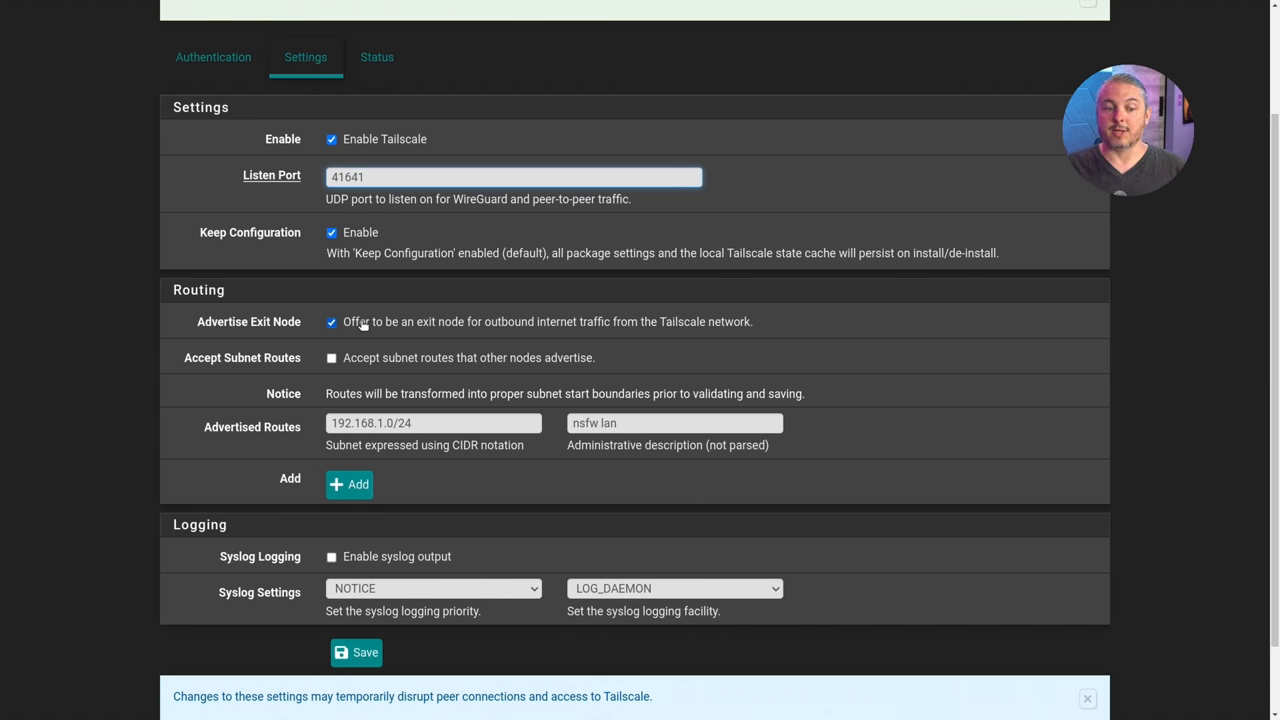
pyautogui.click(512, 176)
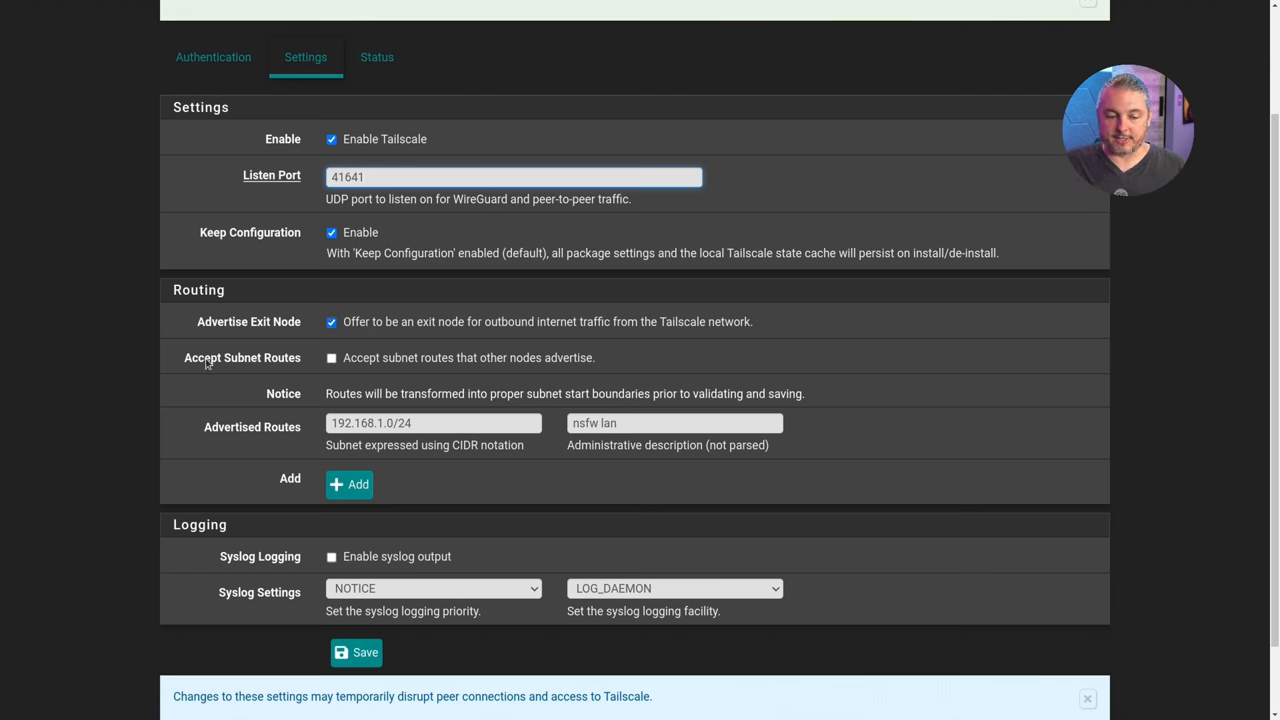
pyautogui.moveTo(388, 374)
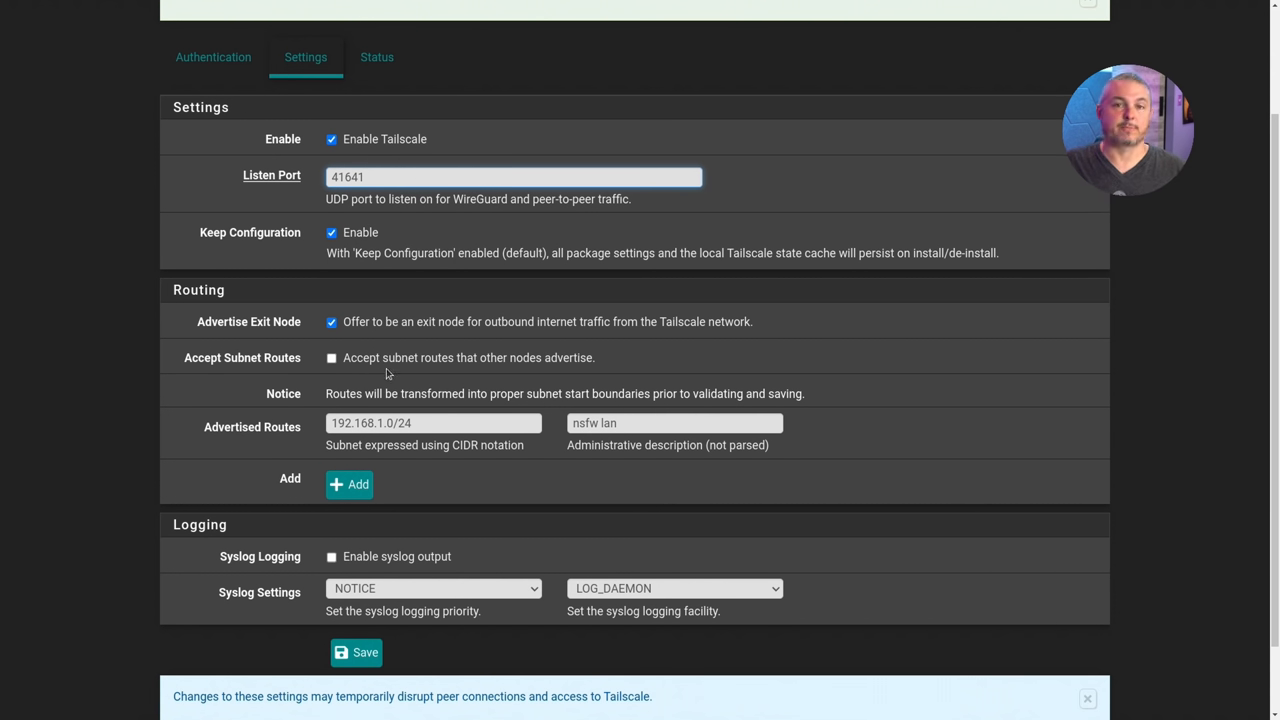
pyautogui.click(512, 176)
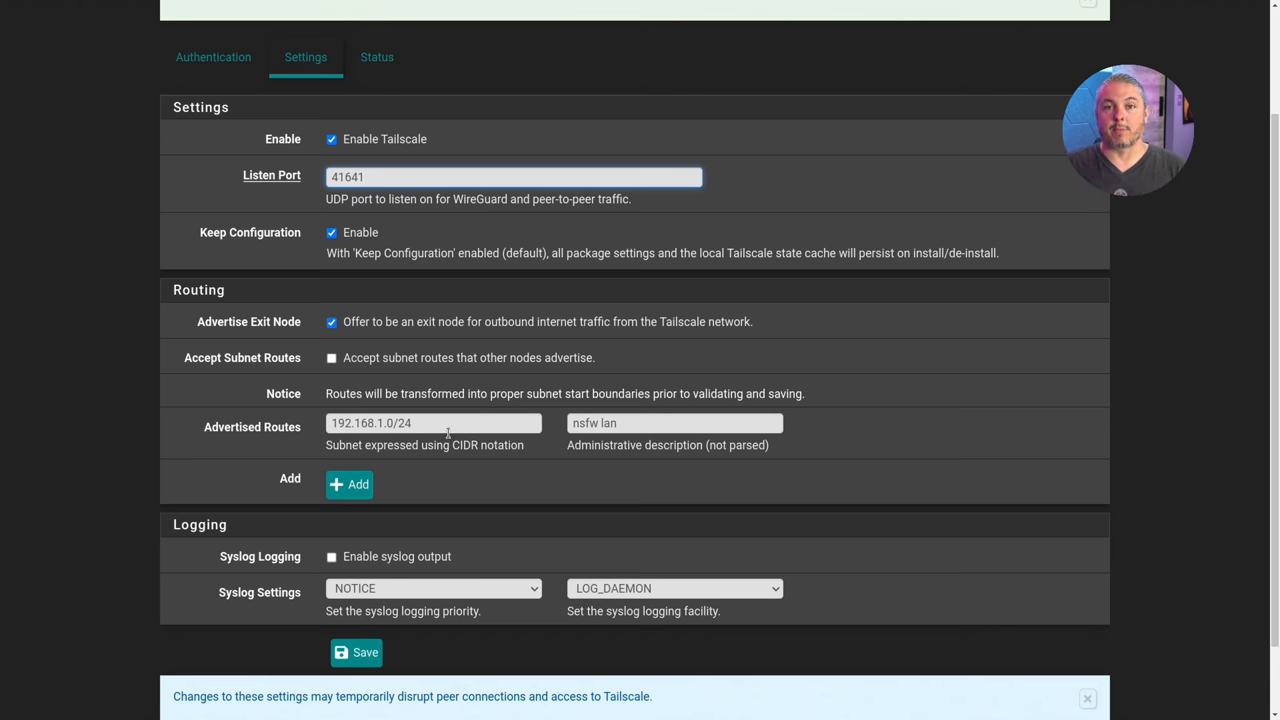
pyautogui.click(512, 176)
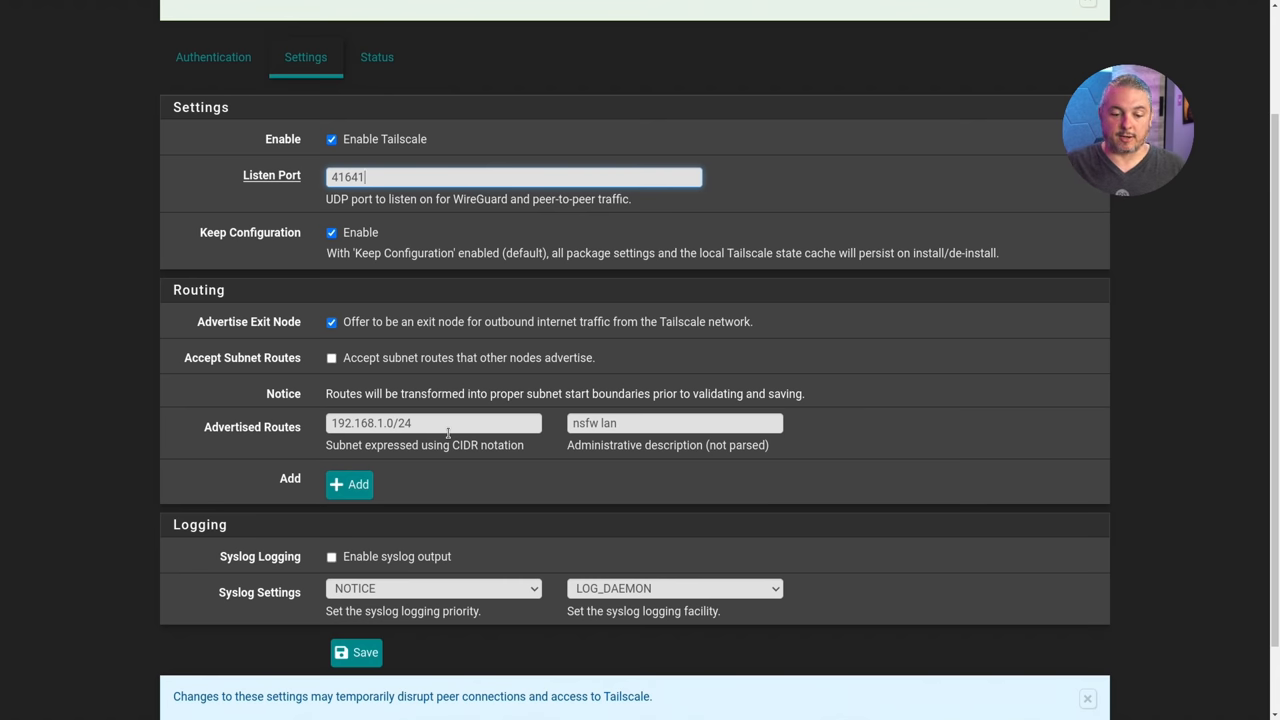
pyautogui.click(432, 422)
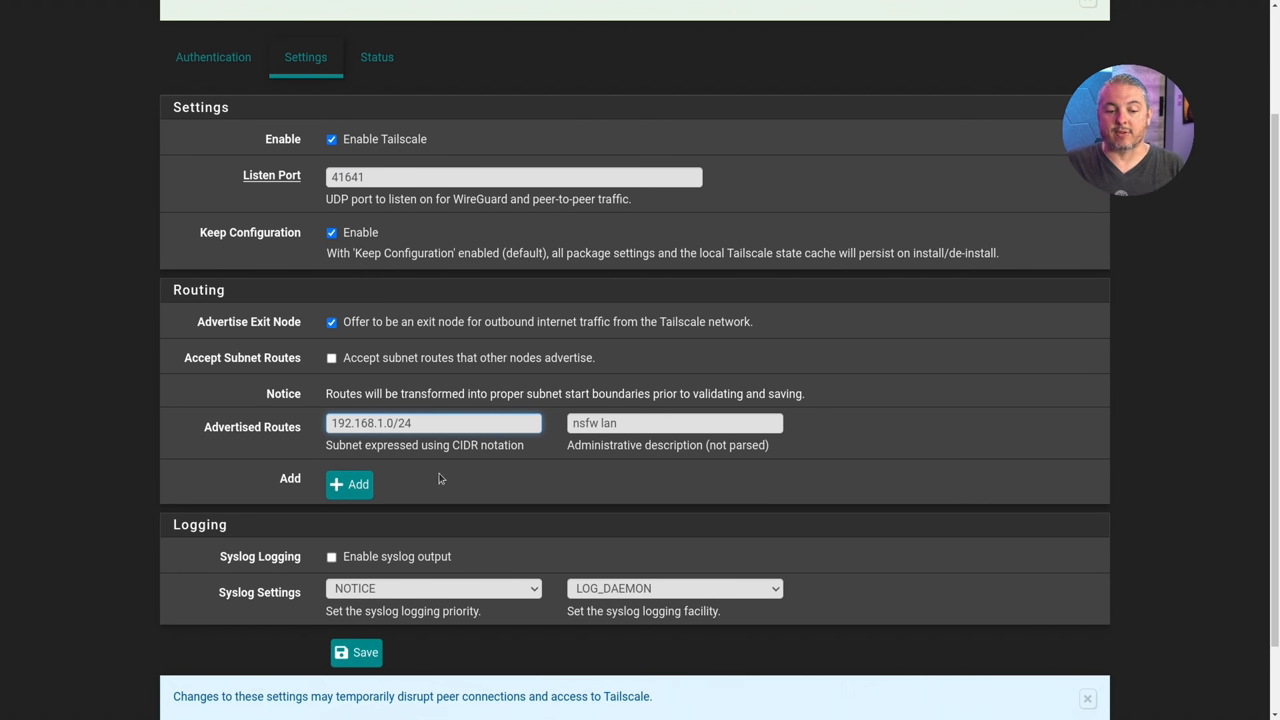
# Step: Add blank rows for additional advertised routes
pyautogui.click(348, 484)
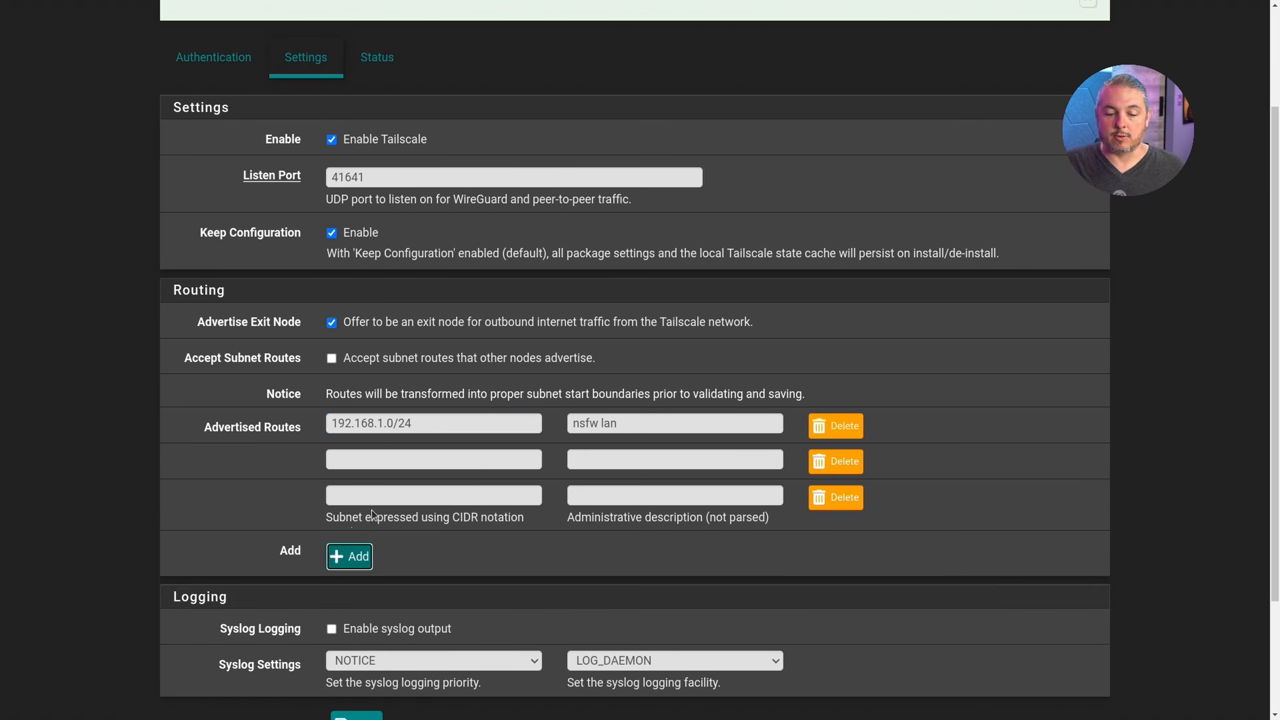
pyautogui.scroll(-3)
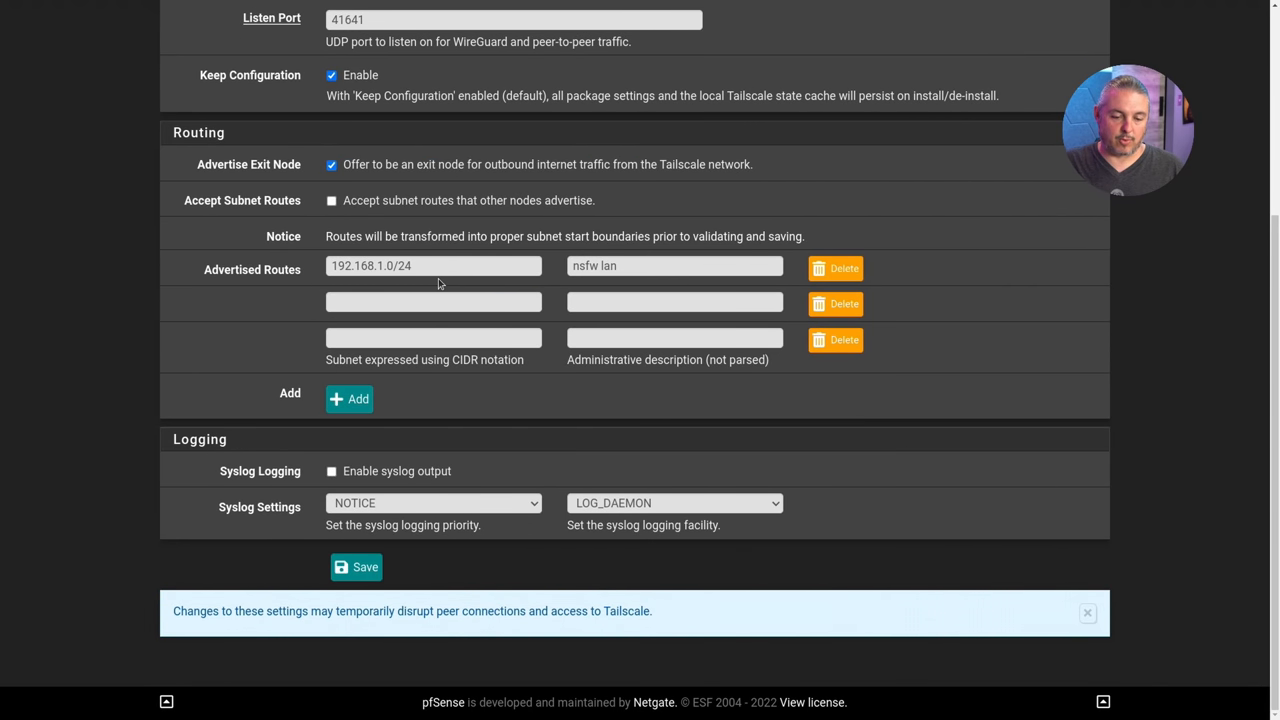
pyautogui.click(432, 264)
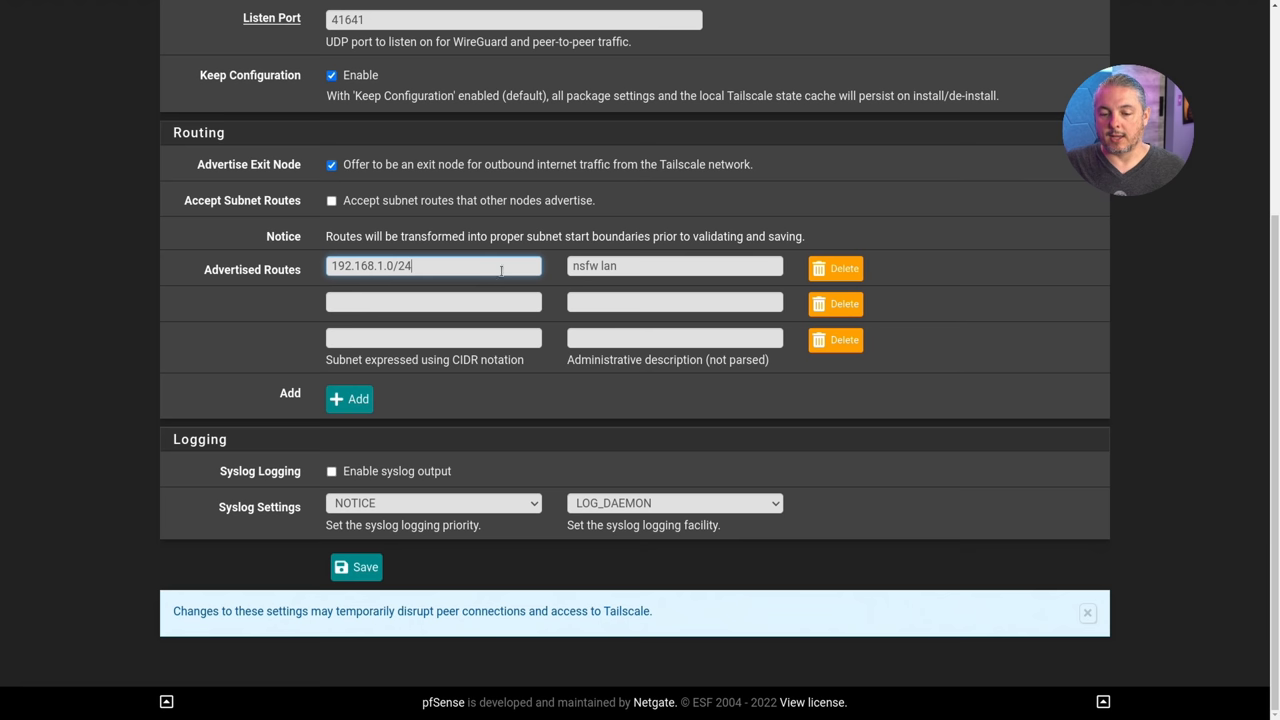
pyautogui.click(676, 266)
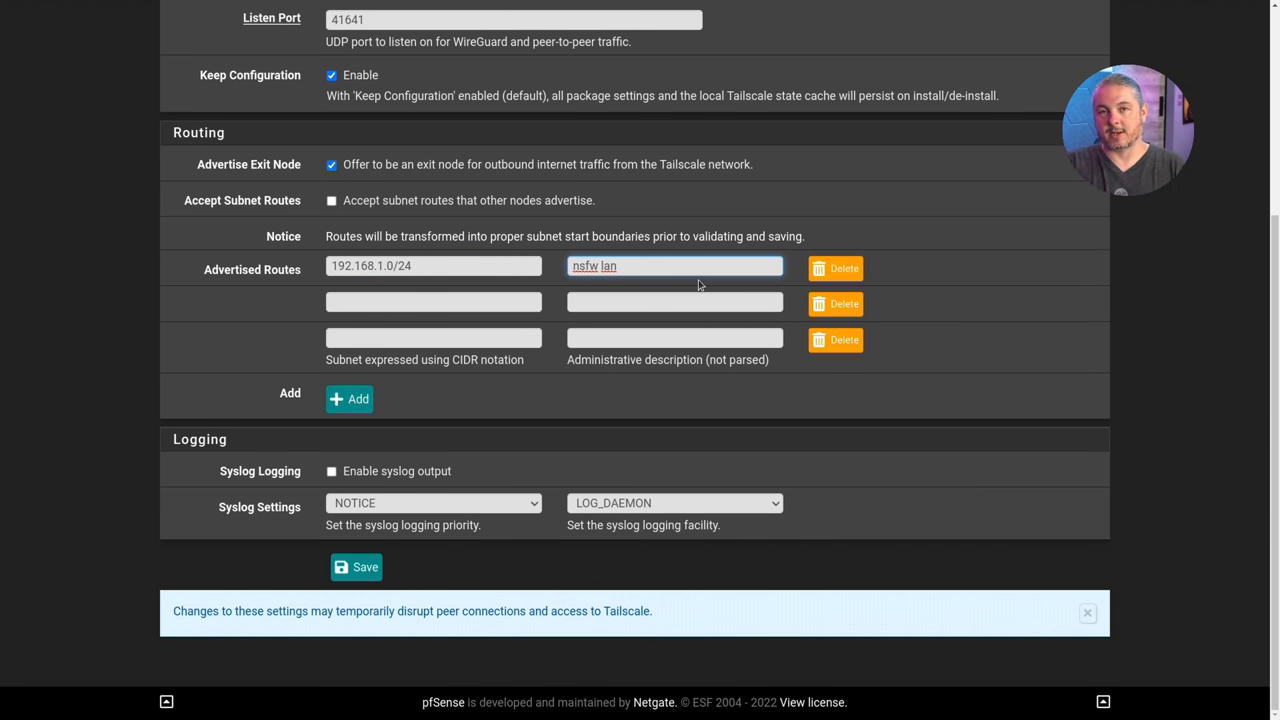
pyautogui.scroll(3)
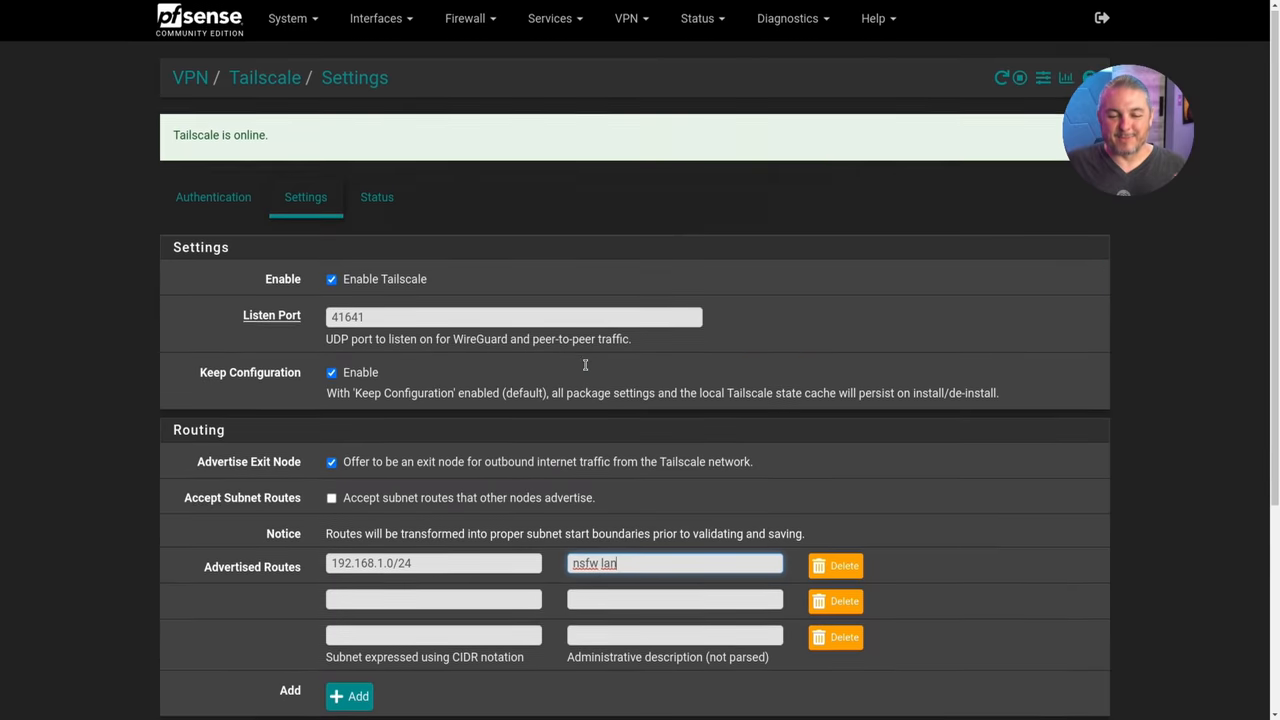
pyautogui.scroll(-3)
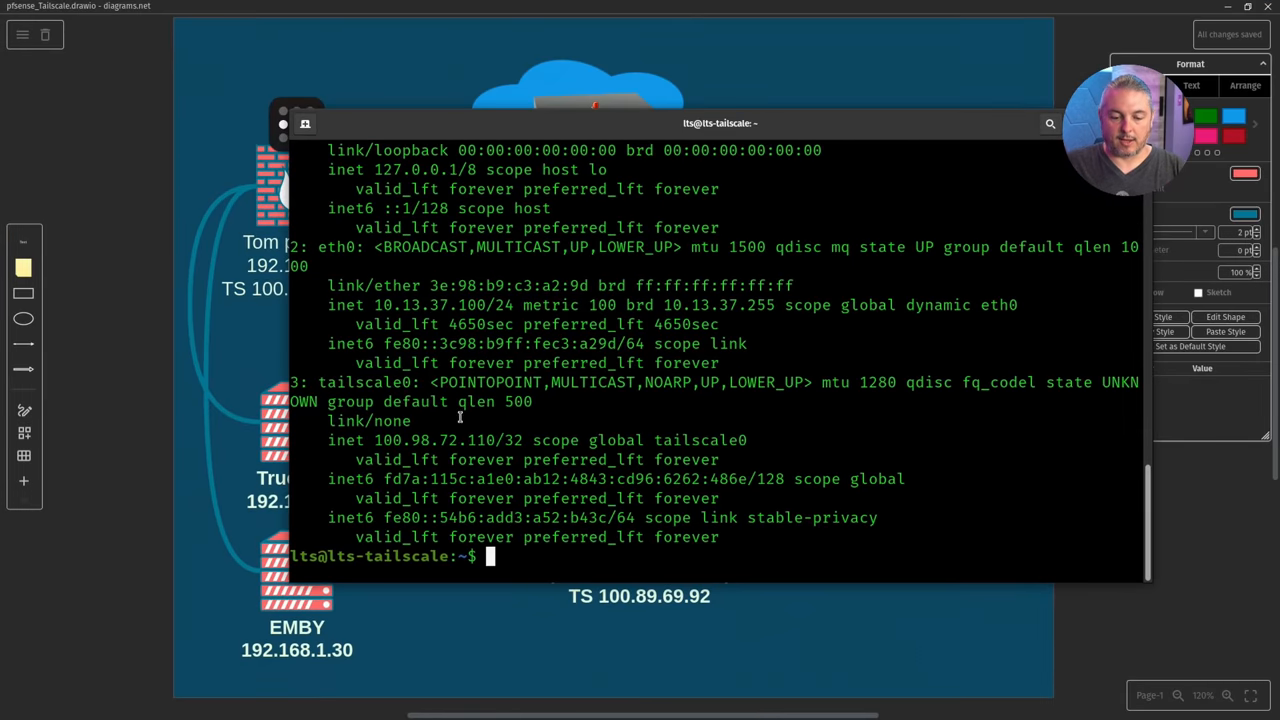
# Step: Ping LAN hosts 192.168.1.8 and 192.168.1.30 from the lab machine through the tailnet
pyautogui.doubleClick(420, 440)
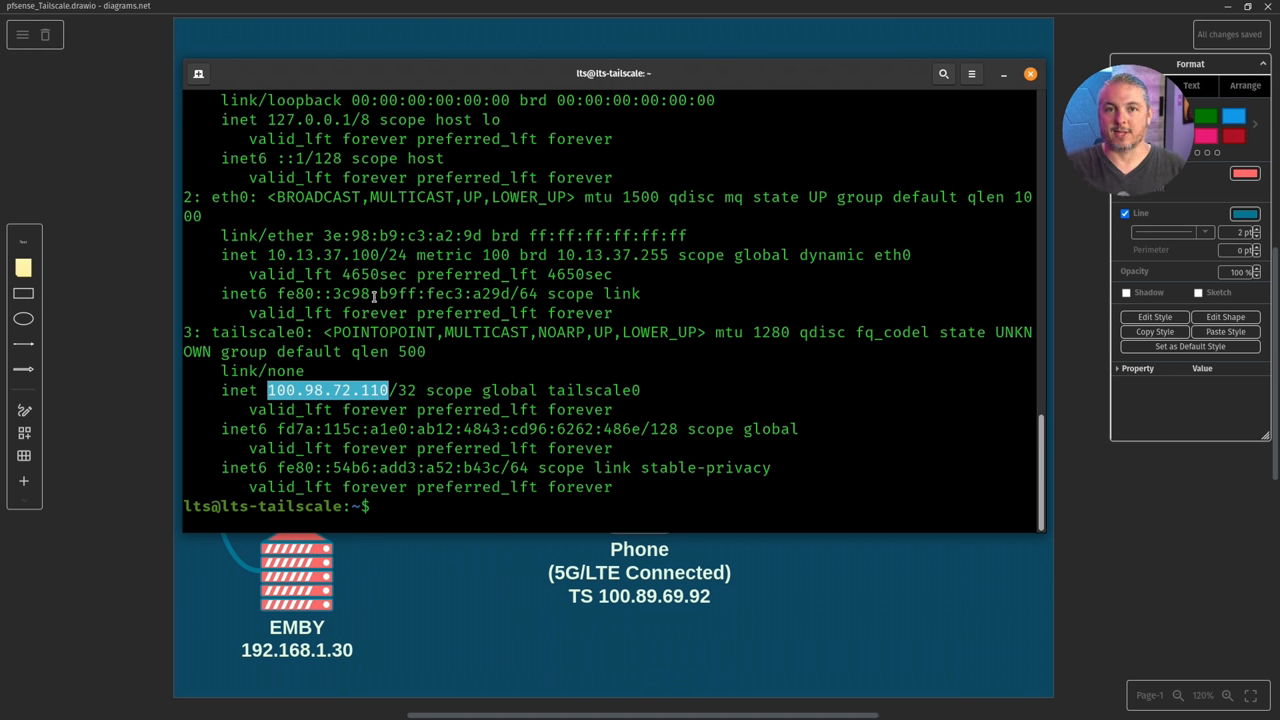
pyautogui.write('p')
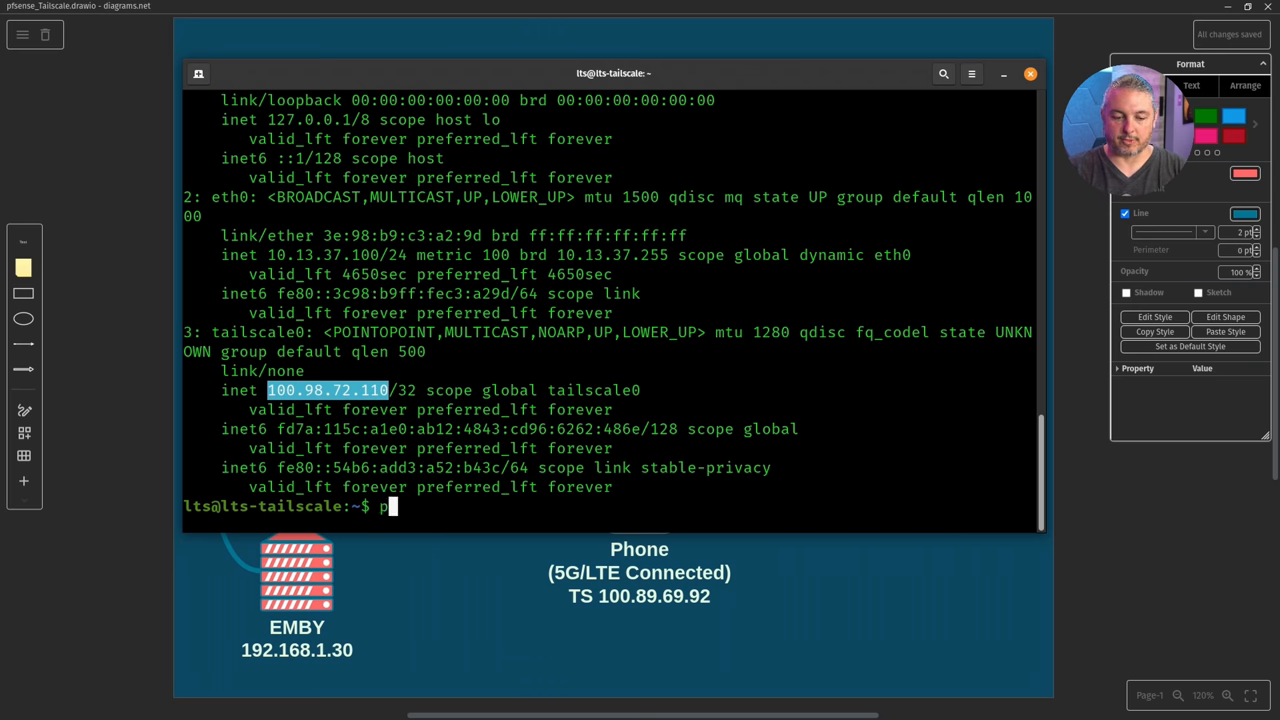
pyautogui.write('ing 192.168.1.8')
pyautogui.write('ping 192.168.1.30')
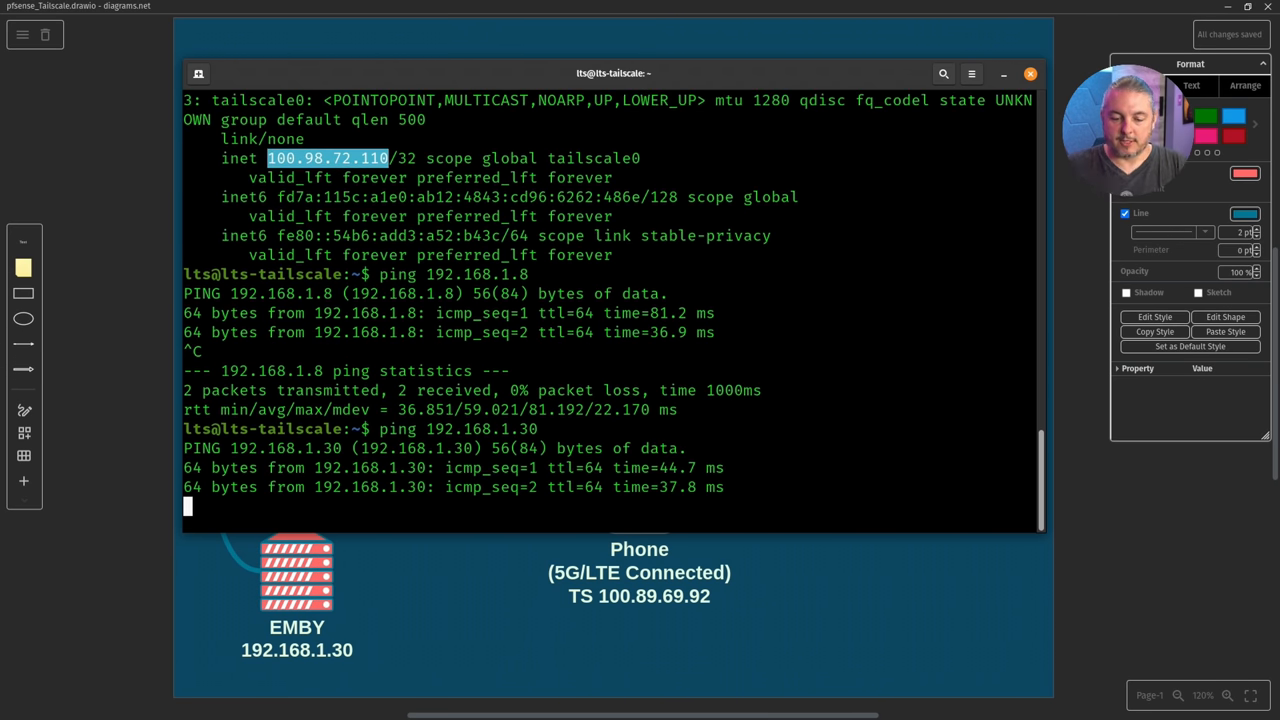
pyautogui.press('ctrl+c')
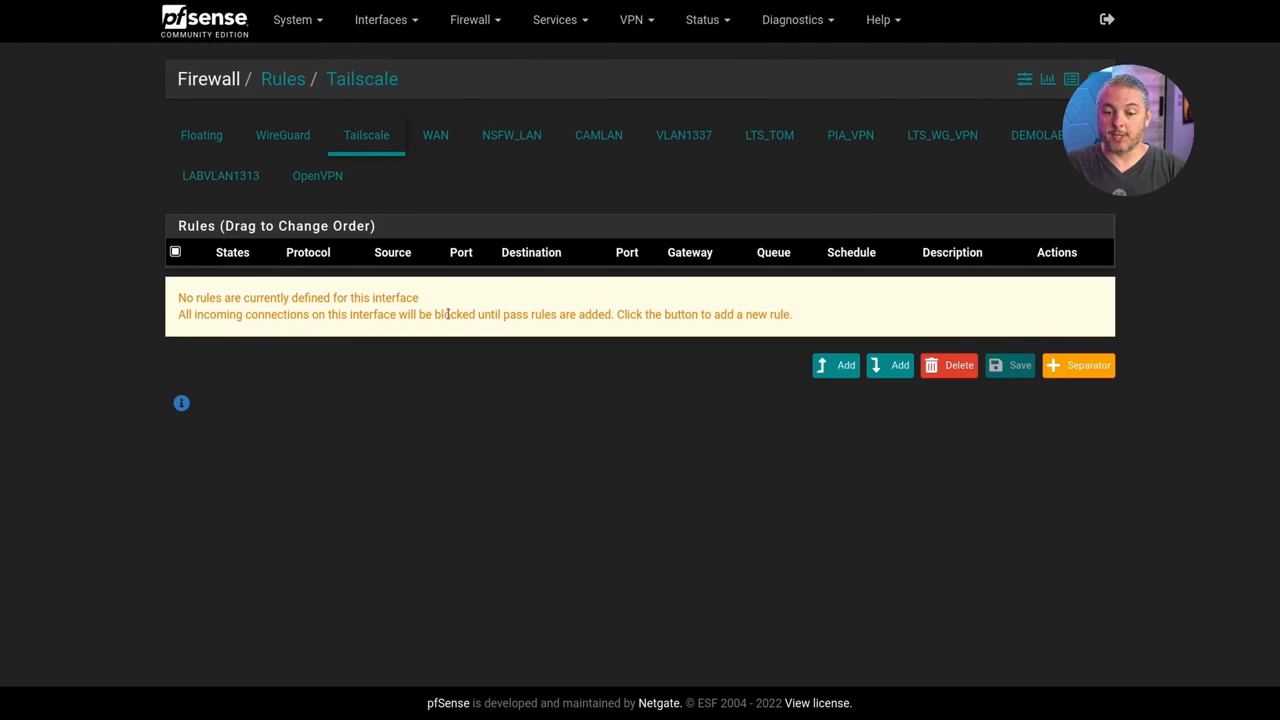
# Step: Filter pfTop by host 100.98.72.110 and ping 192.168.1.8 to watch the traffic arrive from 192.168.1.1
pyautogui.moveTo(178, 314); pyautogui.dragTo(752, 314)
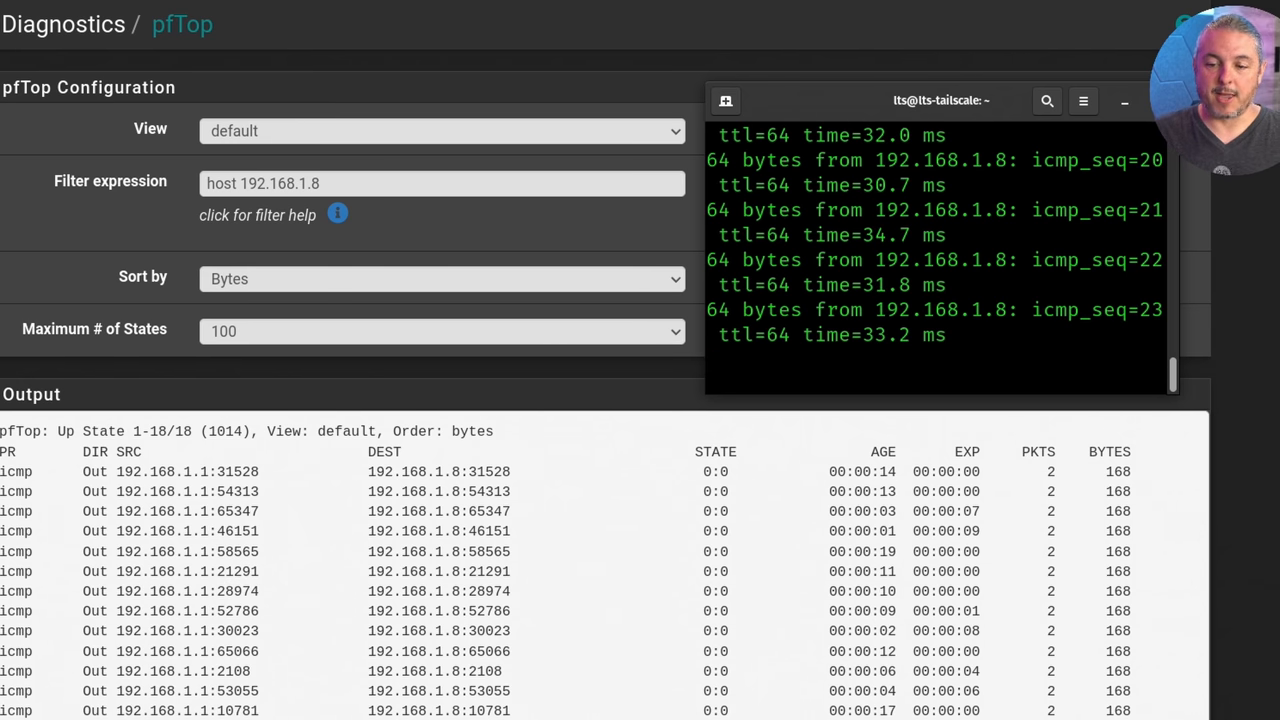
pyautogui.press('ctrl+c')
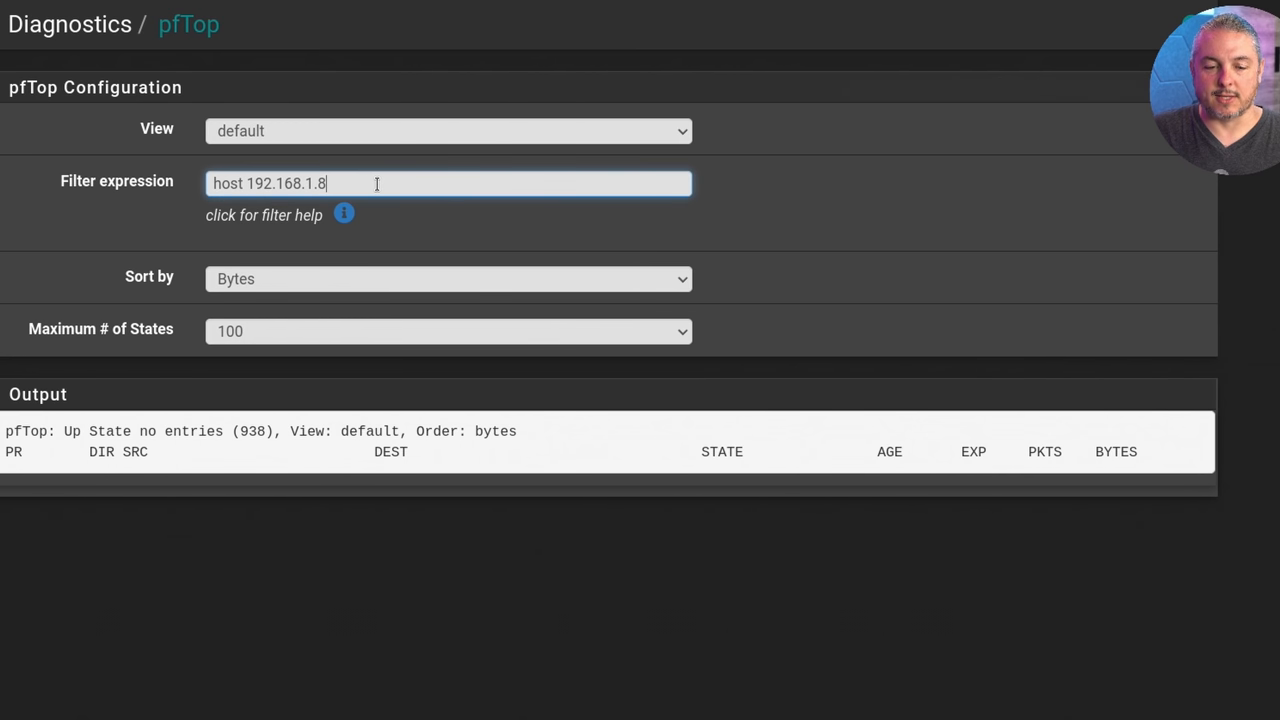
pyautogui.write('host 100.98.72.110')
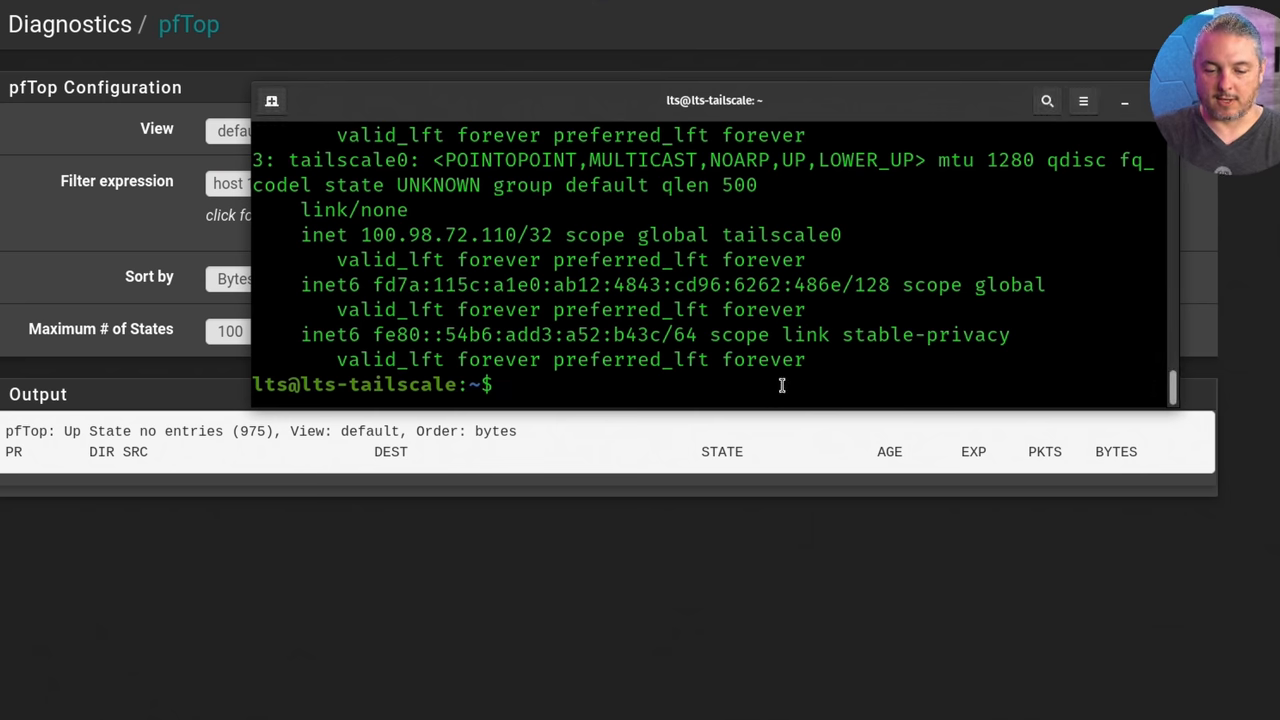
pyautogui.write('ping 192.168.1.8')
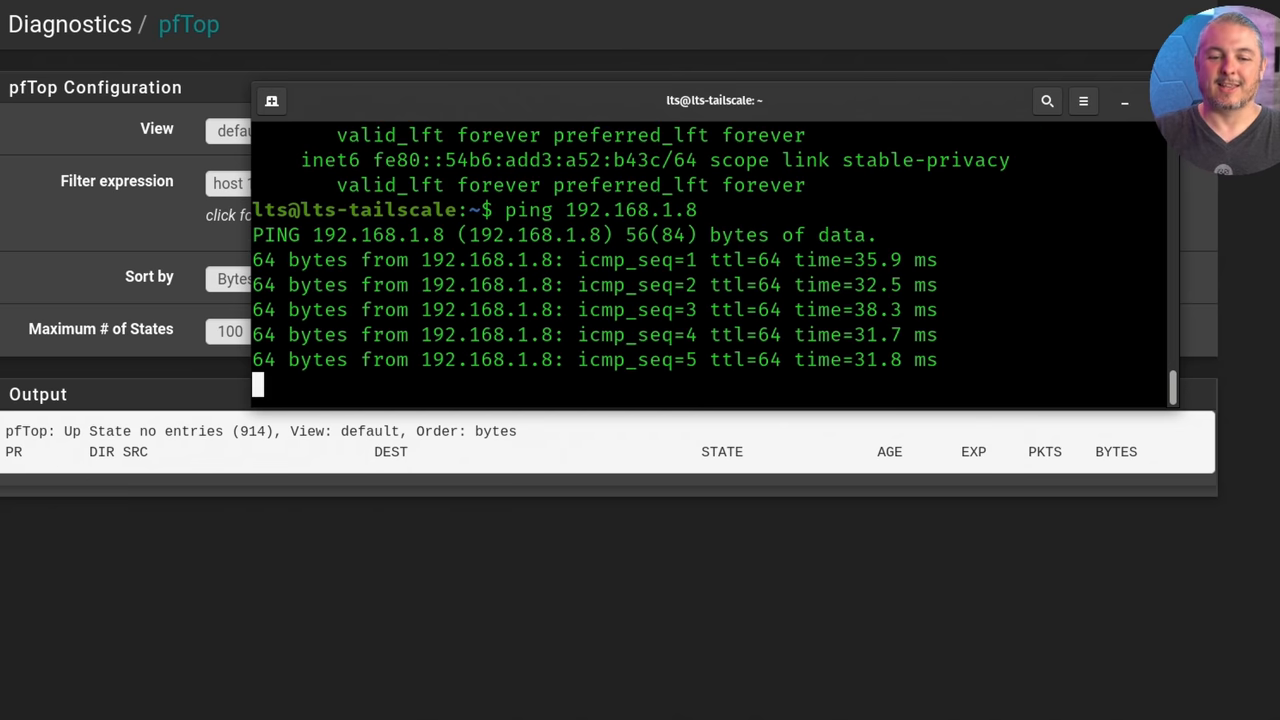
pyautogui.press('ctrl+c')
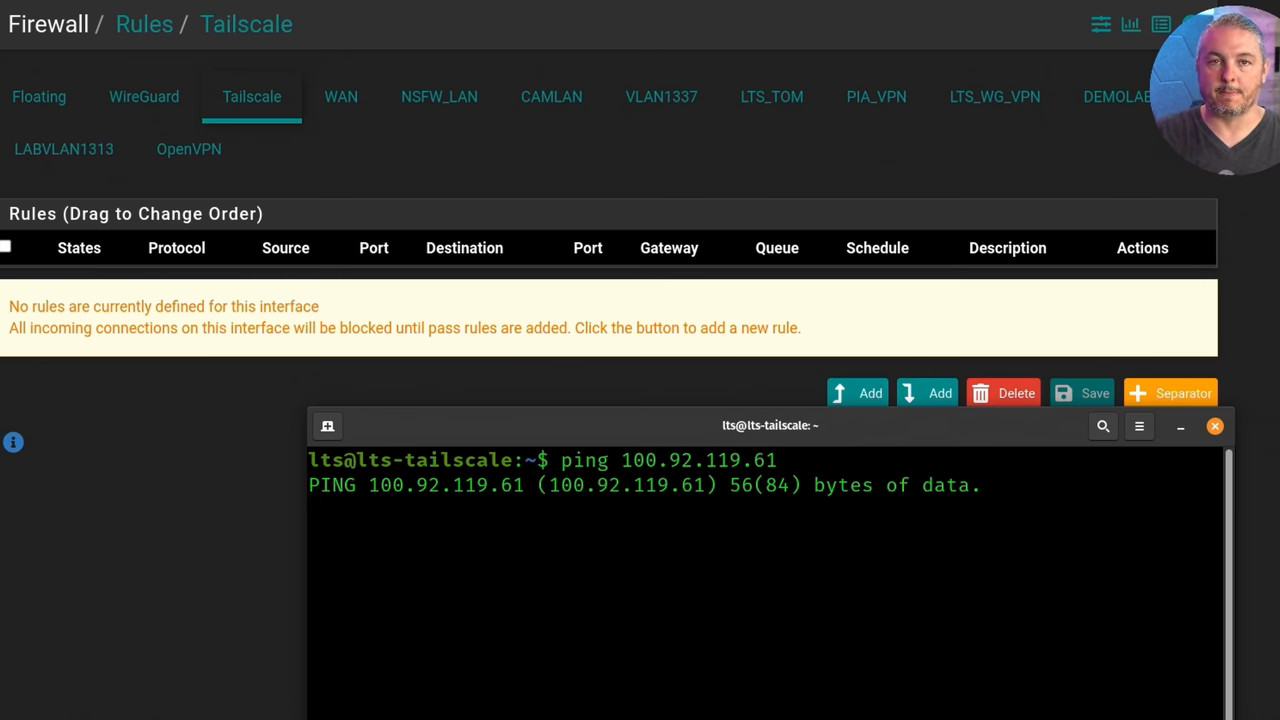
# Step: Add a rule passing all IPv4 traffic on the Tailscale interface and apply the changes
pyautogui.press('ctrl+c')
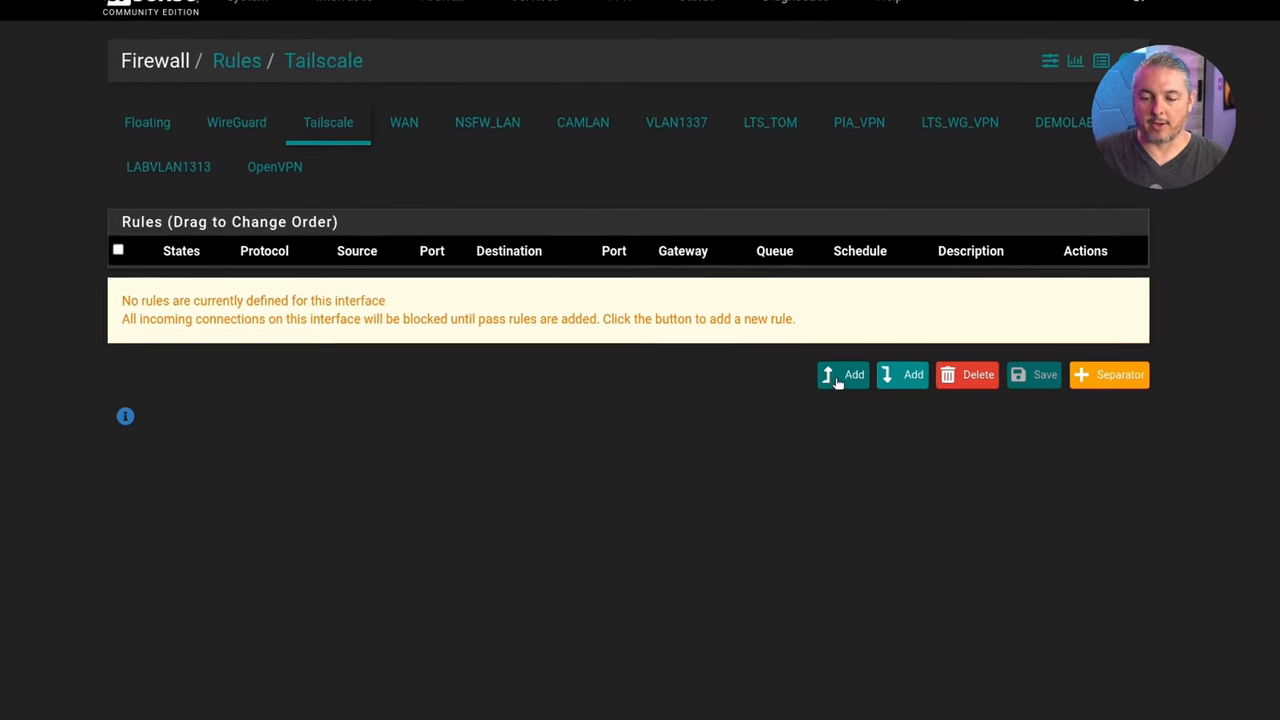
pyautogui.click(842, 374)
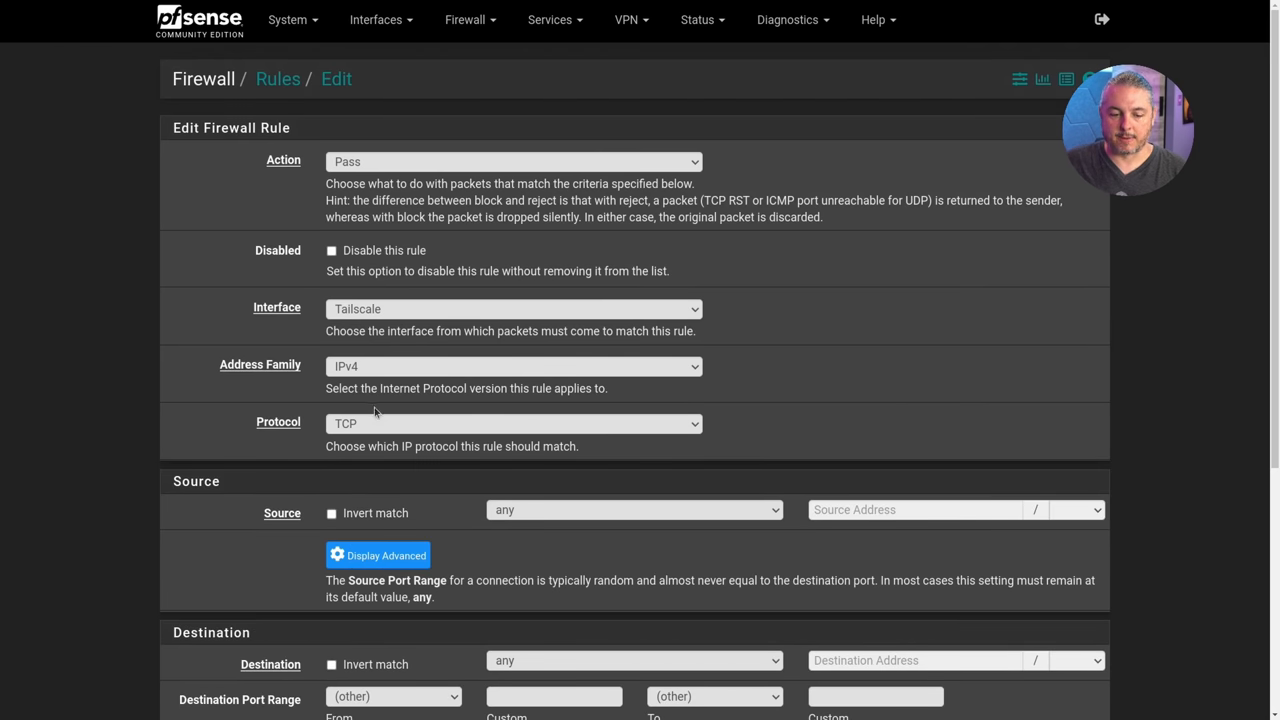
pyautogui.click(512, 424)
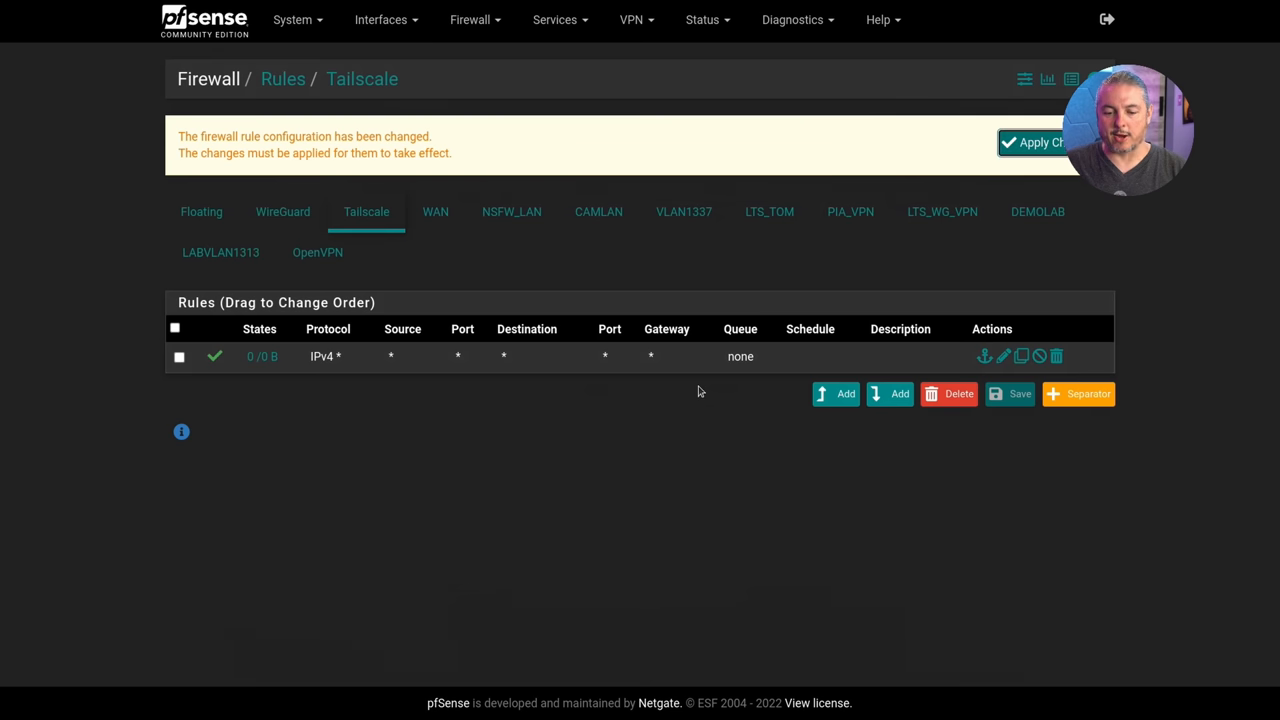
pyautogui.click(1032, 142)
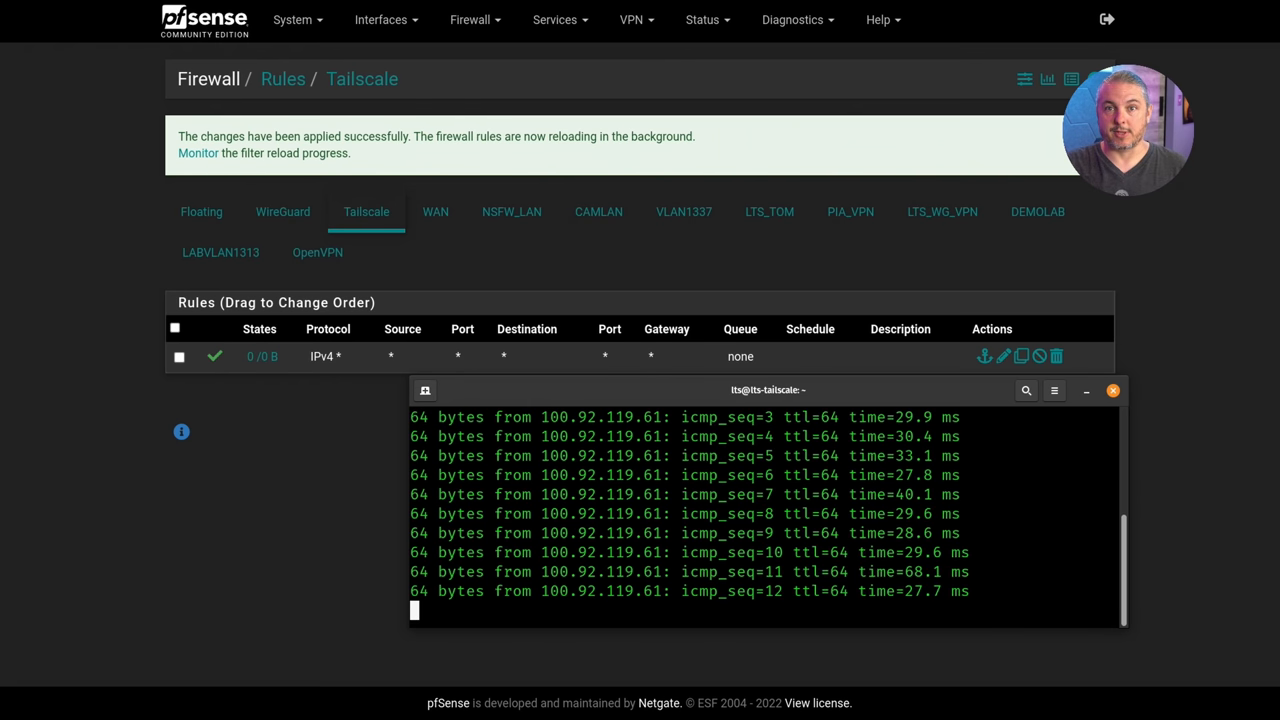
# Step: Verify pings to 100.92.119.61 and telnet to port 10443 succeed, then delete the pass rule
pyautogui.press('ctrl+c')
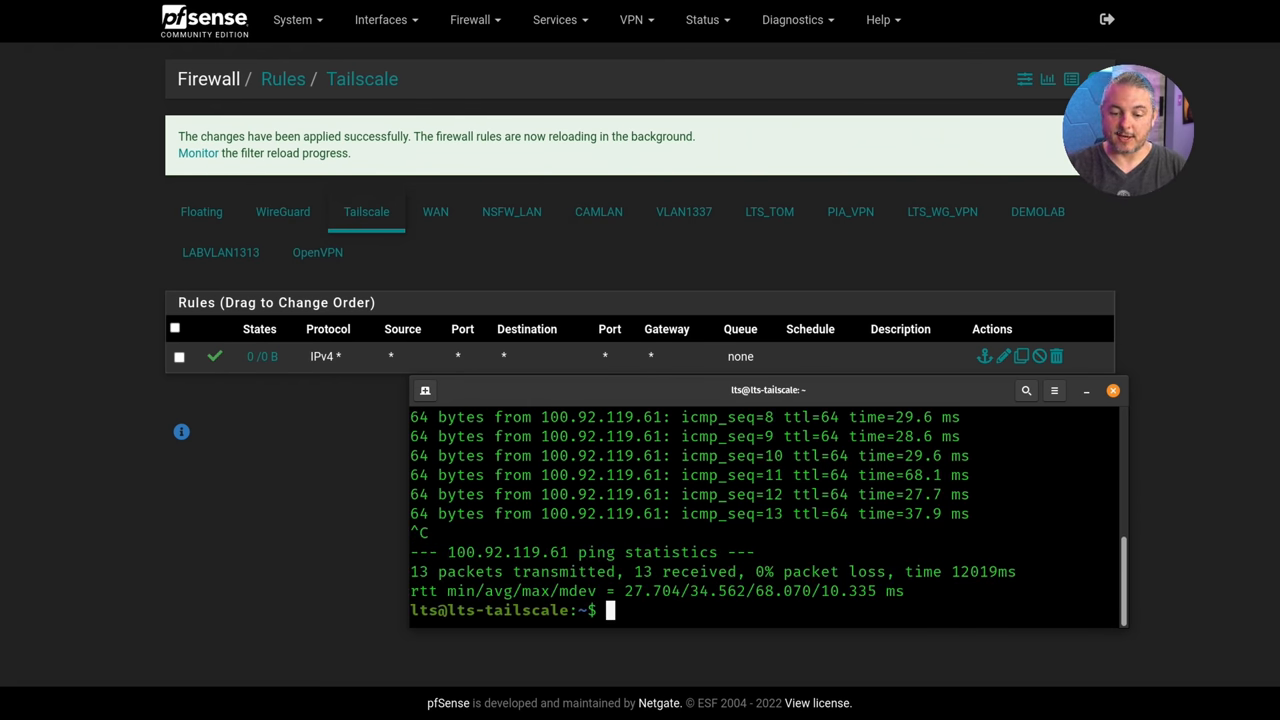
pyautogui.write('100.92.119.61')
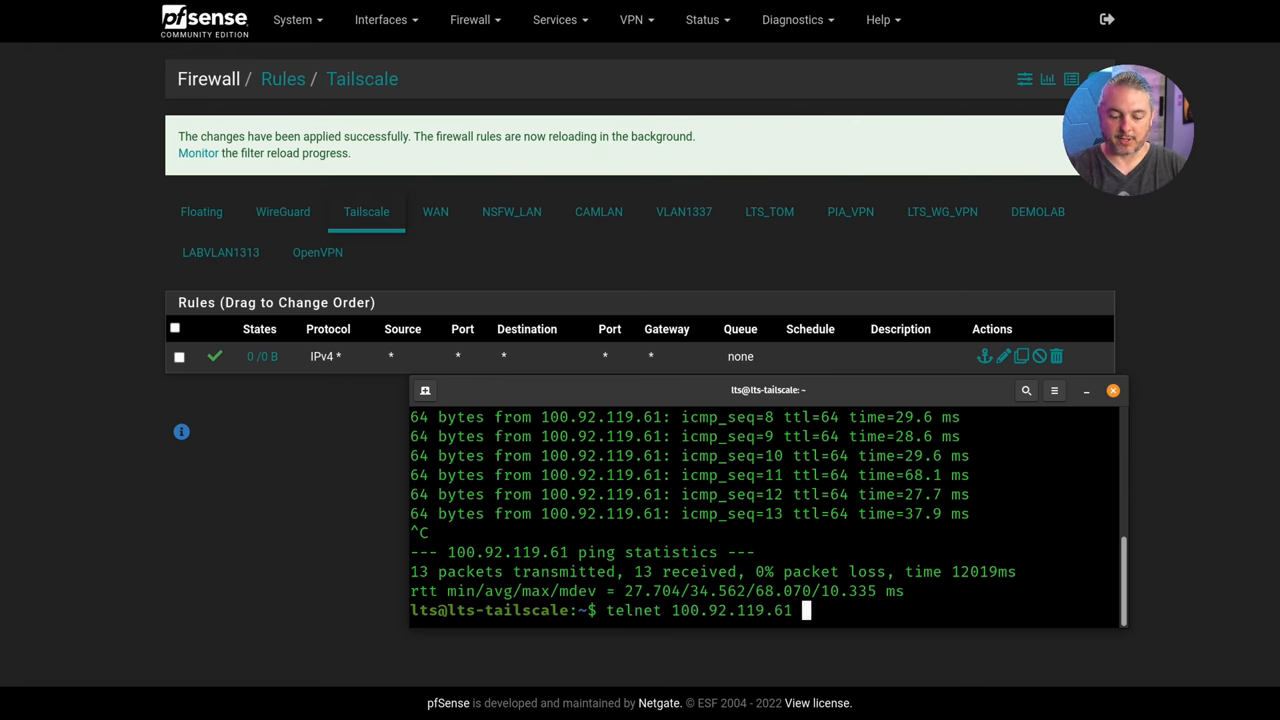
pyautogui.write('10443')
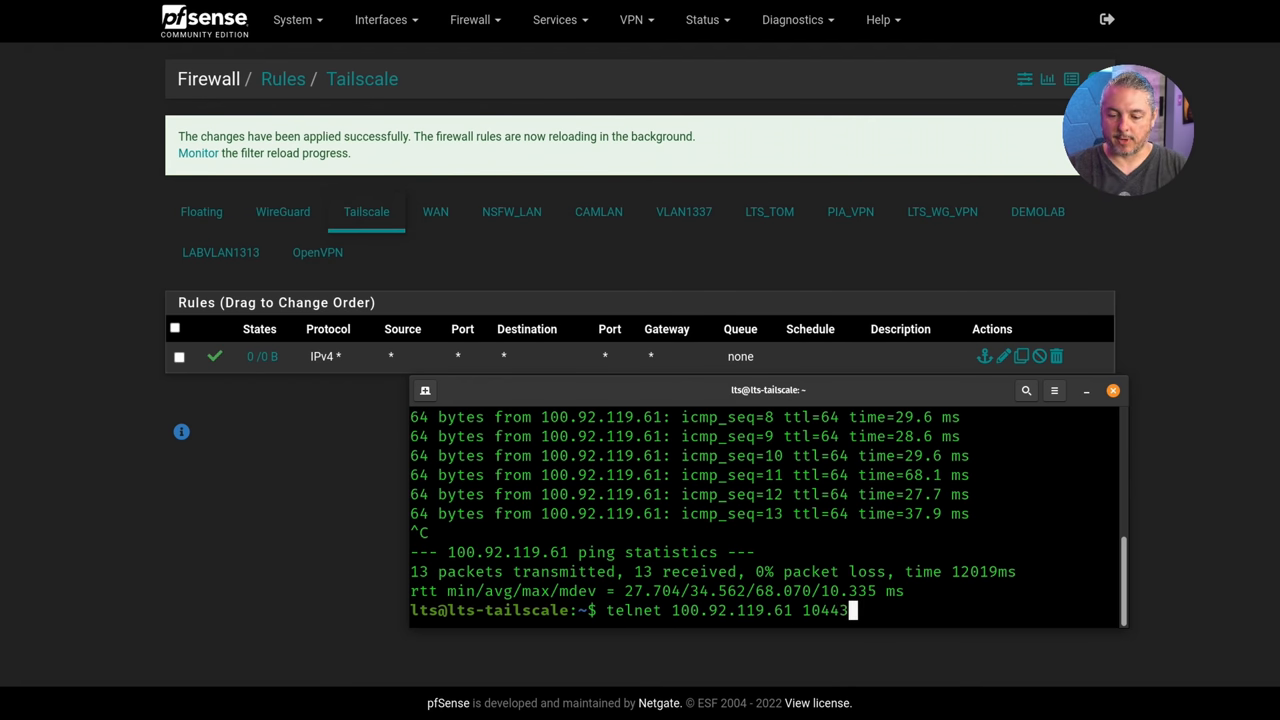
pyautogui.press('Return')
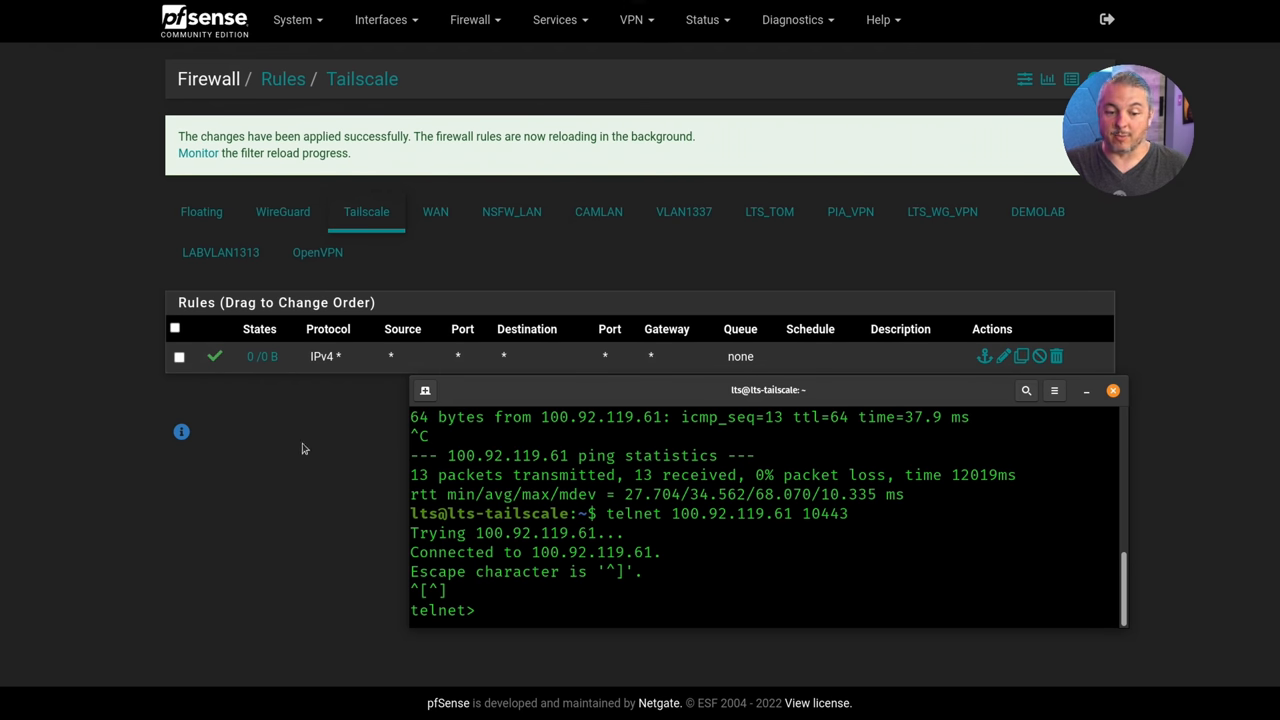
pyautogui.click(1056, 356)
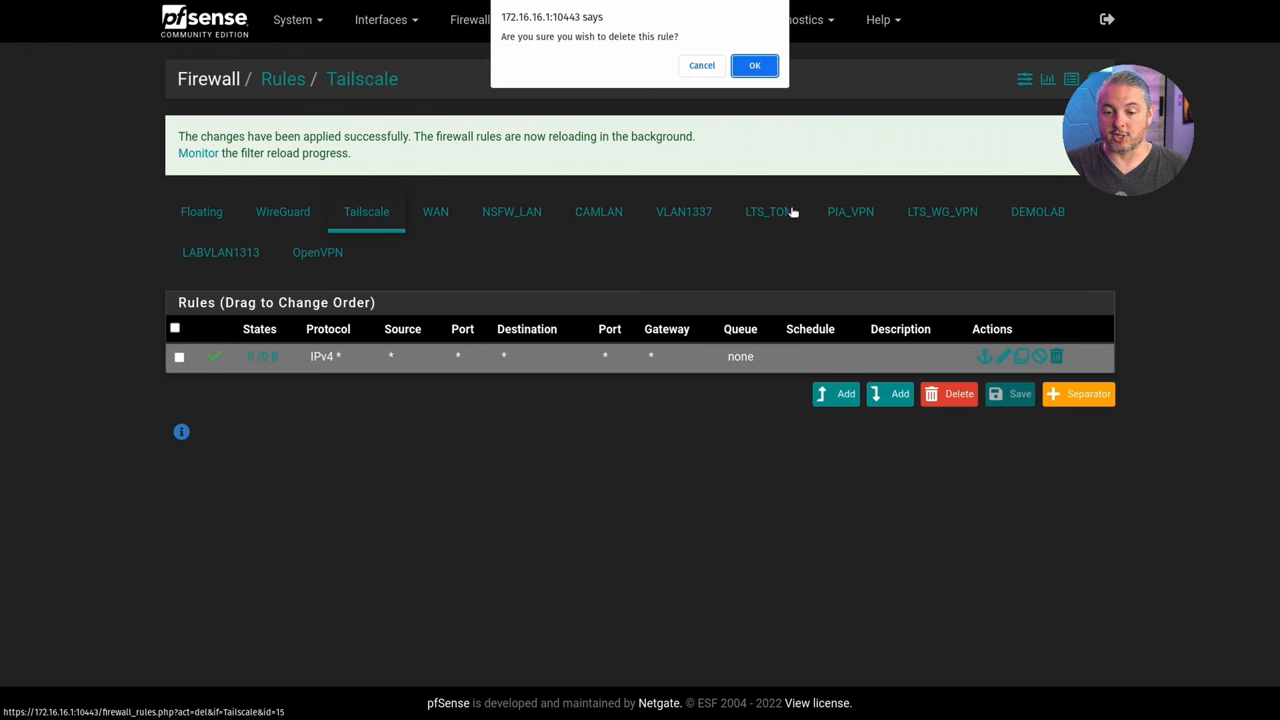
# Step: Confirm deleting the Tailscale pass rule and apply the change, leaving no rules
pyautogui.click(754, 64)
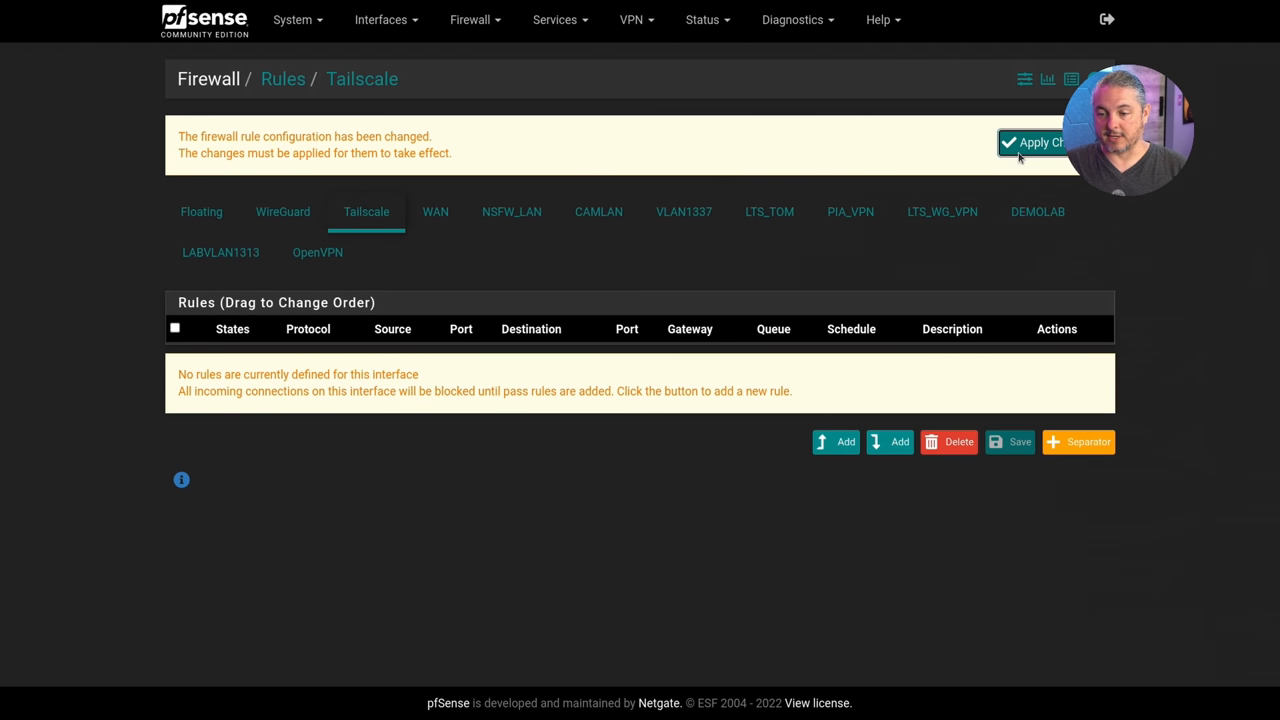
pyautogui.click(1032, 142)
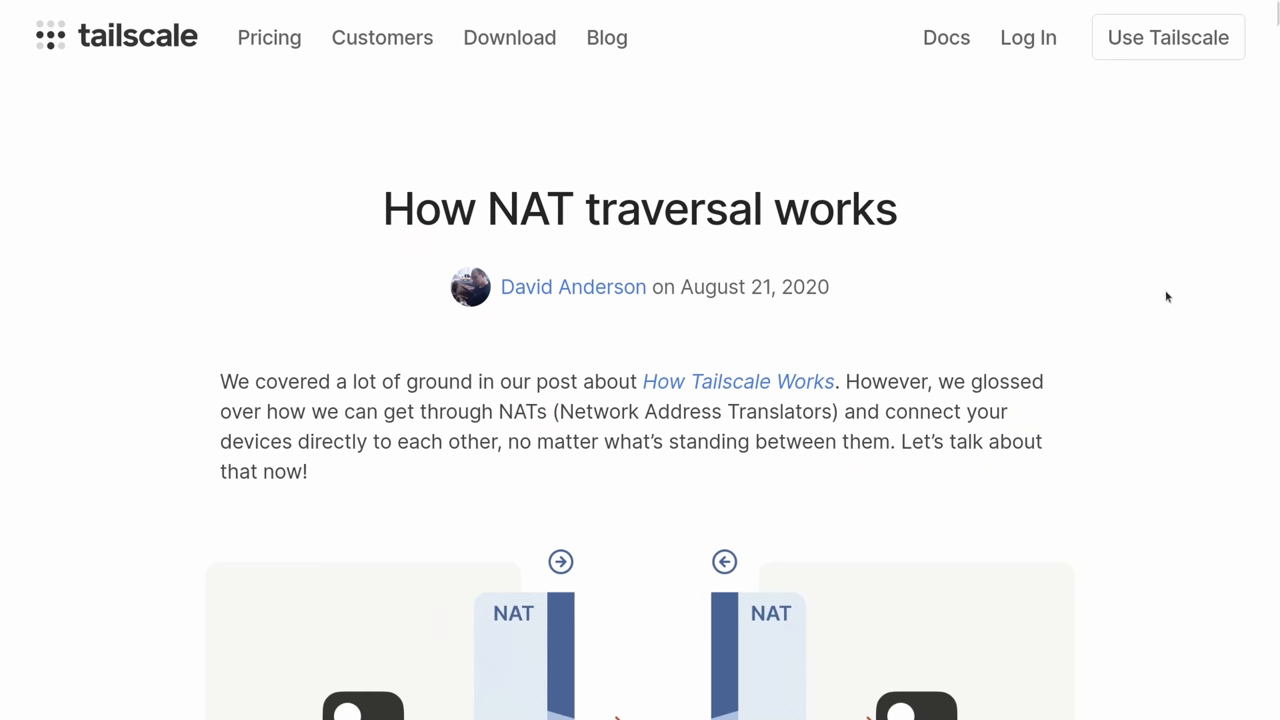
pyautogui.scroll(-3)
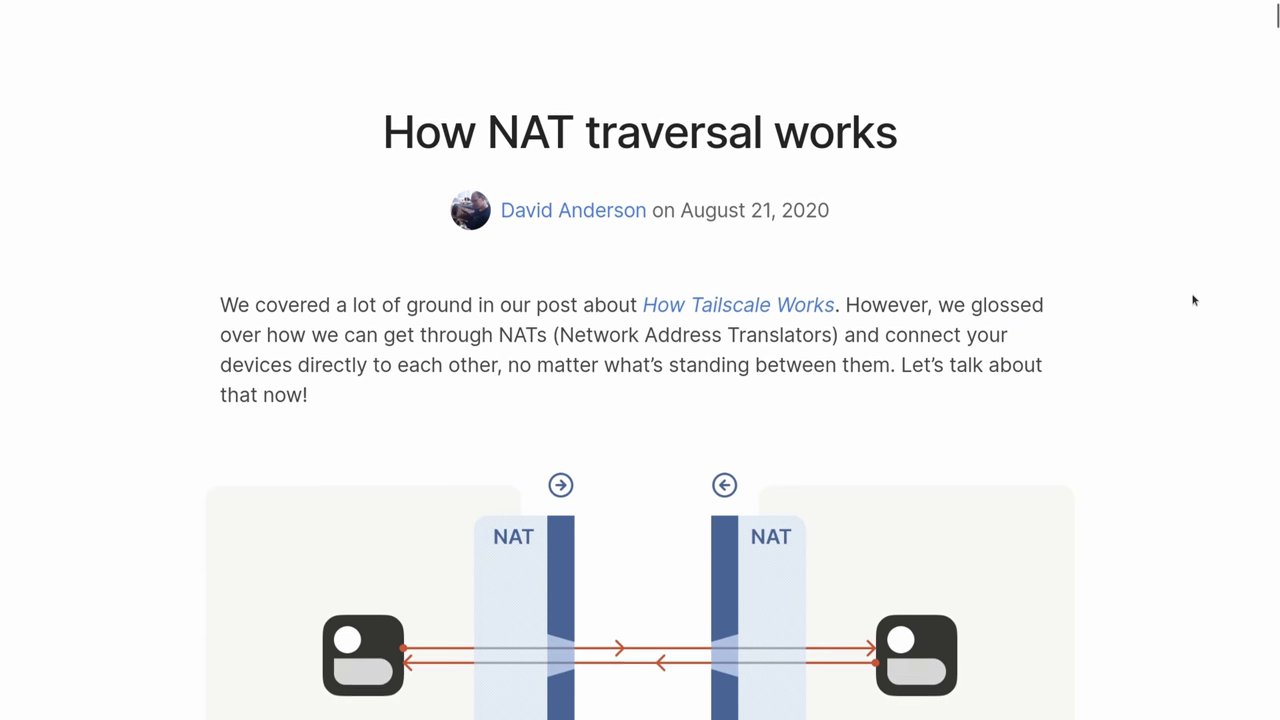
pyautogui.scroll(-3)
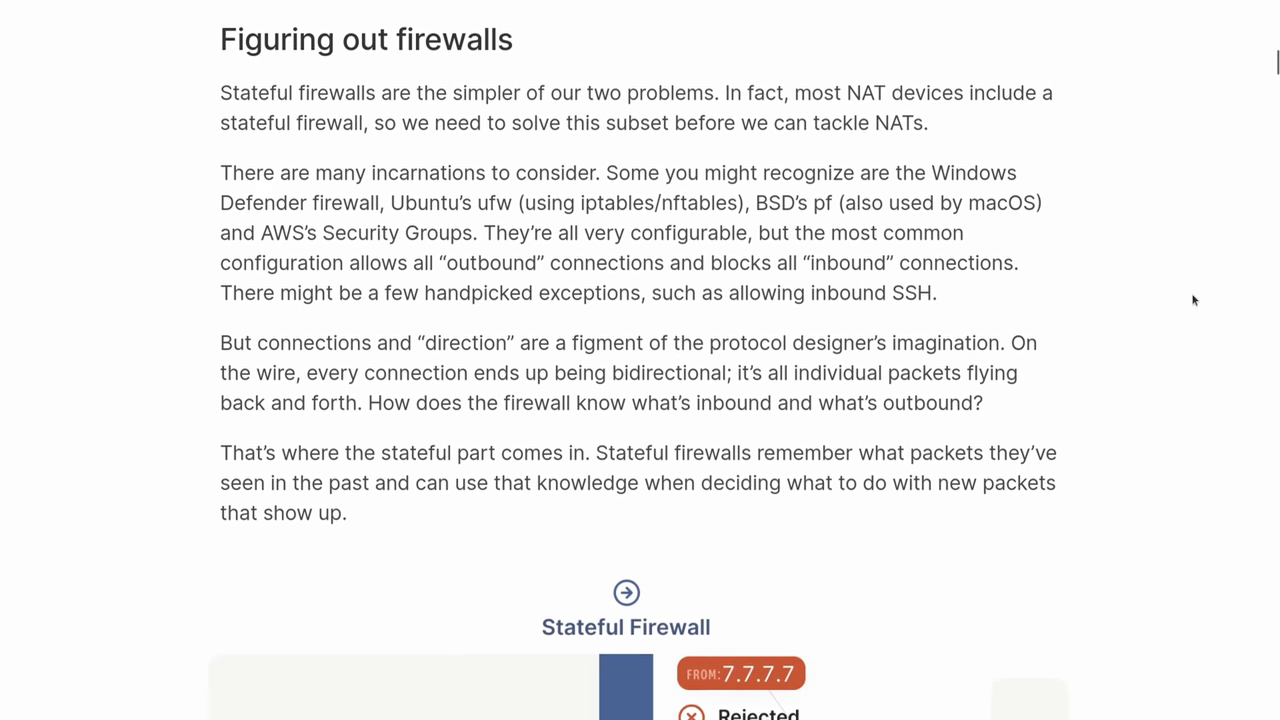
pyautogui.scroll(-3)
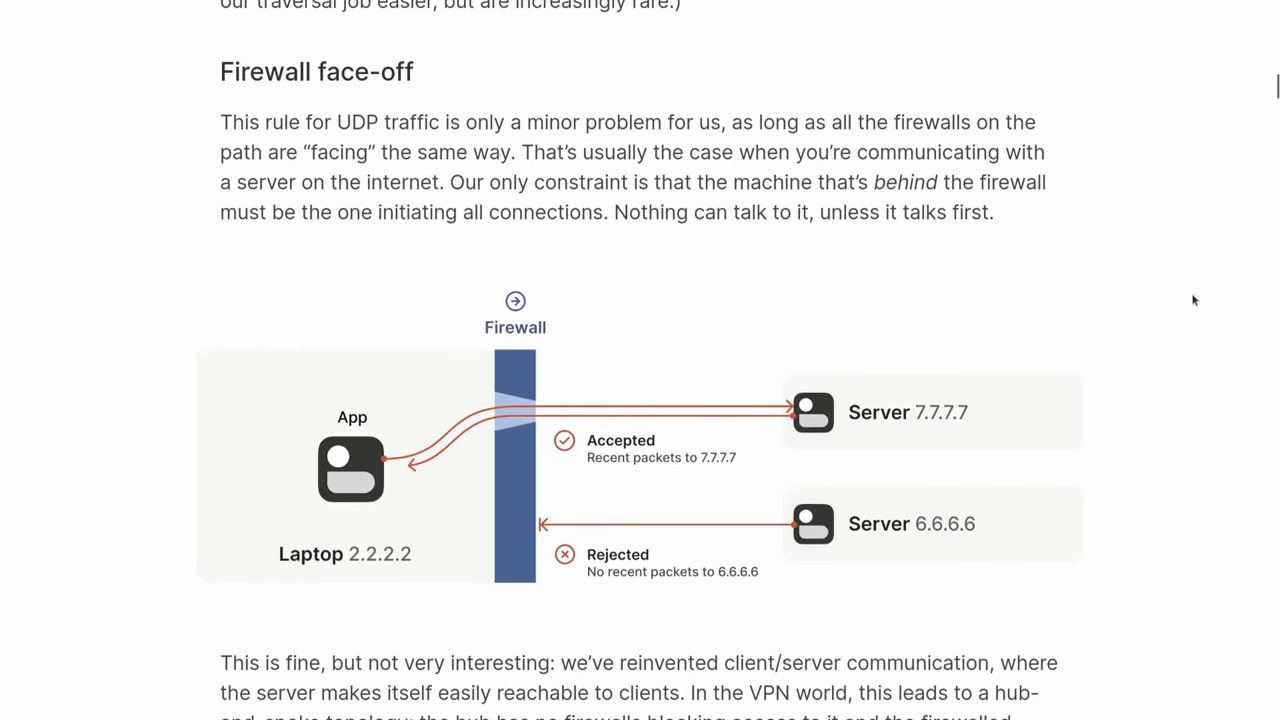
pyautogui.scroll(-3)
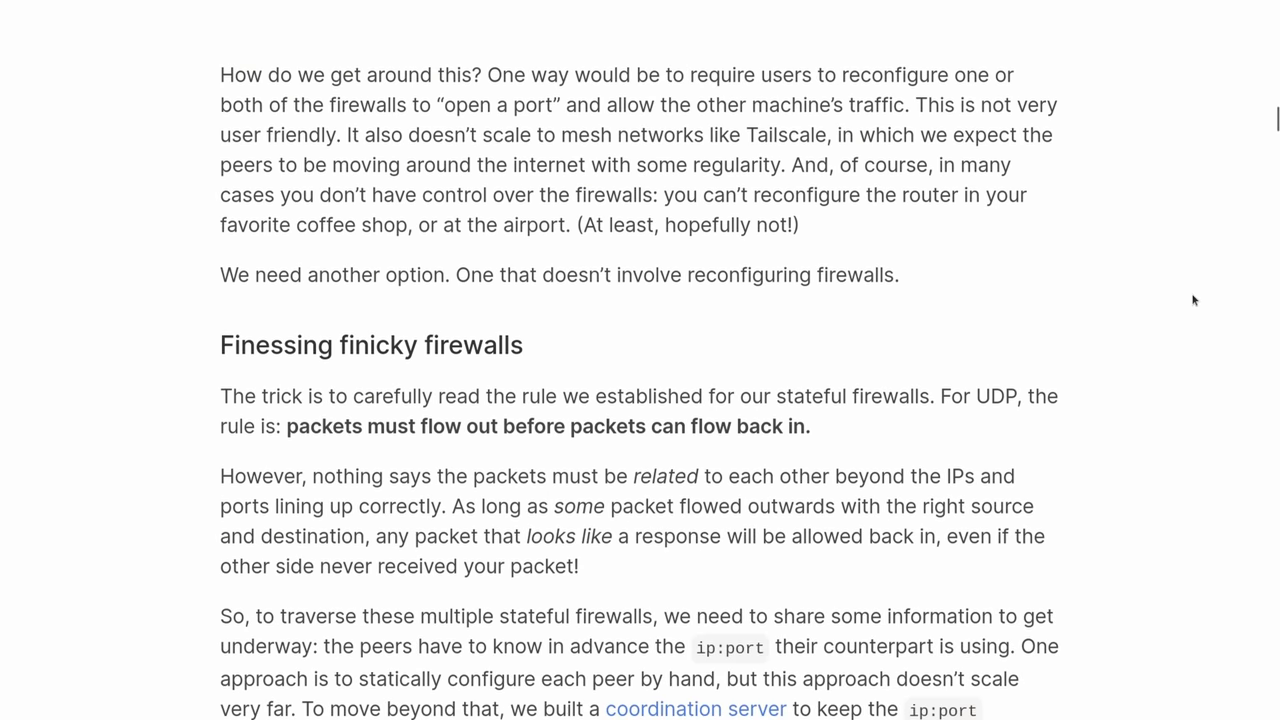
pyautogui.scroll(-3)
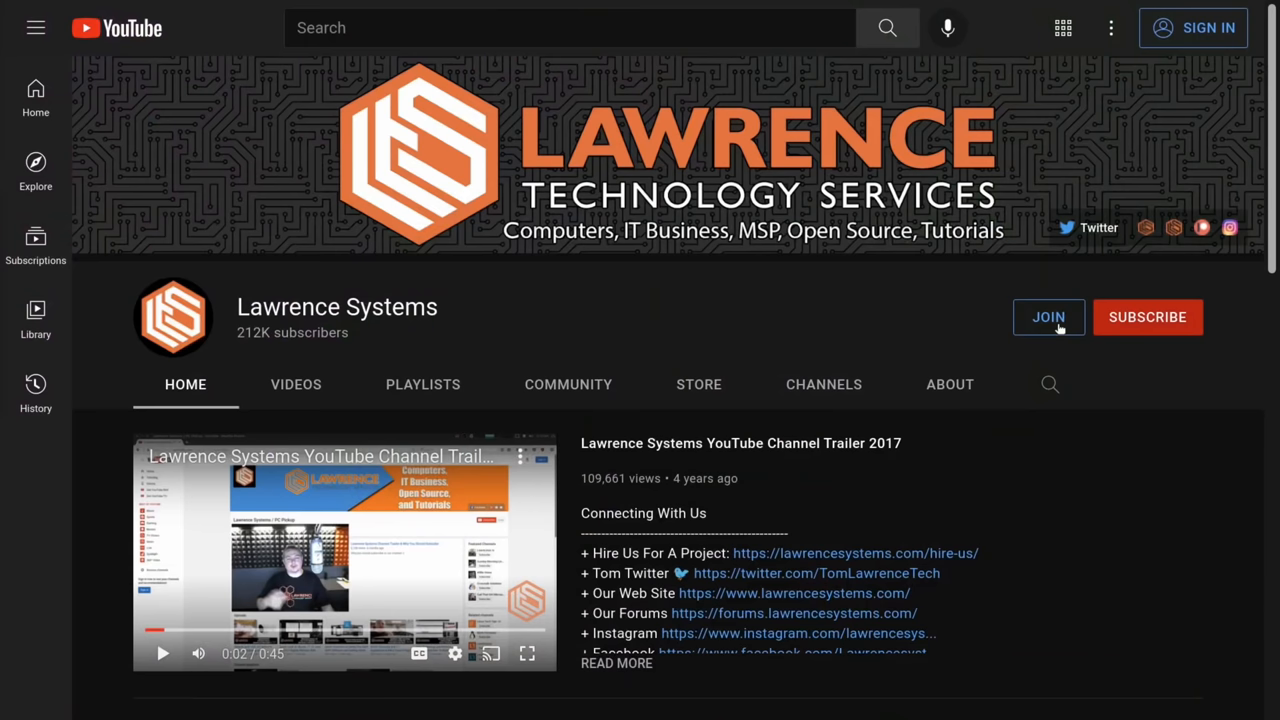
# Step: Visit the channel's merchandise store, then go on to the Lawrence Systems forums
pyautogui.click(1048, 316)
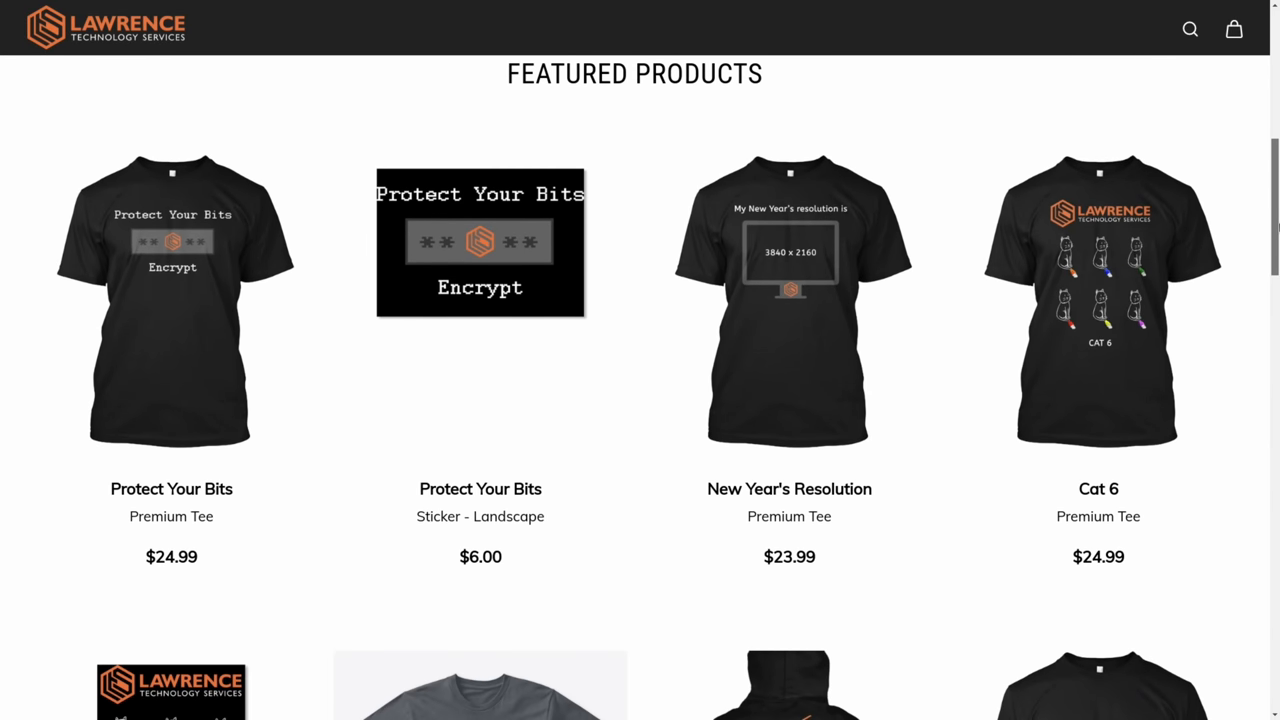
pyautogui.click(1096, 300)
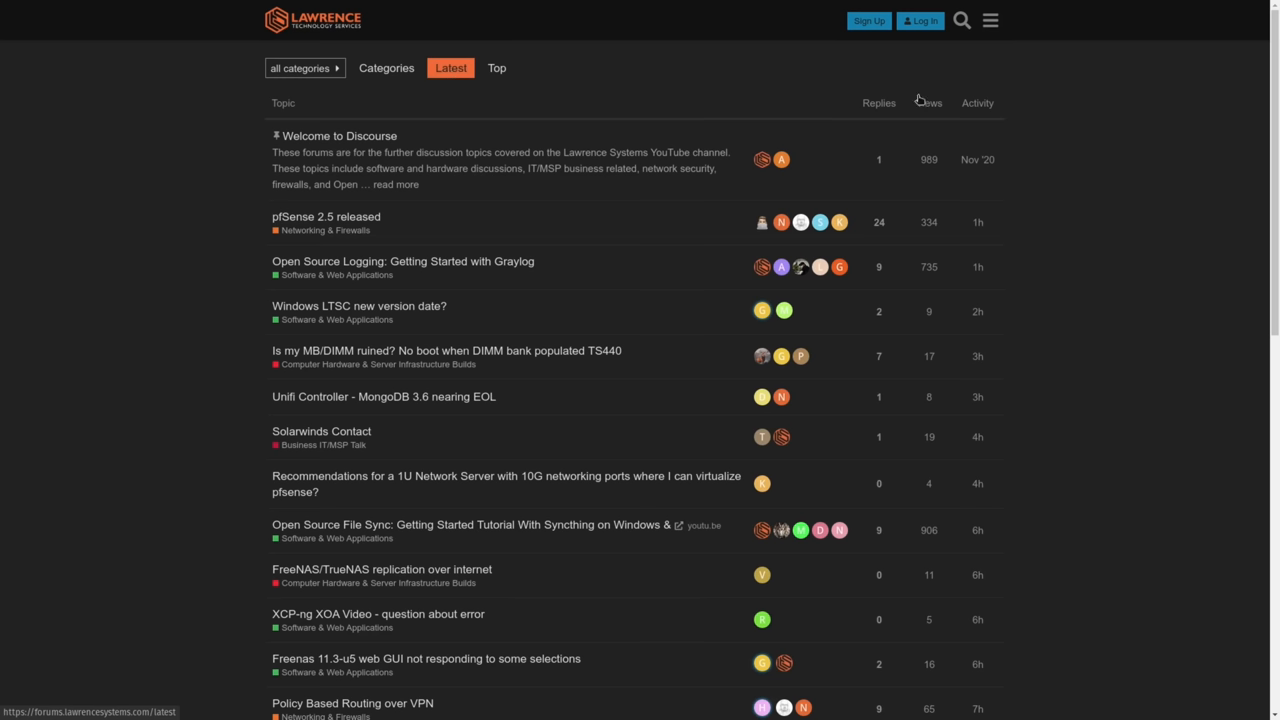
# Step: Search the forums for 'dns' and read replies in the DNS Malware Filtering Compared thread
pyautogui.write('dns')
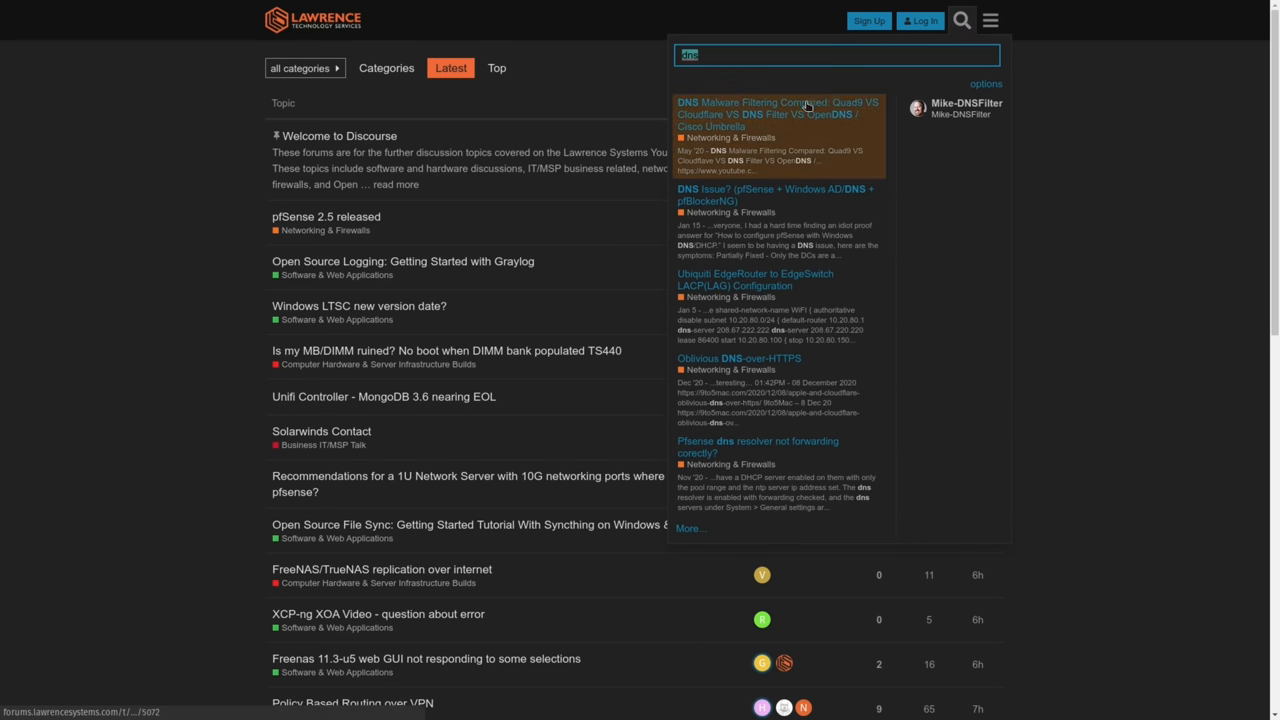
pyautogui.click(778, 112)
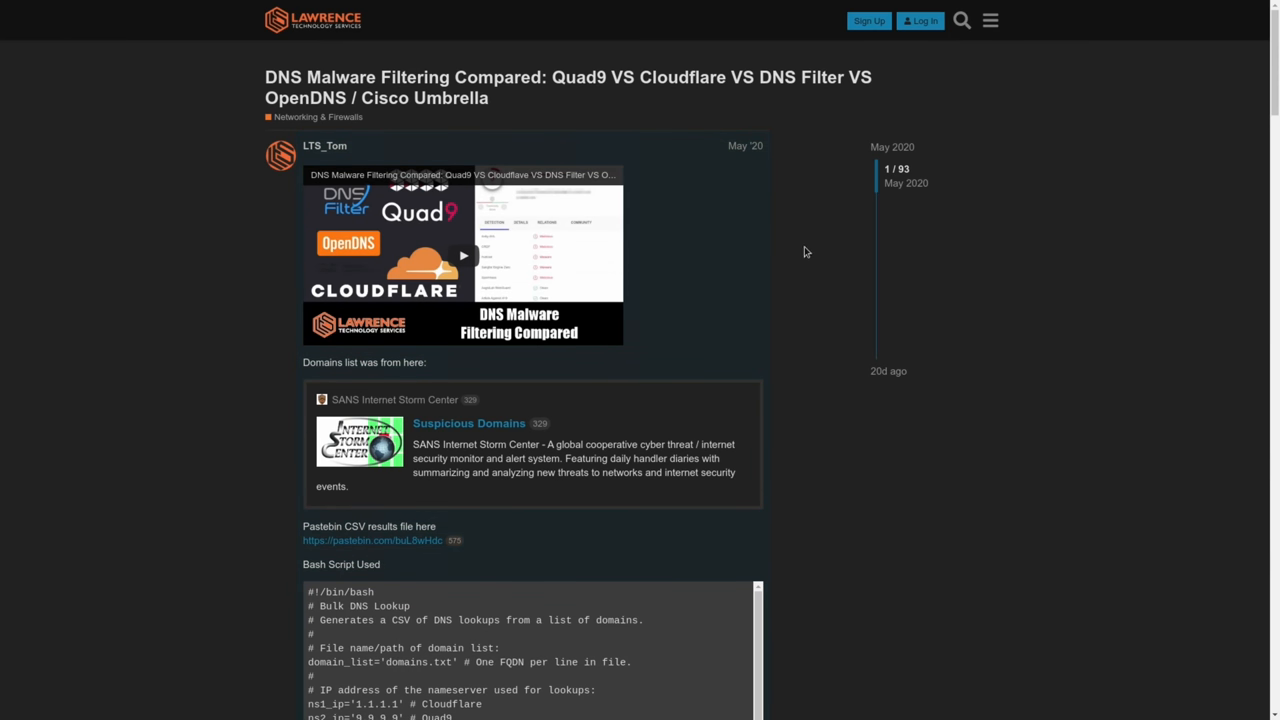
pyautogui.scroll(-3)
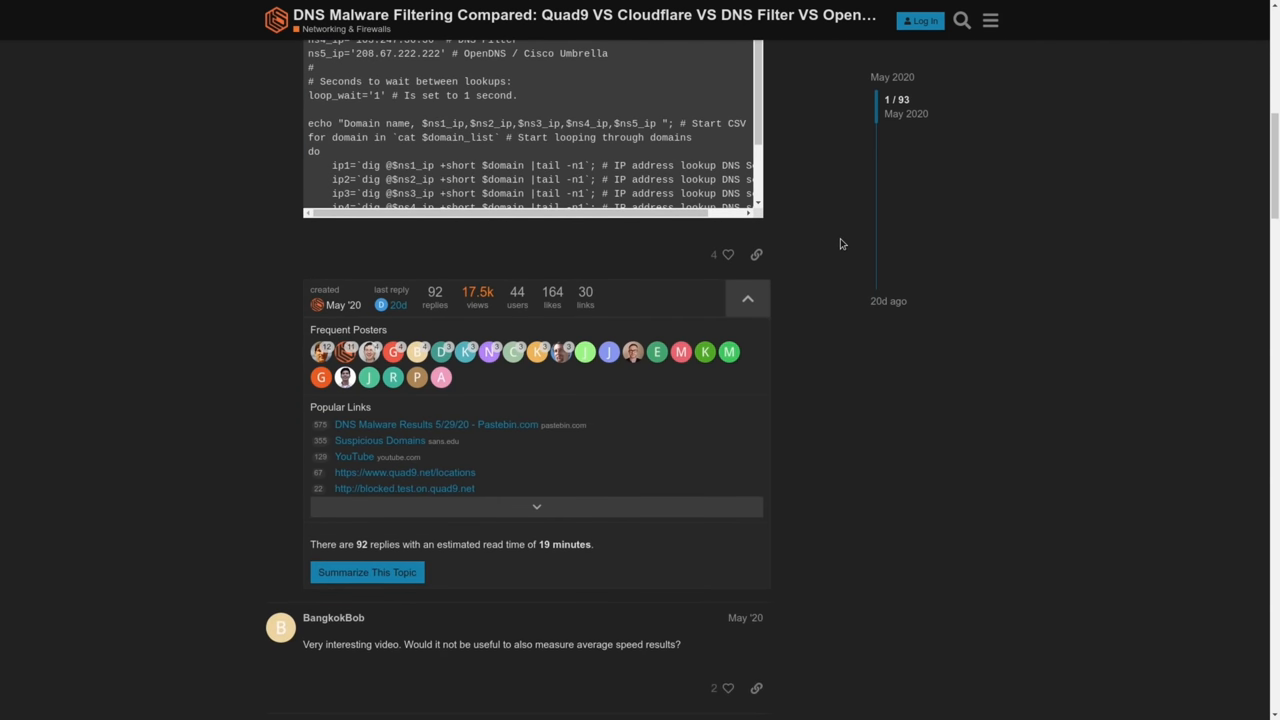
pyautogui.scroll(-3)
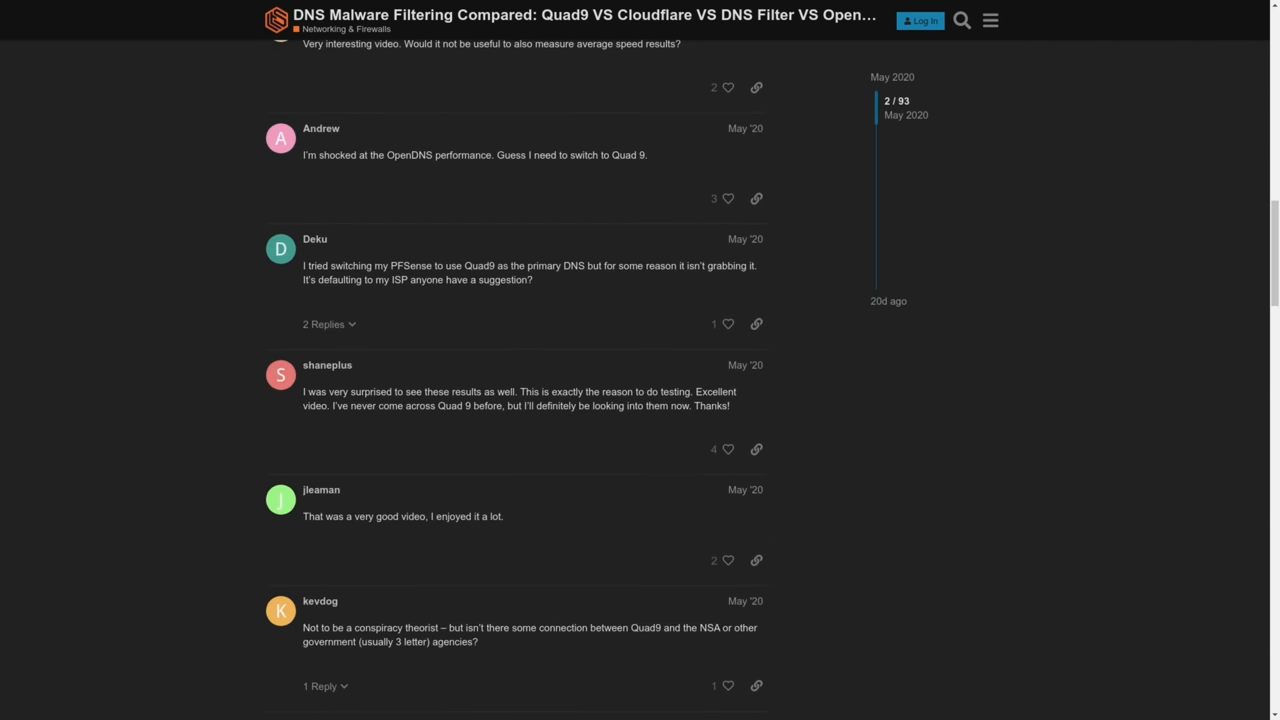